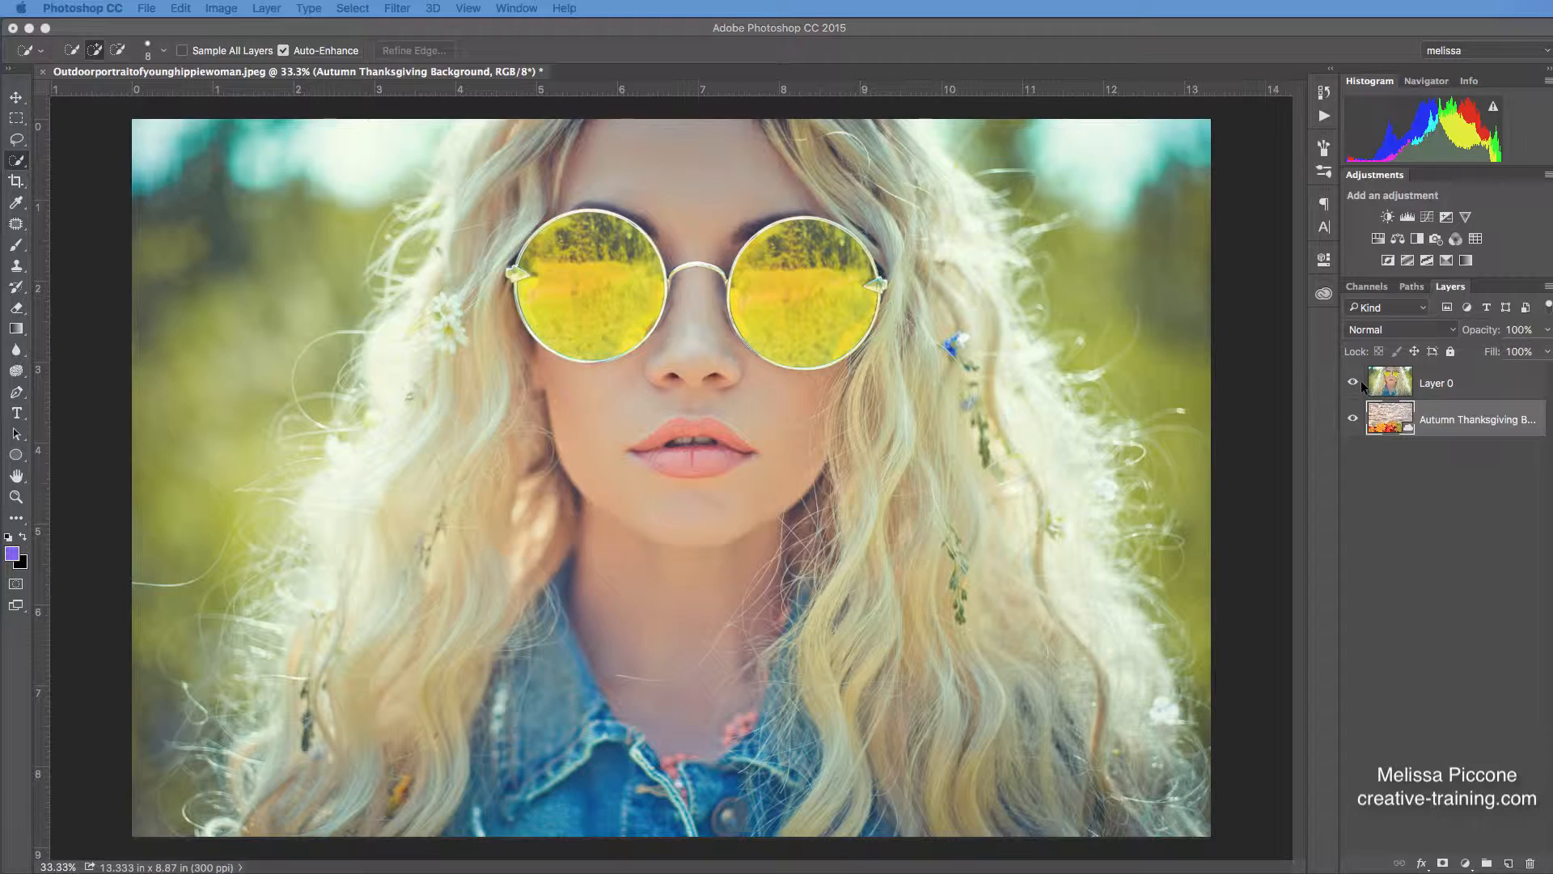
# - Hide and re-show the portrait layer to check the wood background underneath
pyautogui.click(1353, 383)
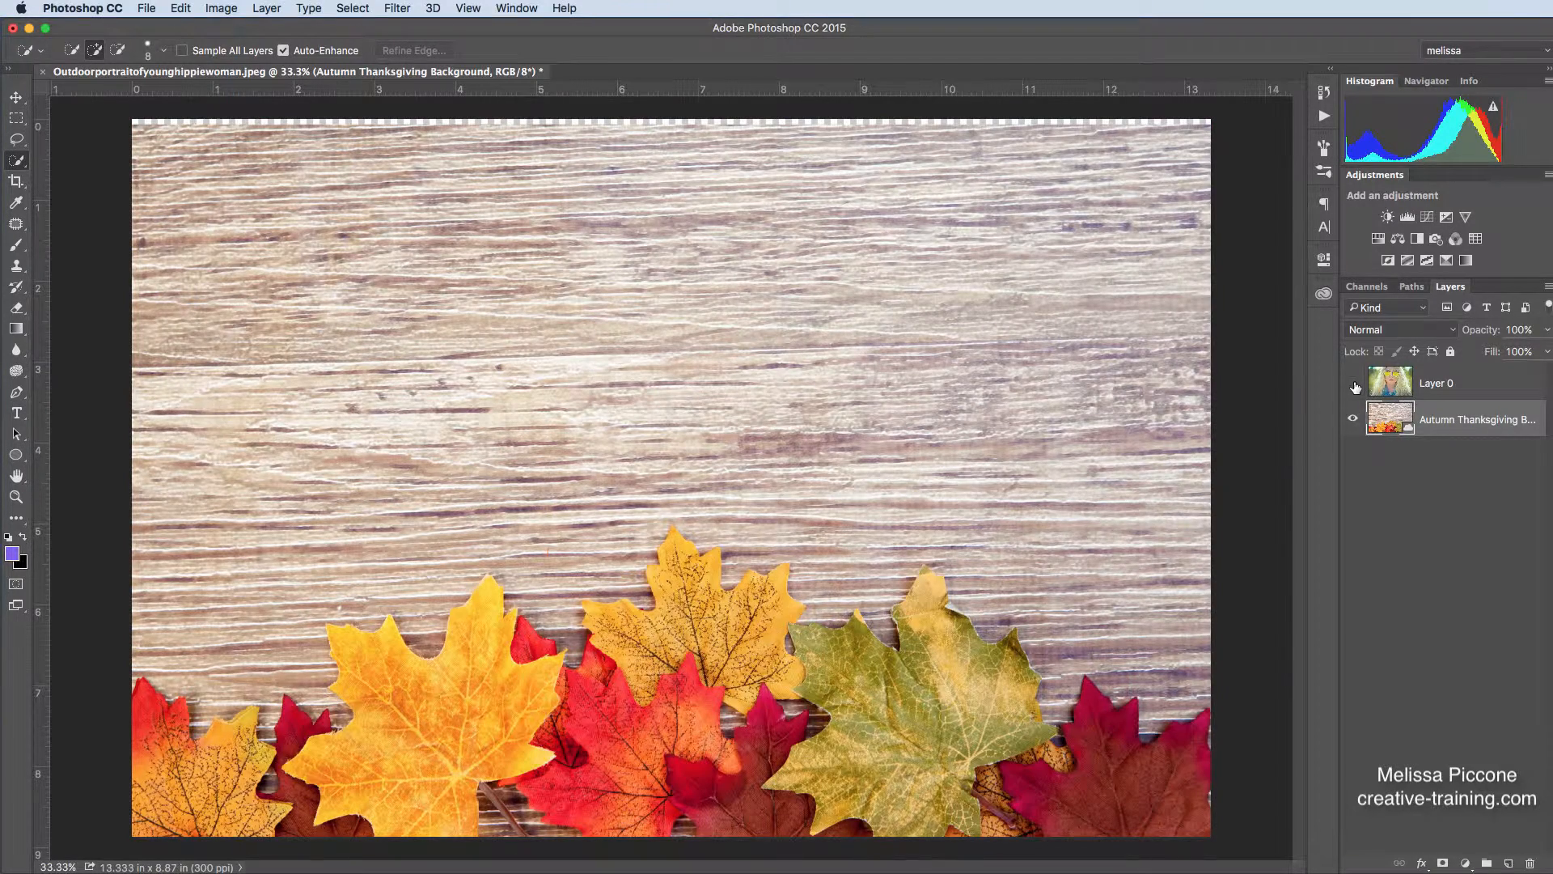
pyautogui.click(1354, 383)
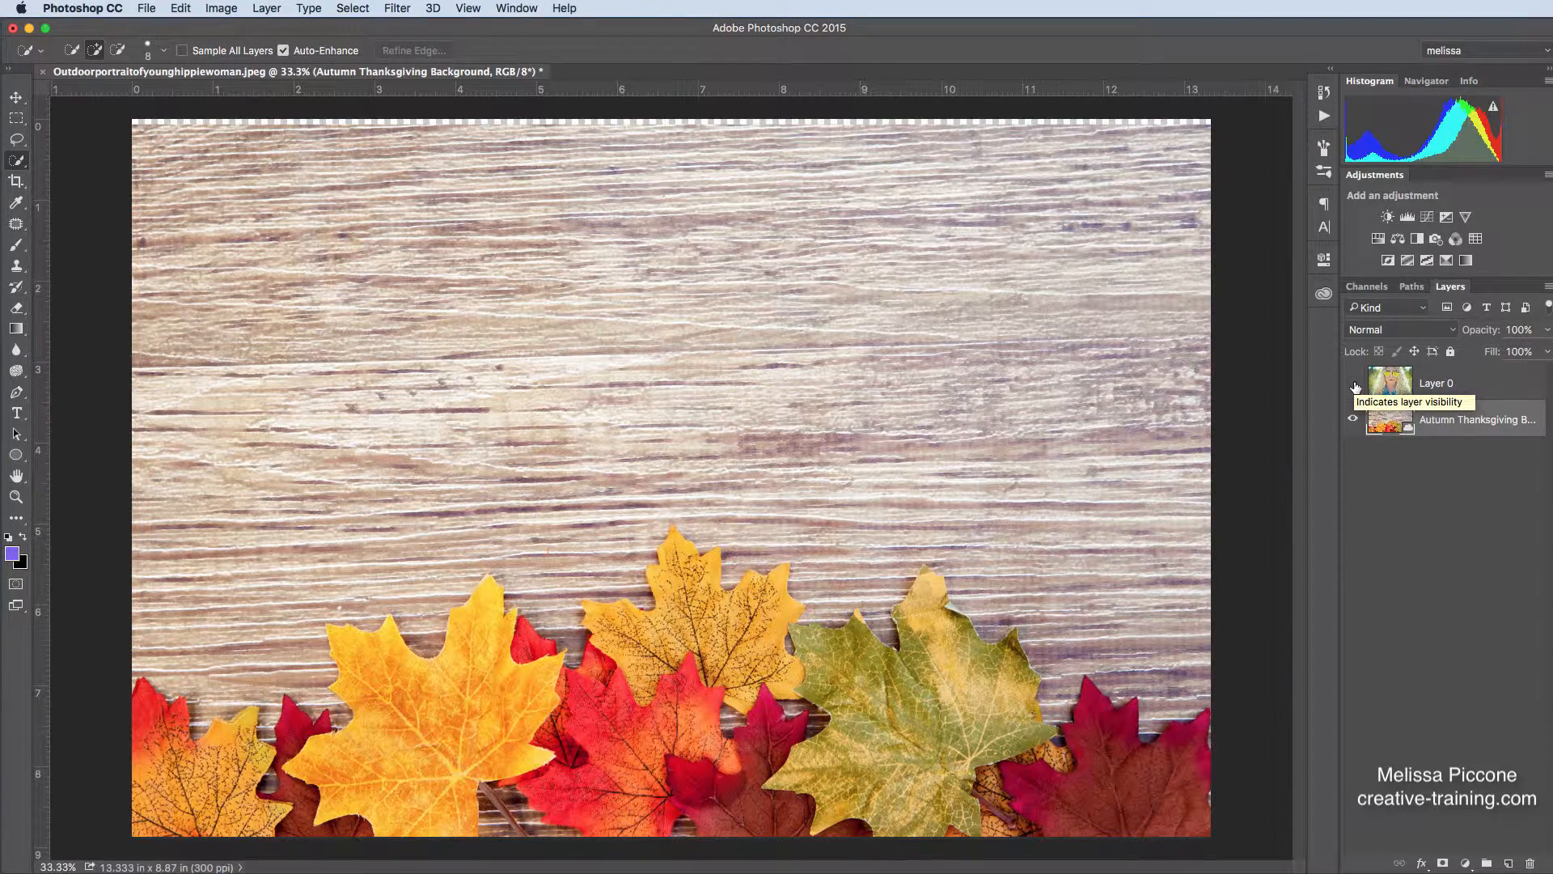
pyautogui.click(1354, 383)
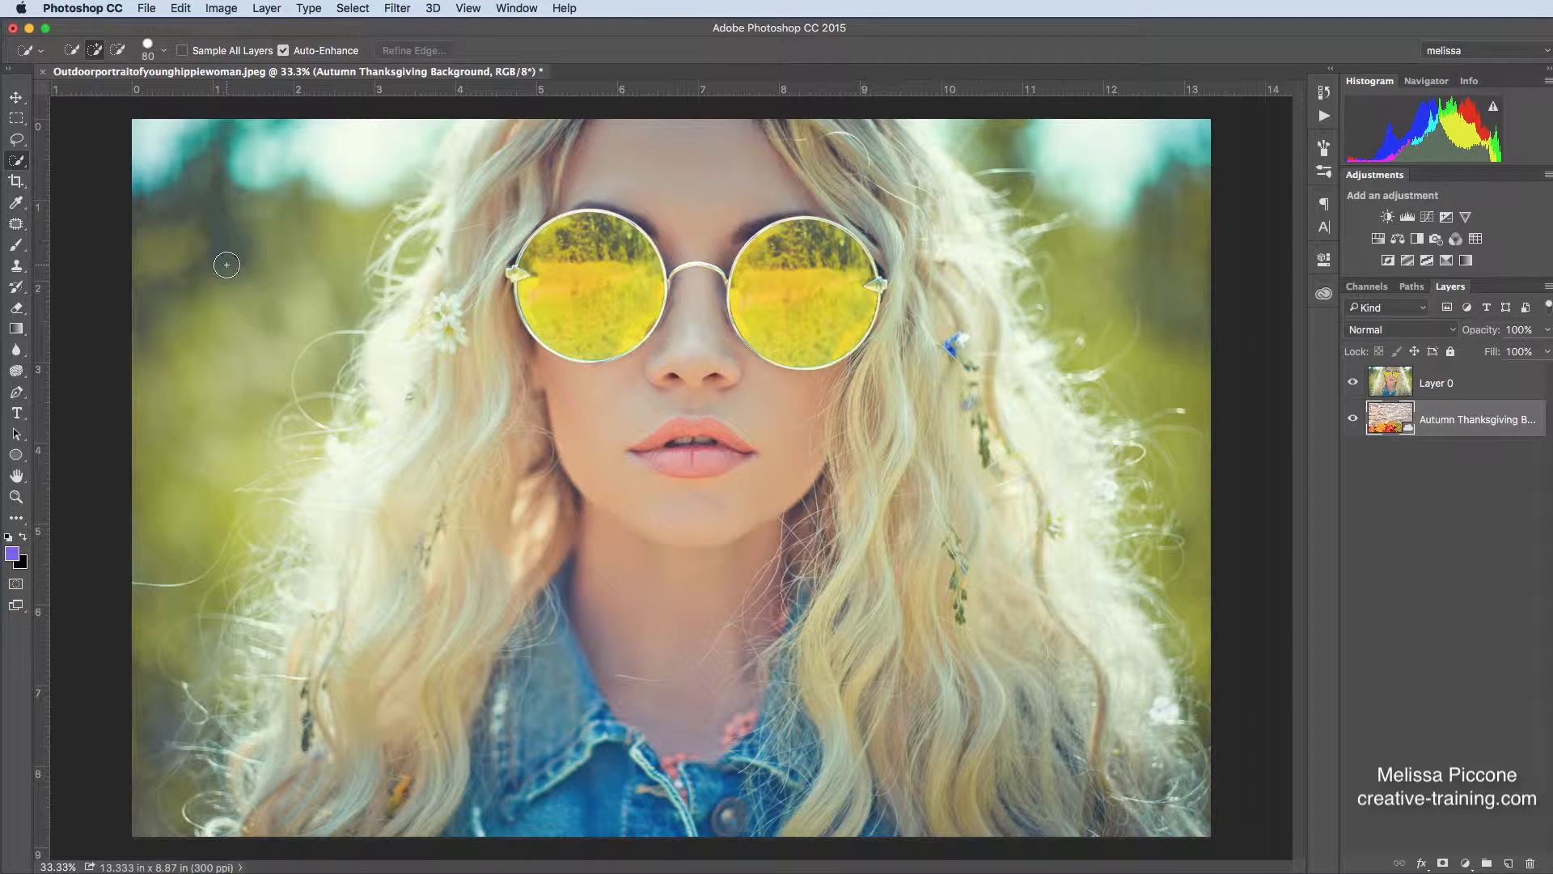
# - Enlarge the Quick Selection brush and paint the green background left and right of Layer 0
pyautogui.press(']')
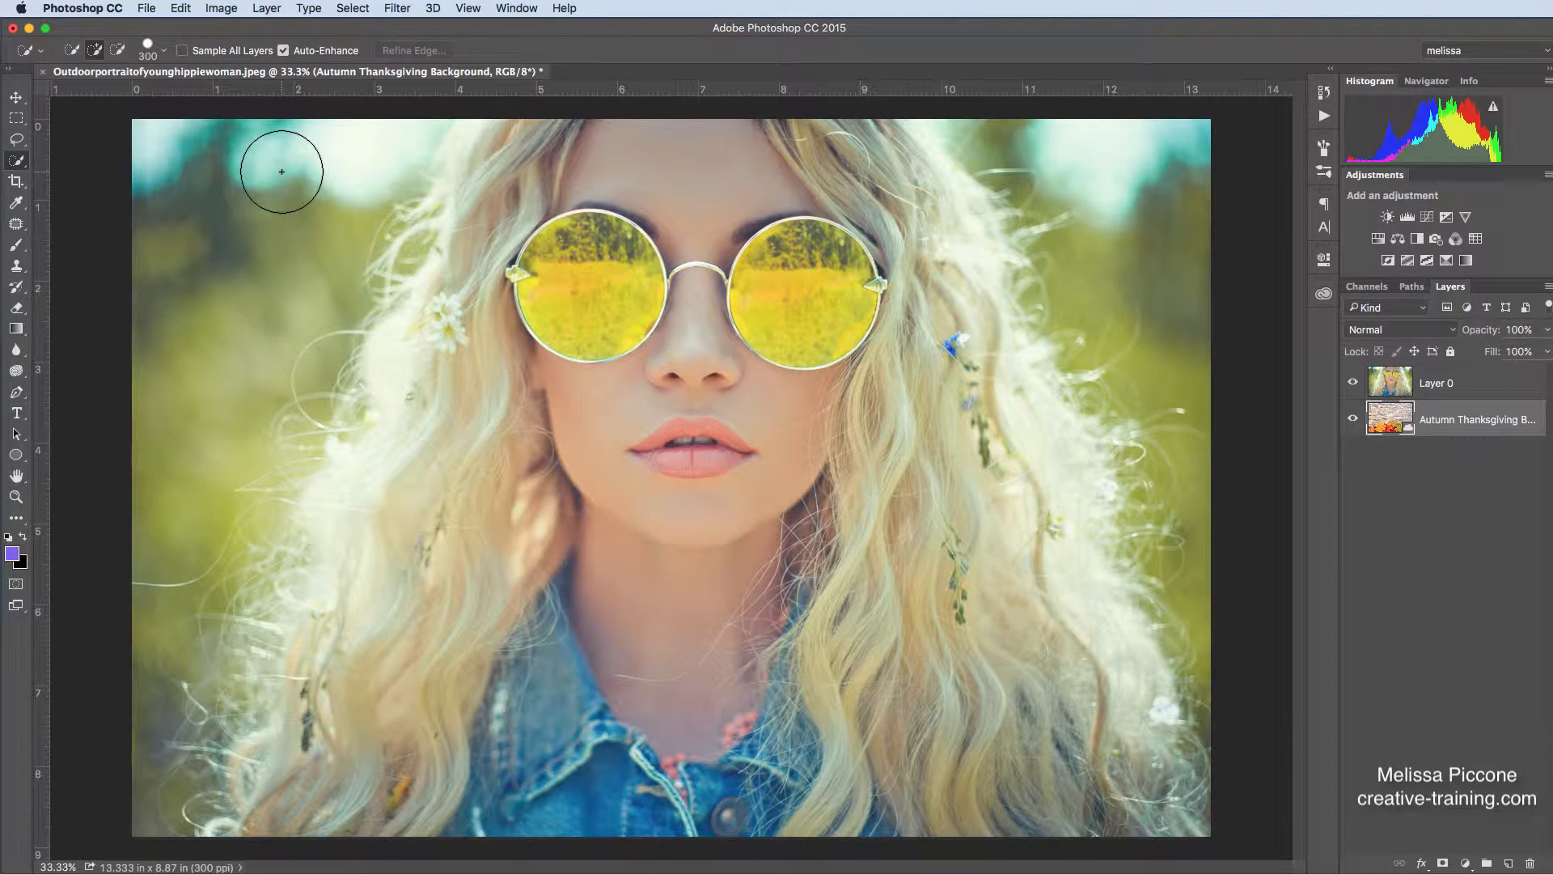
pyautogui.moveTo(282, 173); pyautogui.dragTo(350, 155)
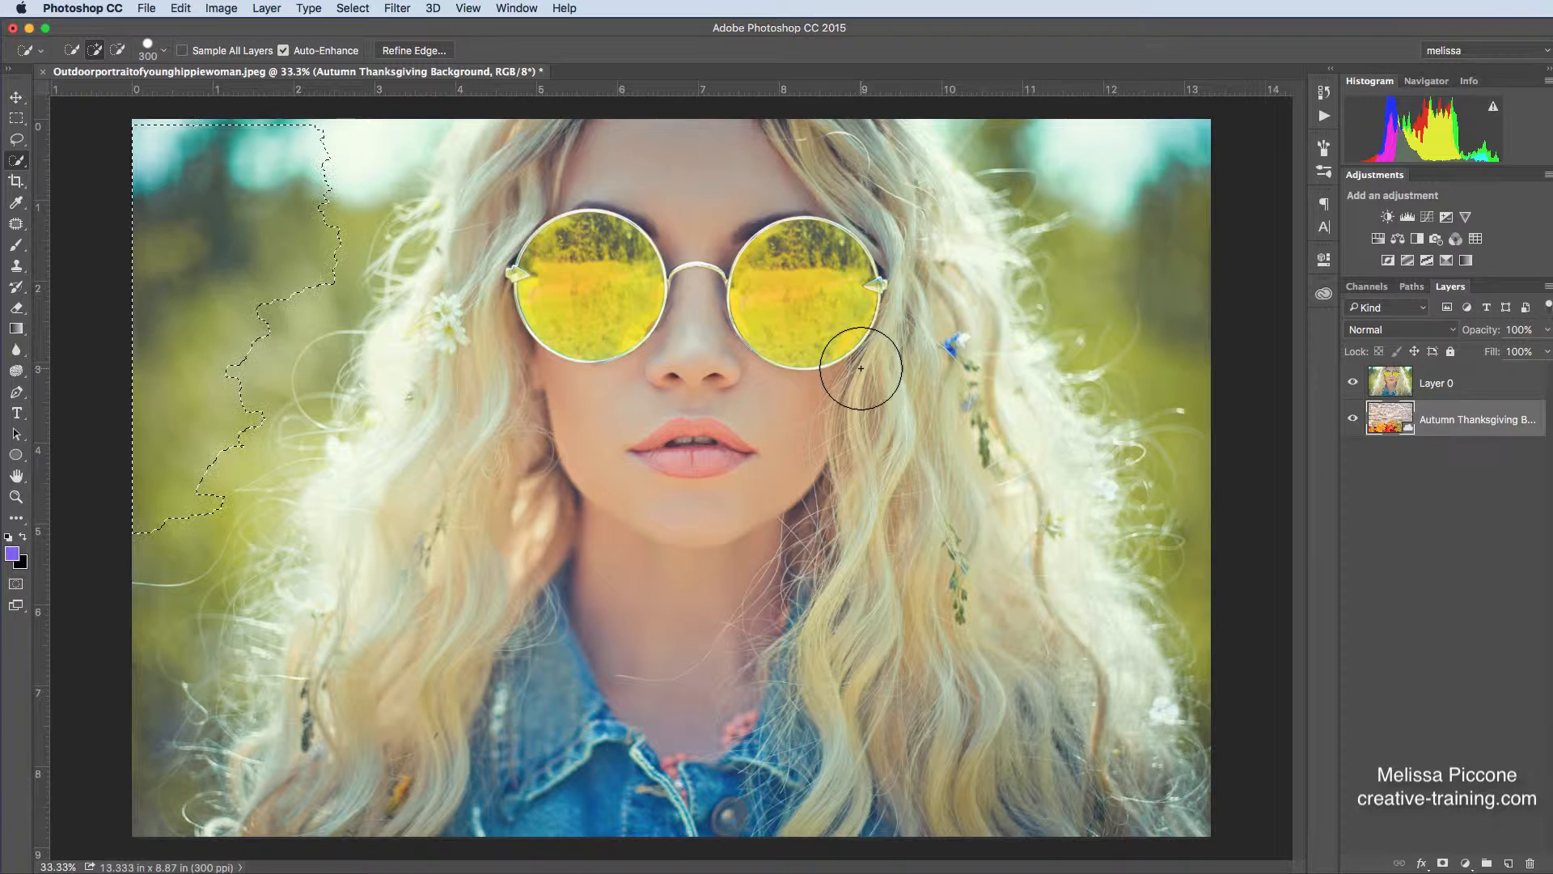
pyautogui.moveTo(282, 267)
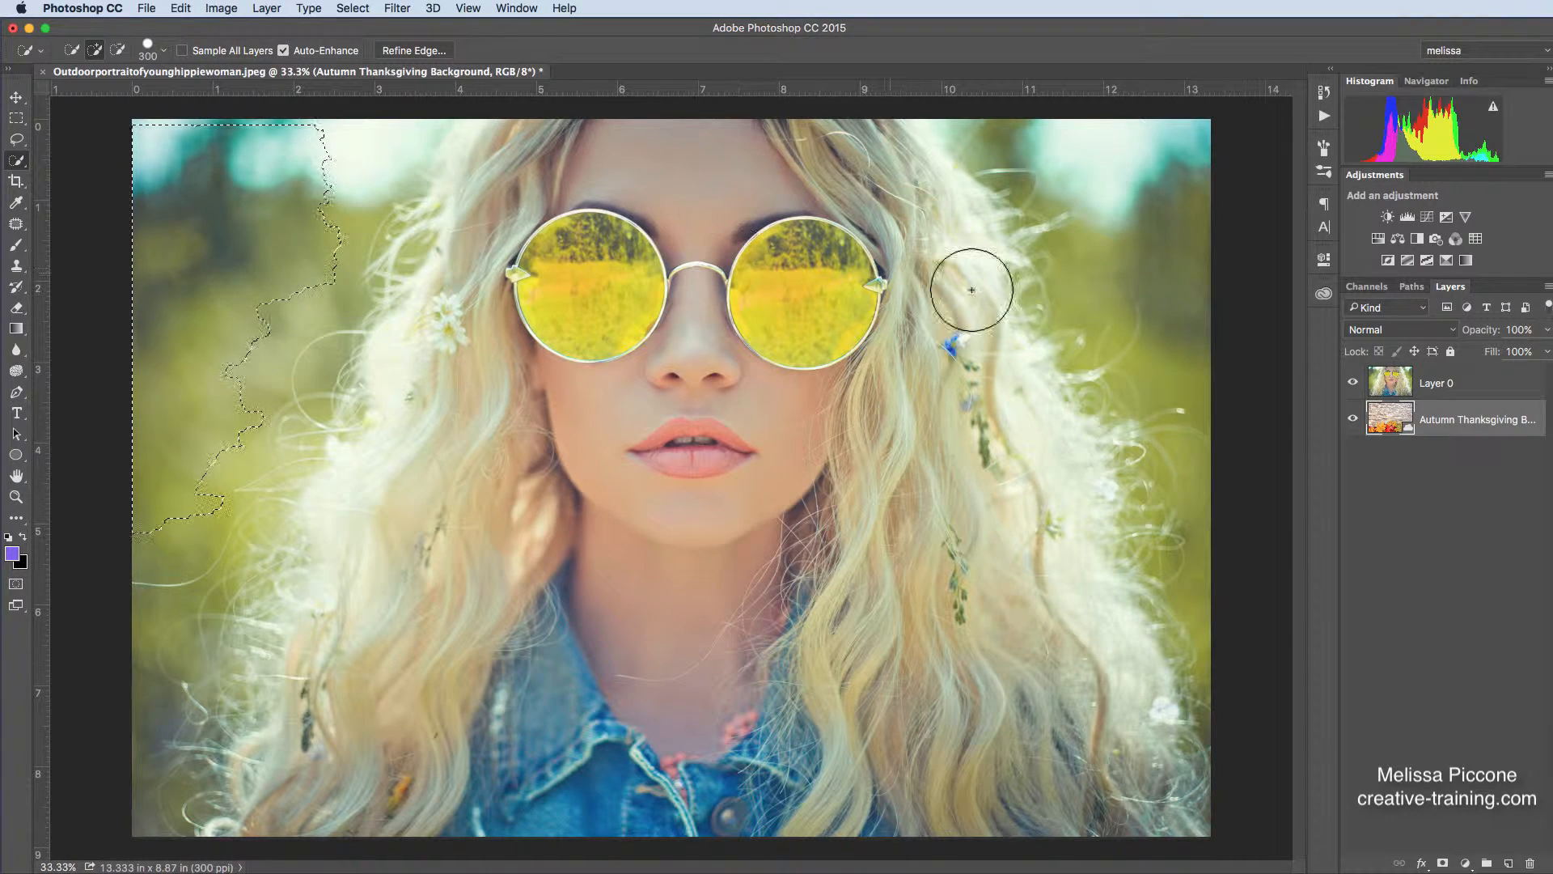
pyautogui.click(1445, 383)
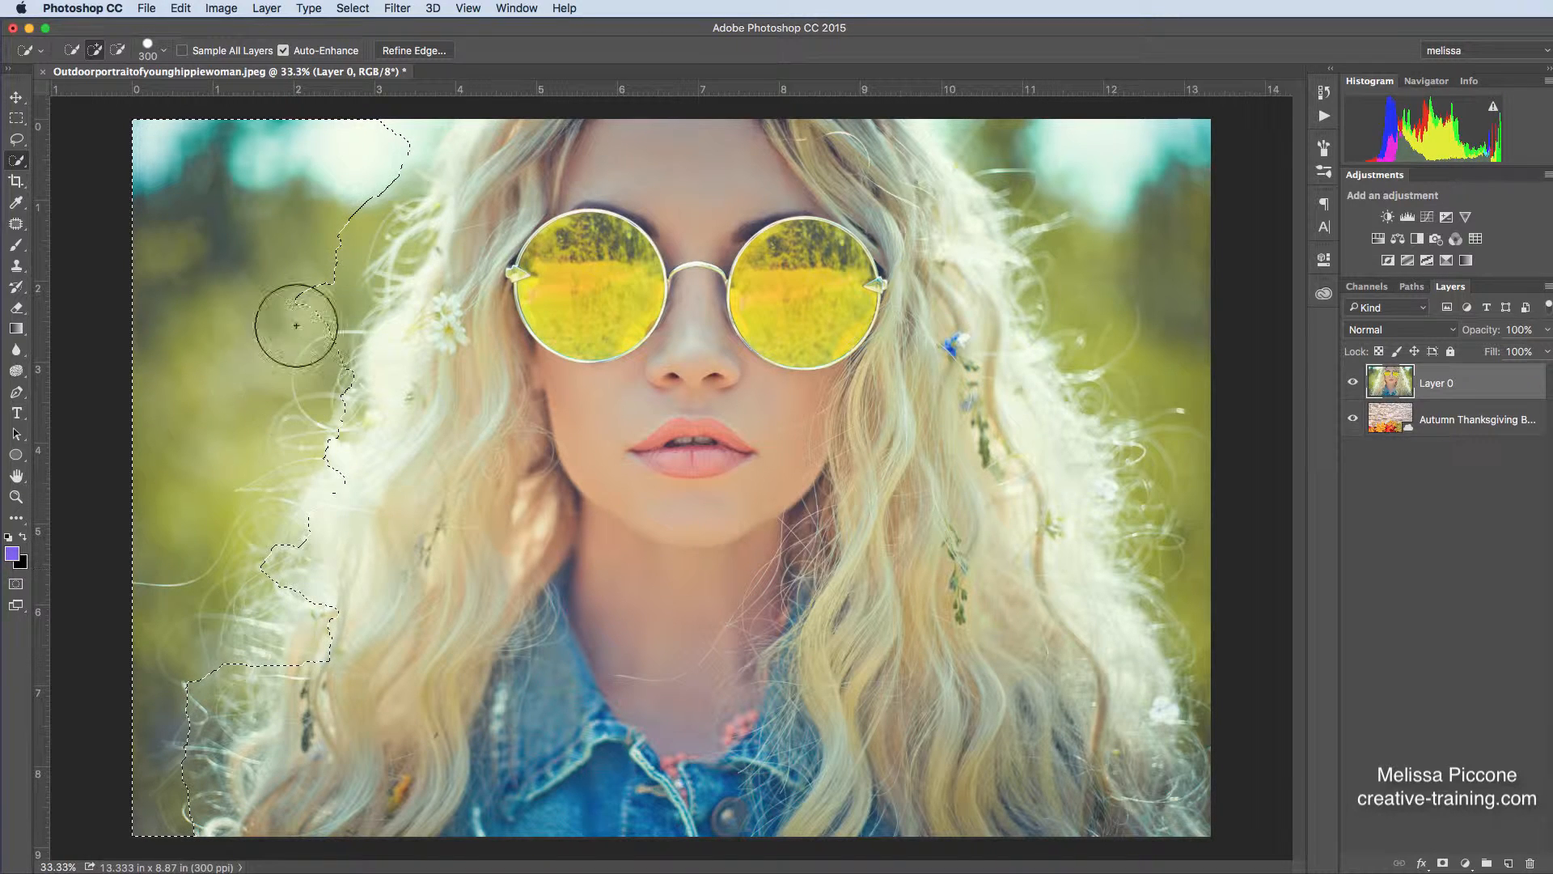
pyautogui.moveTo(294, 325); pyautogui.dragTo(358, 291)
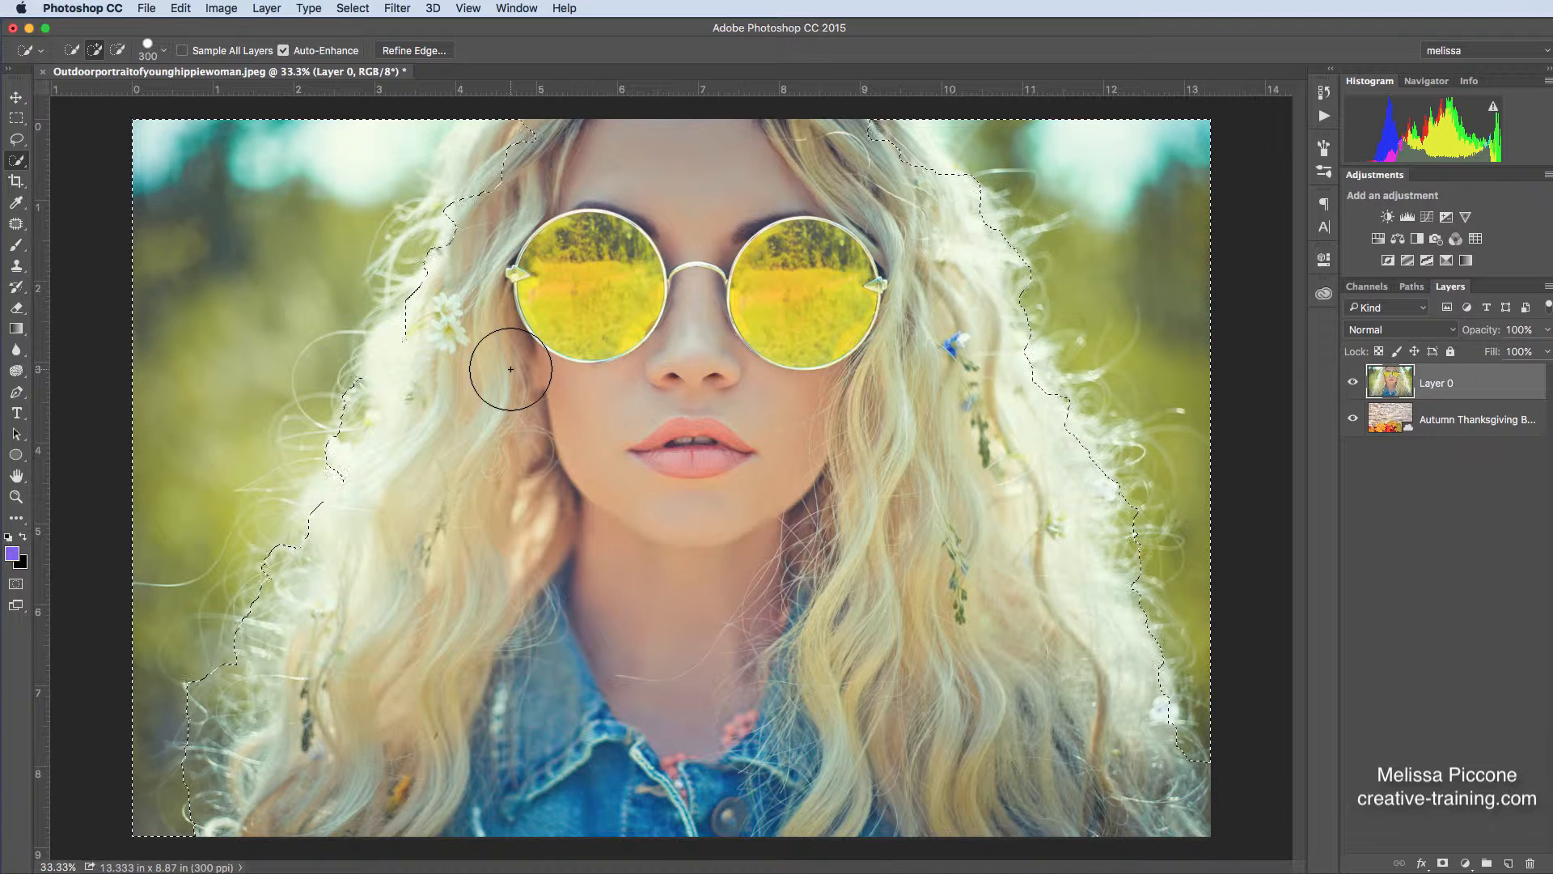
# - Invert the selection with Cmd+Shift+I and open the Select menu
pyautogui.press('cmd+shift+i')
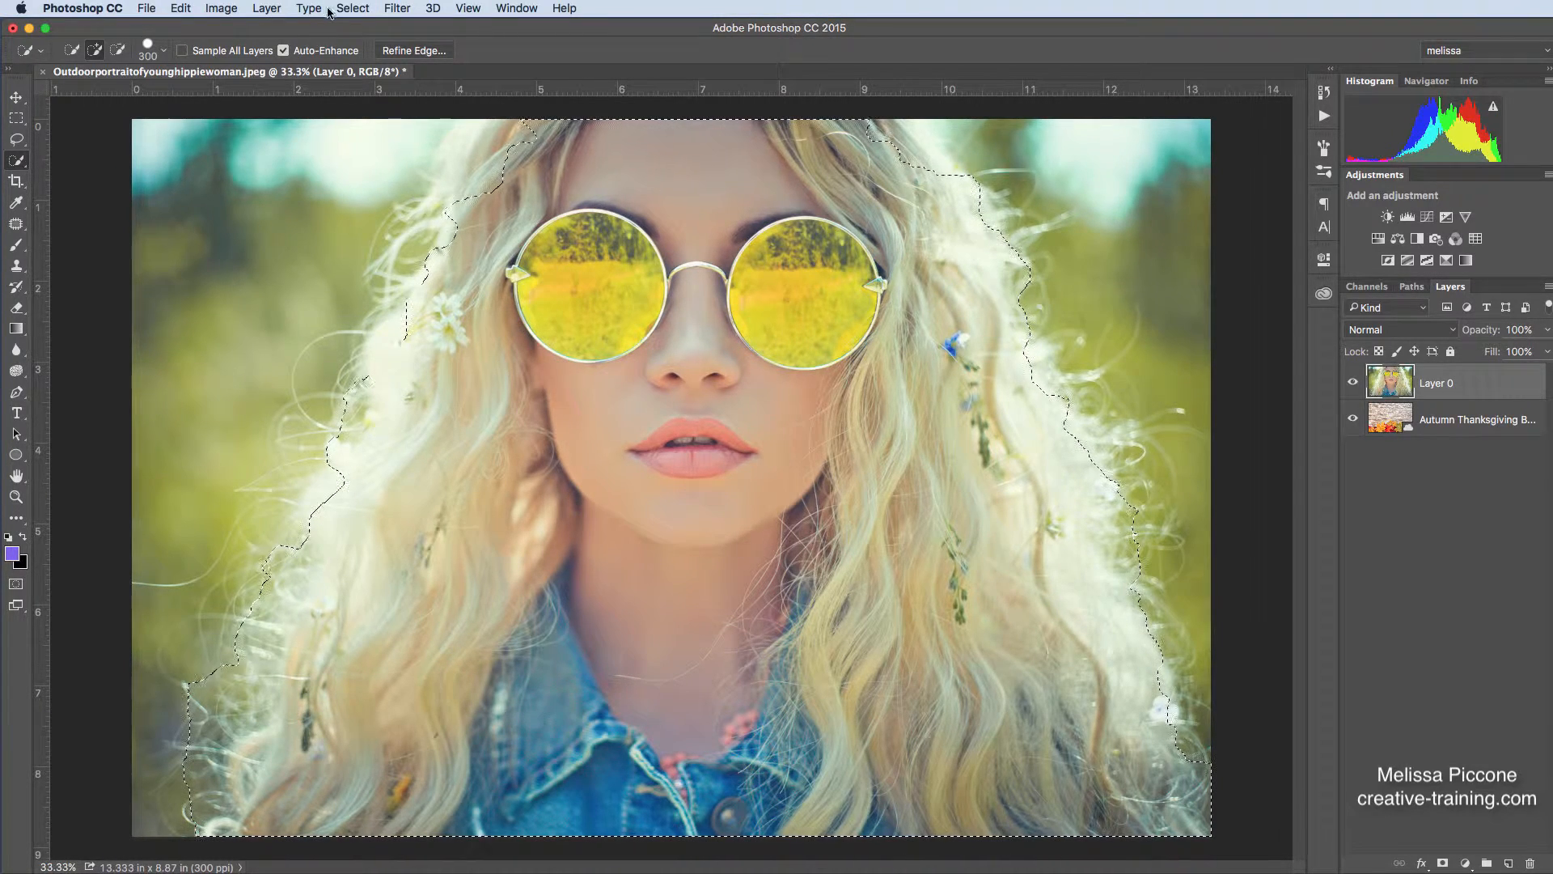
pyautogui.click(353, 8)
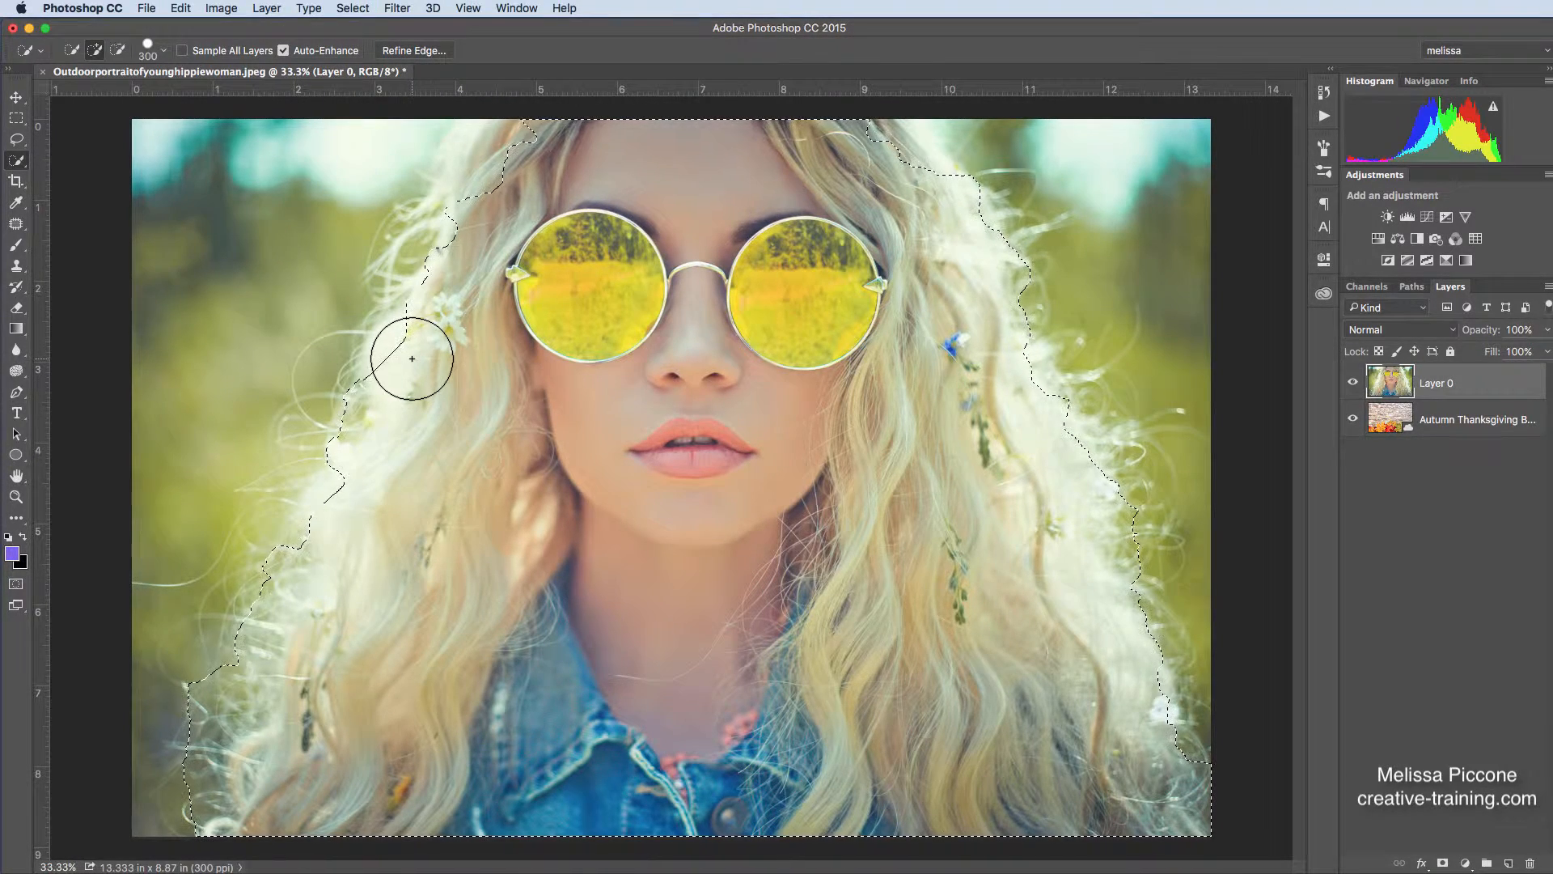
pyautogui.moveTo(1112, 625)
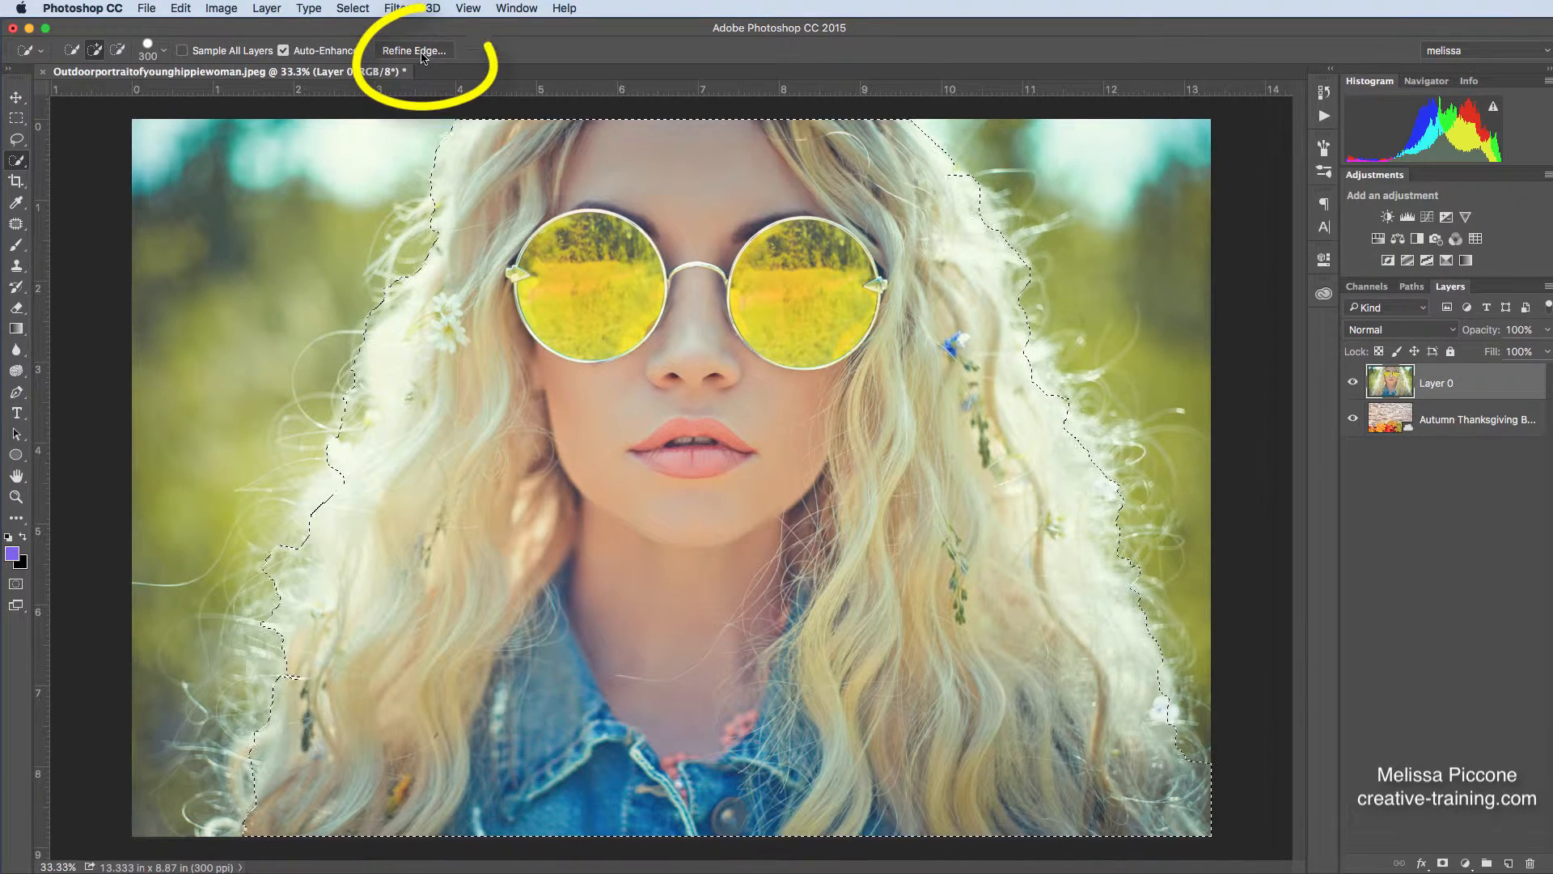
pyautogui.moveTo(414, 52)
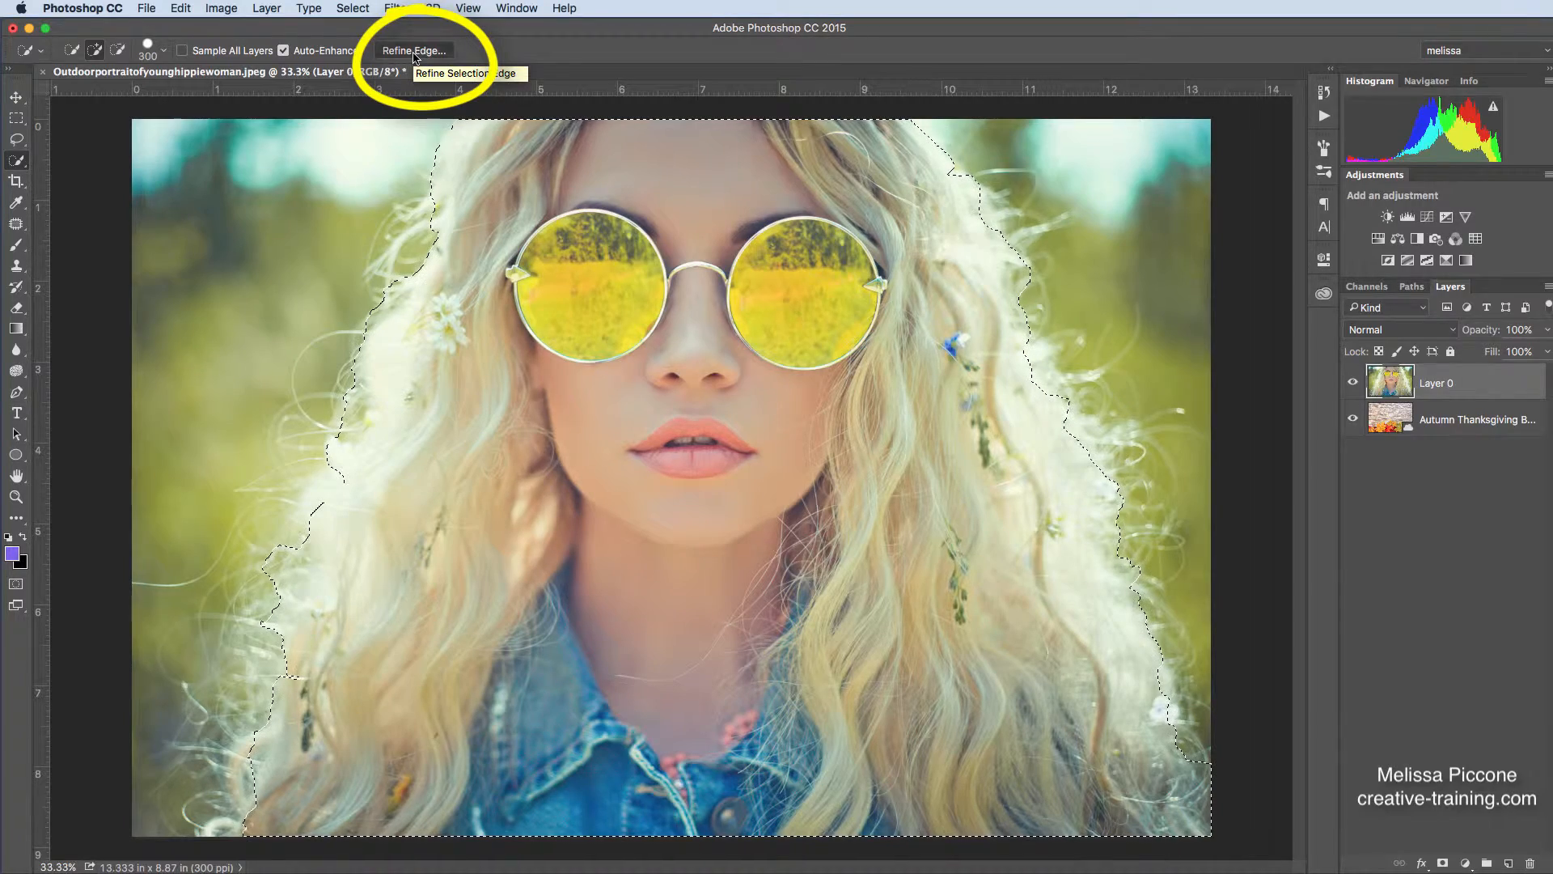
# - Open Refine Edge and preview Overlay, On Black, Black & White and Marching Ants views
pyautogui.click(428, 50)
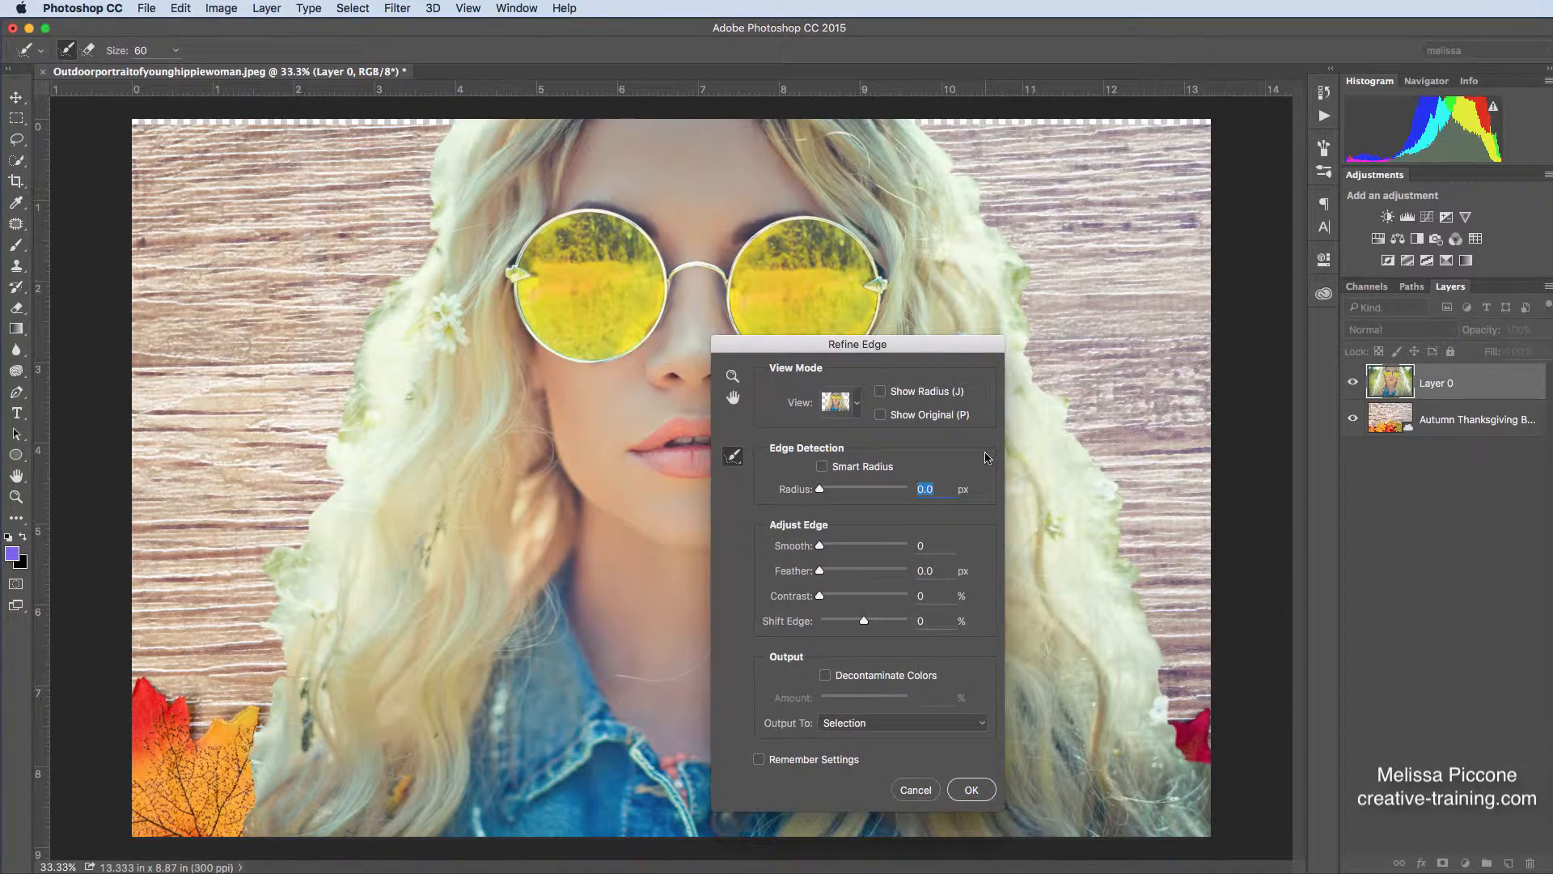
pyautogui.click(859, 402)
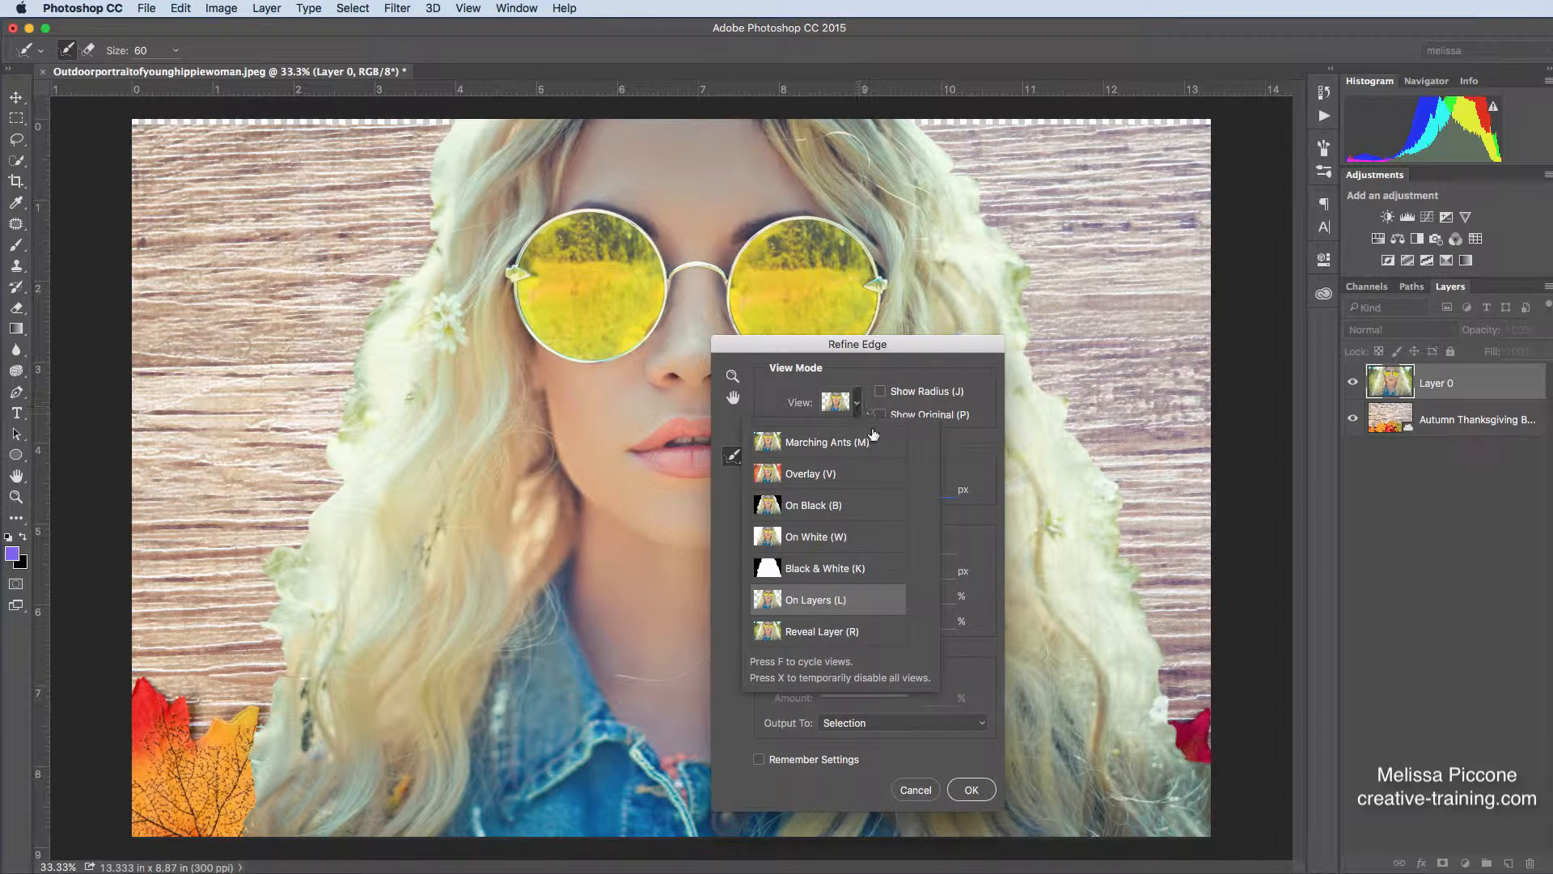
pyautogui.click(827, 442)
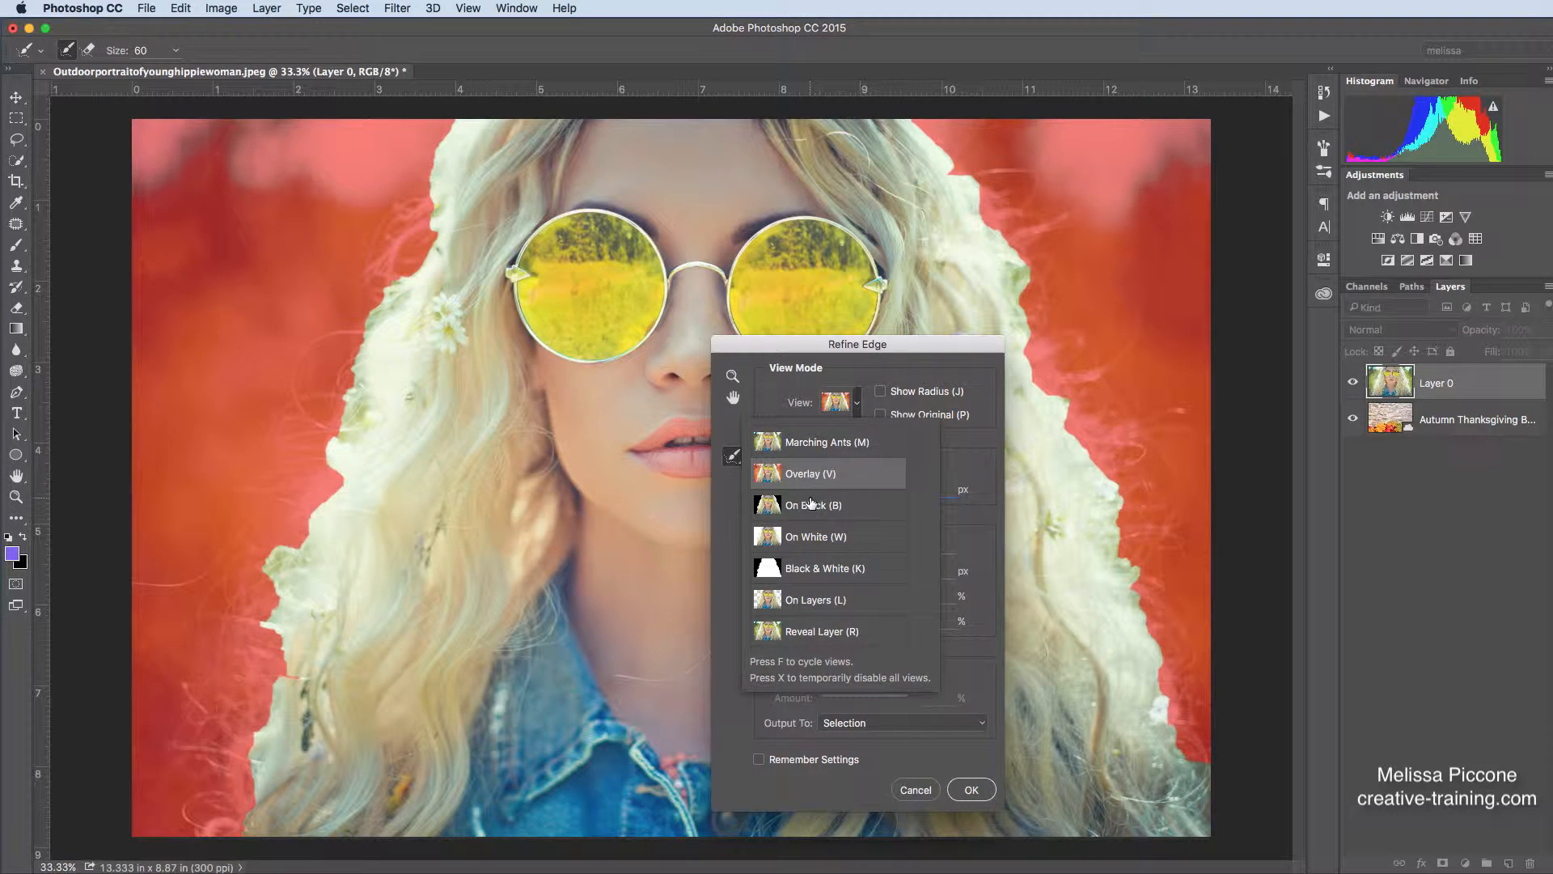
pyautogui.click(813, 505)
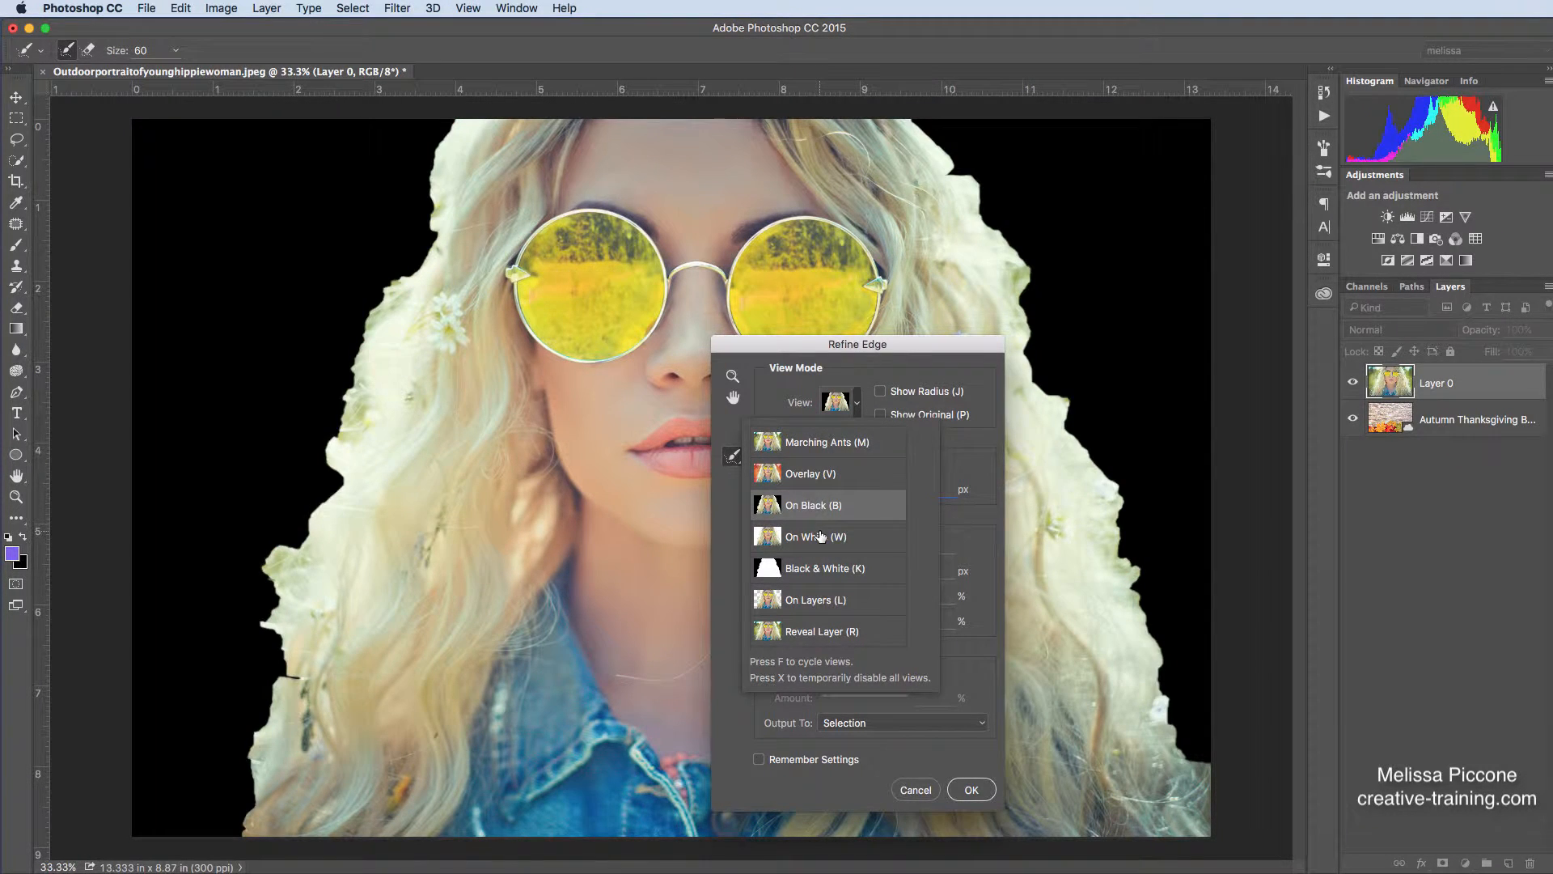
pyautogui.click(825, 568)
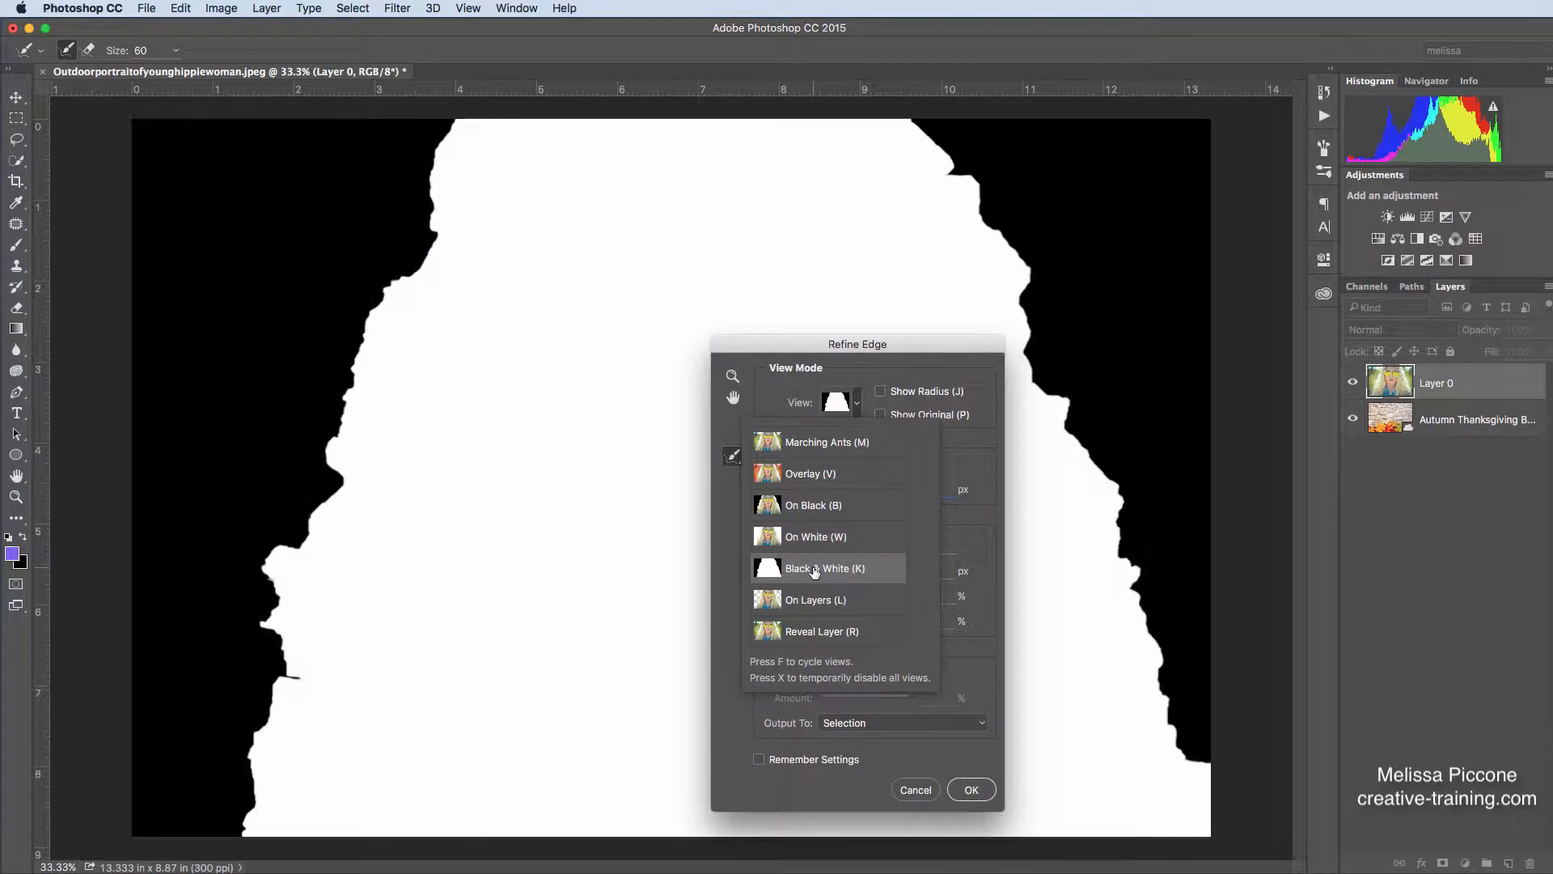
pyautogui.moveTo(814, 570)
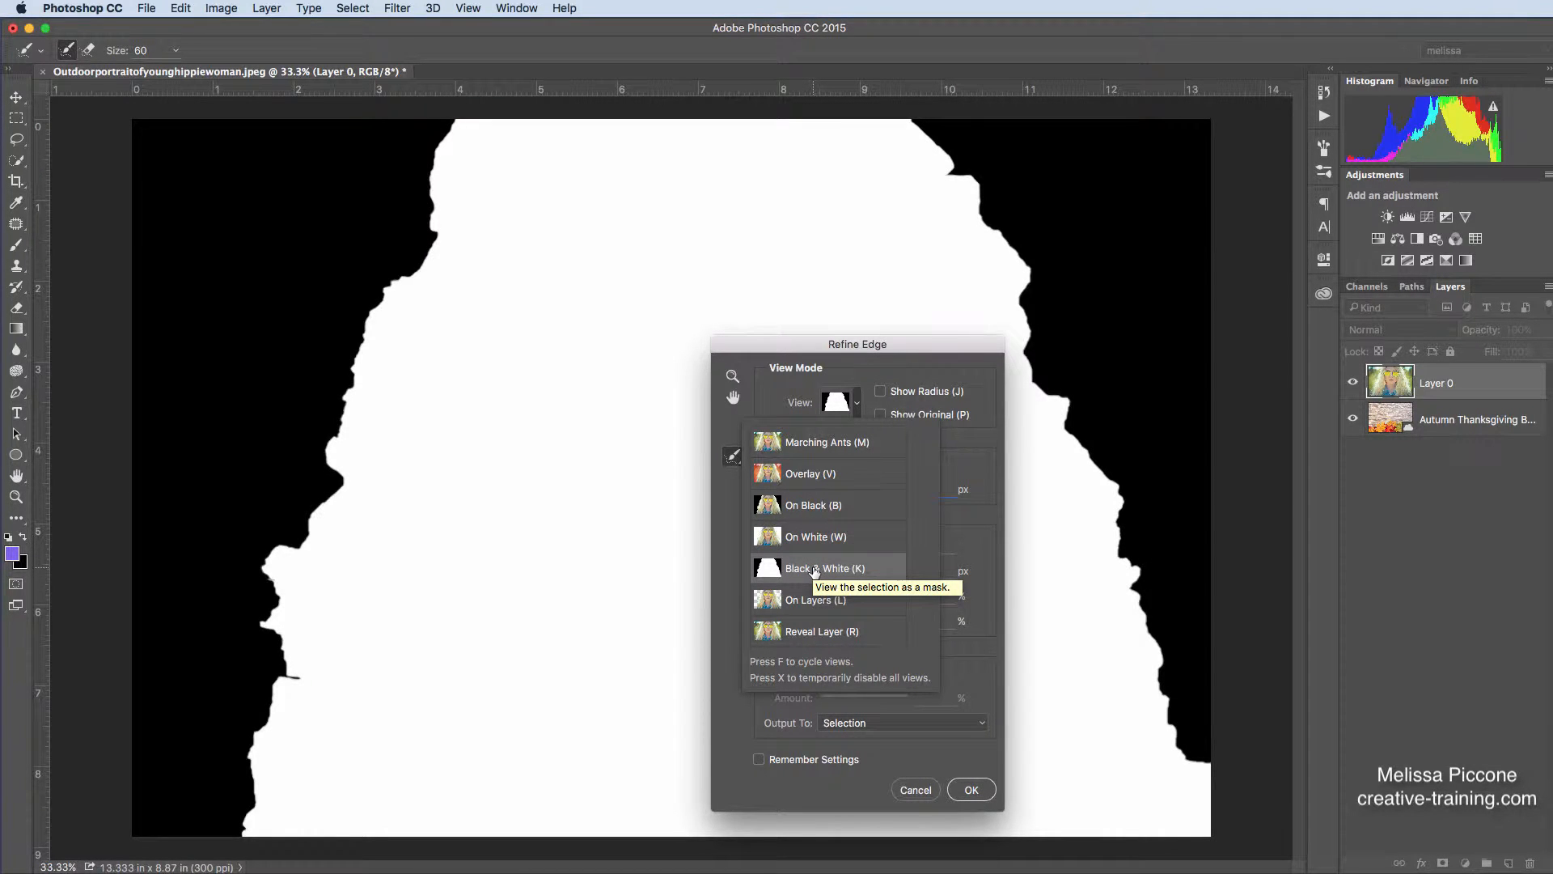
pyautogui.click(816, 599)
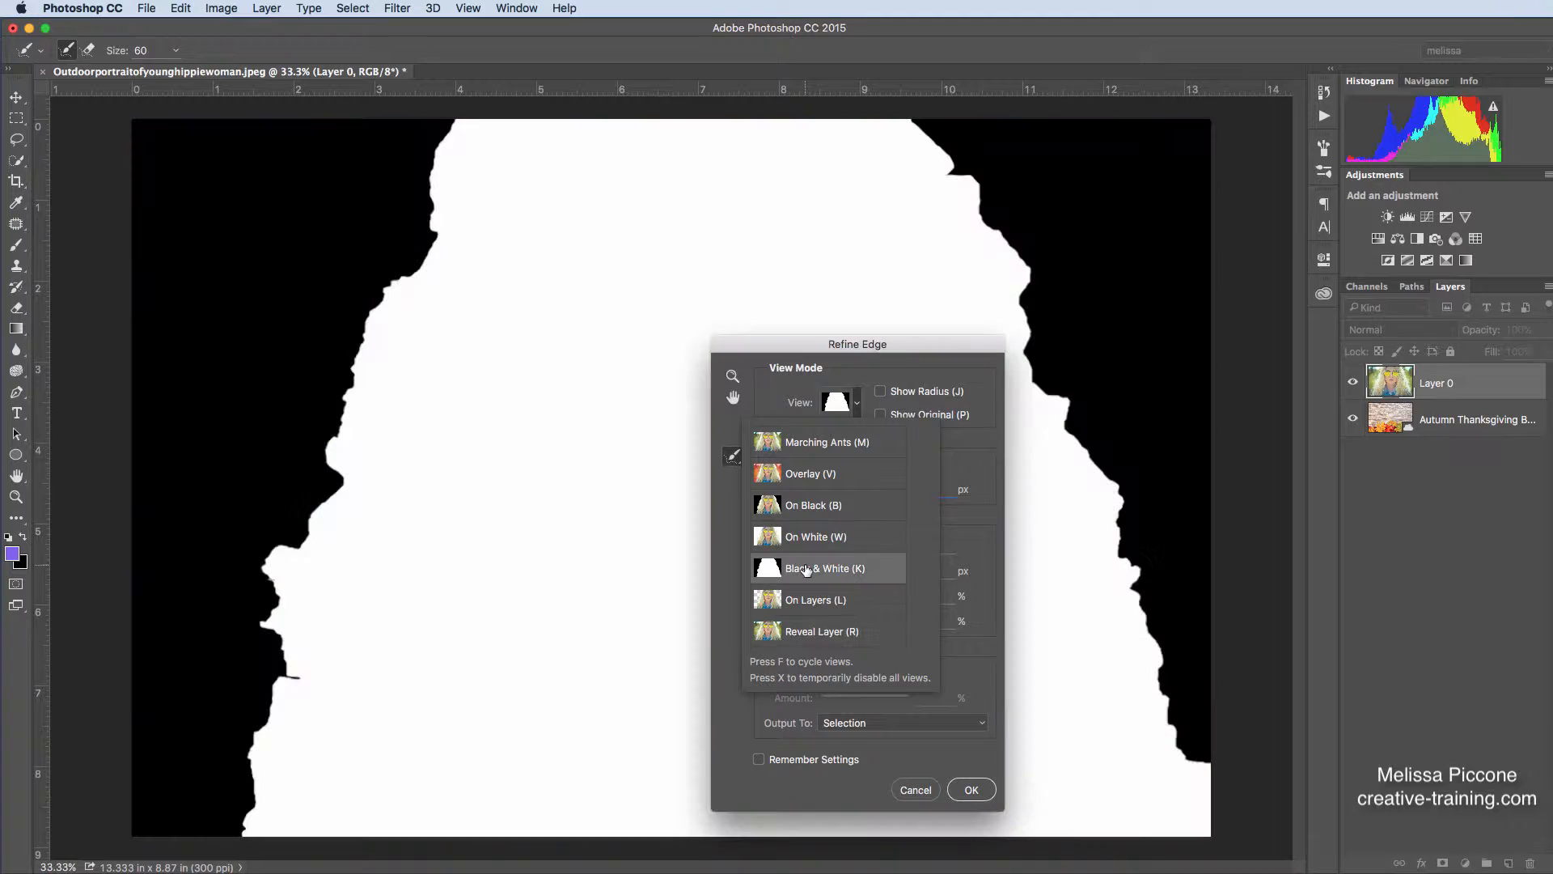
pyautogui.click(826, 443)
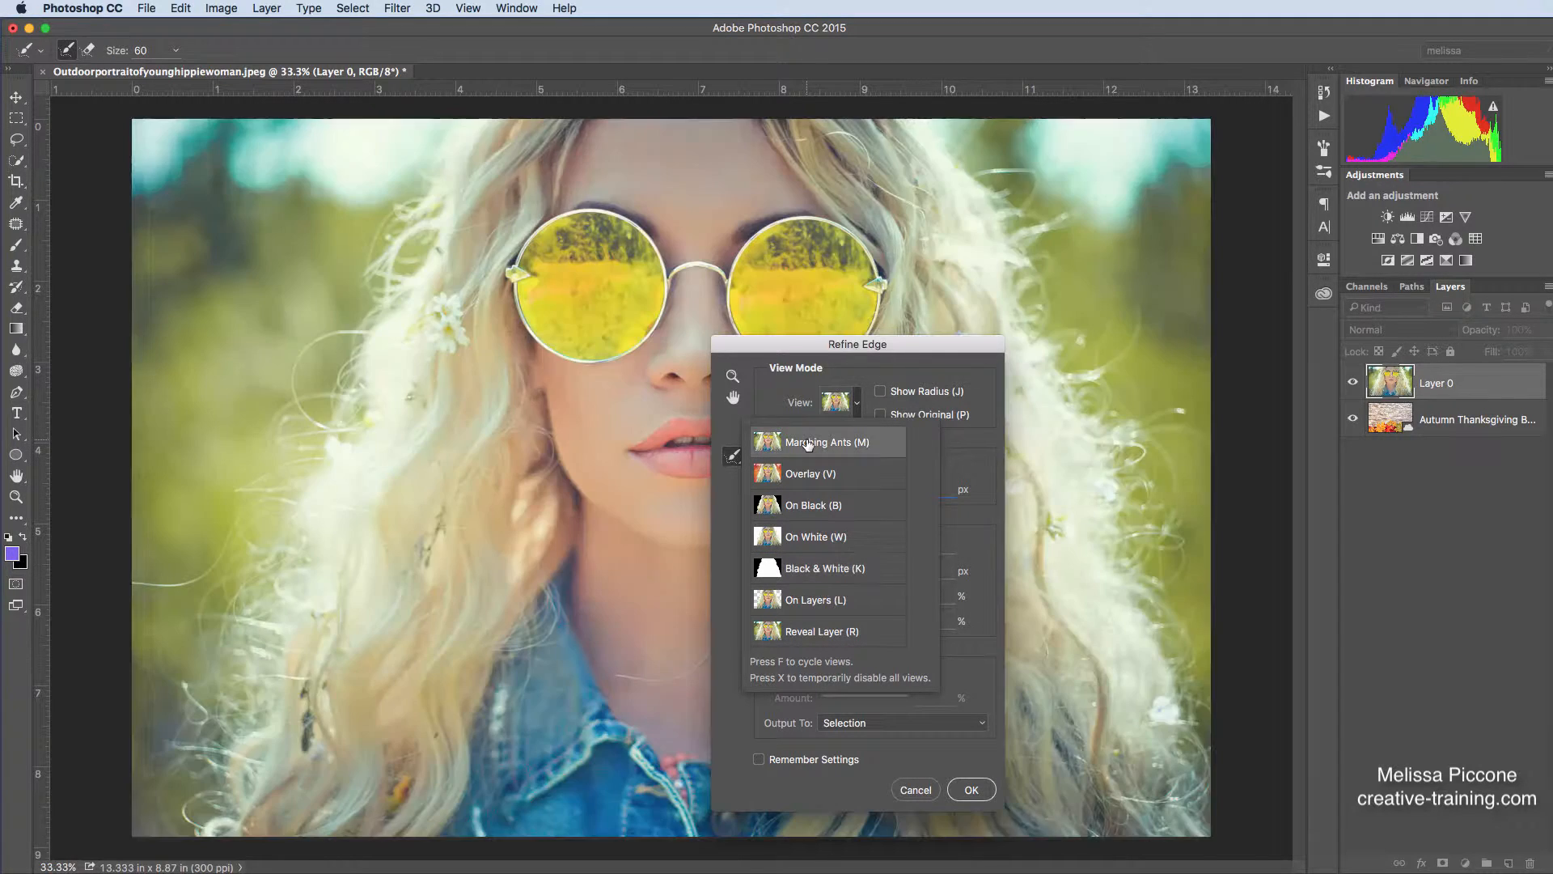
pyautogui.moveTo(803, 442)
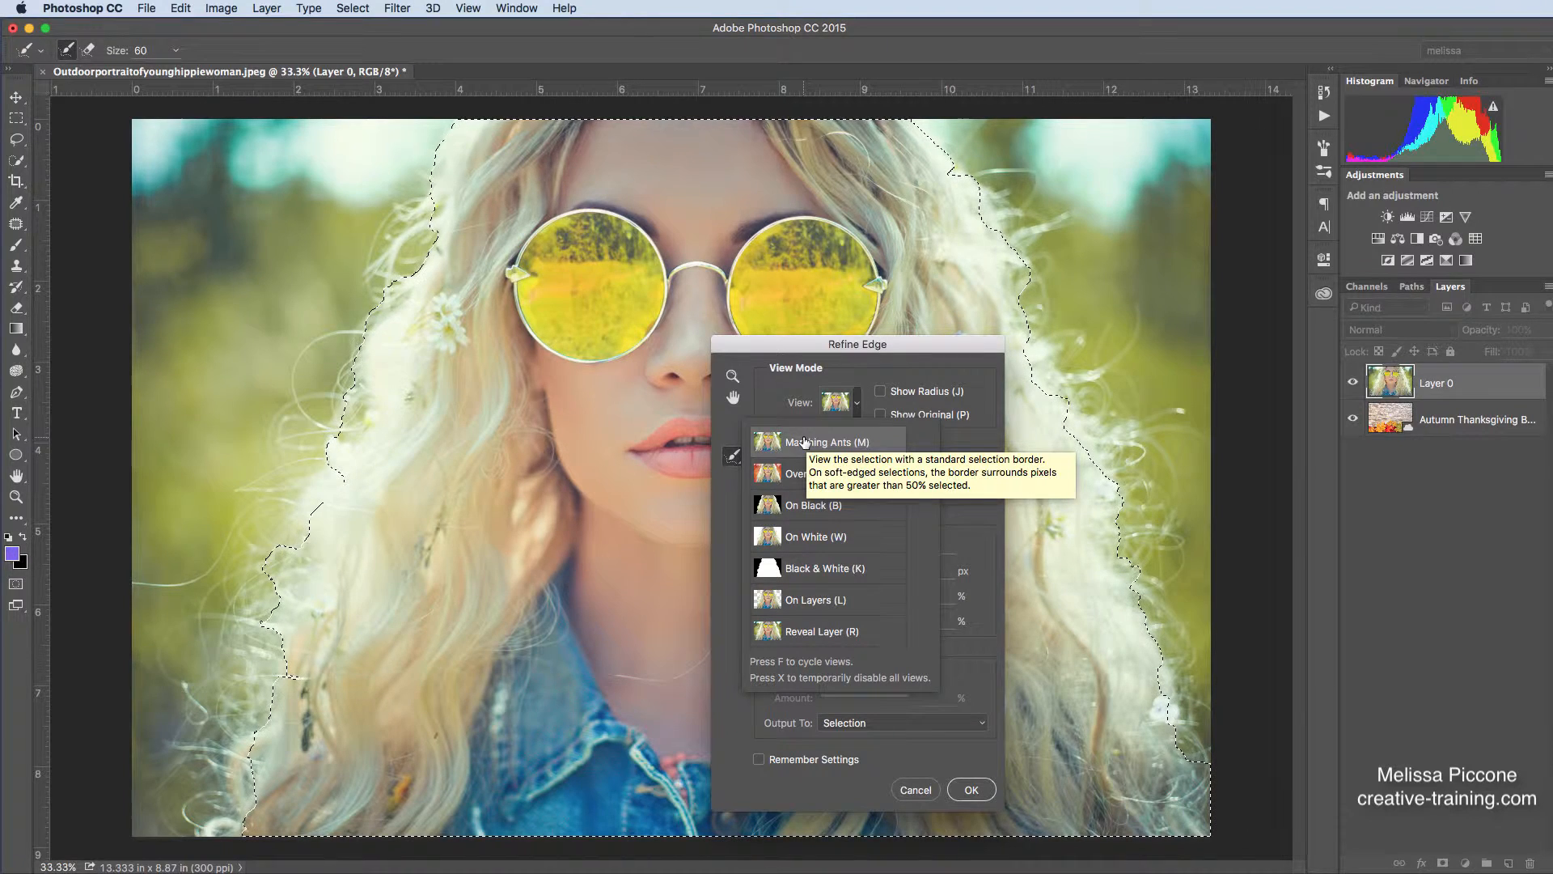
pyautogui.moveTo(802, 574)
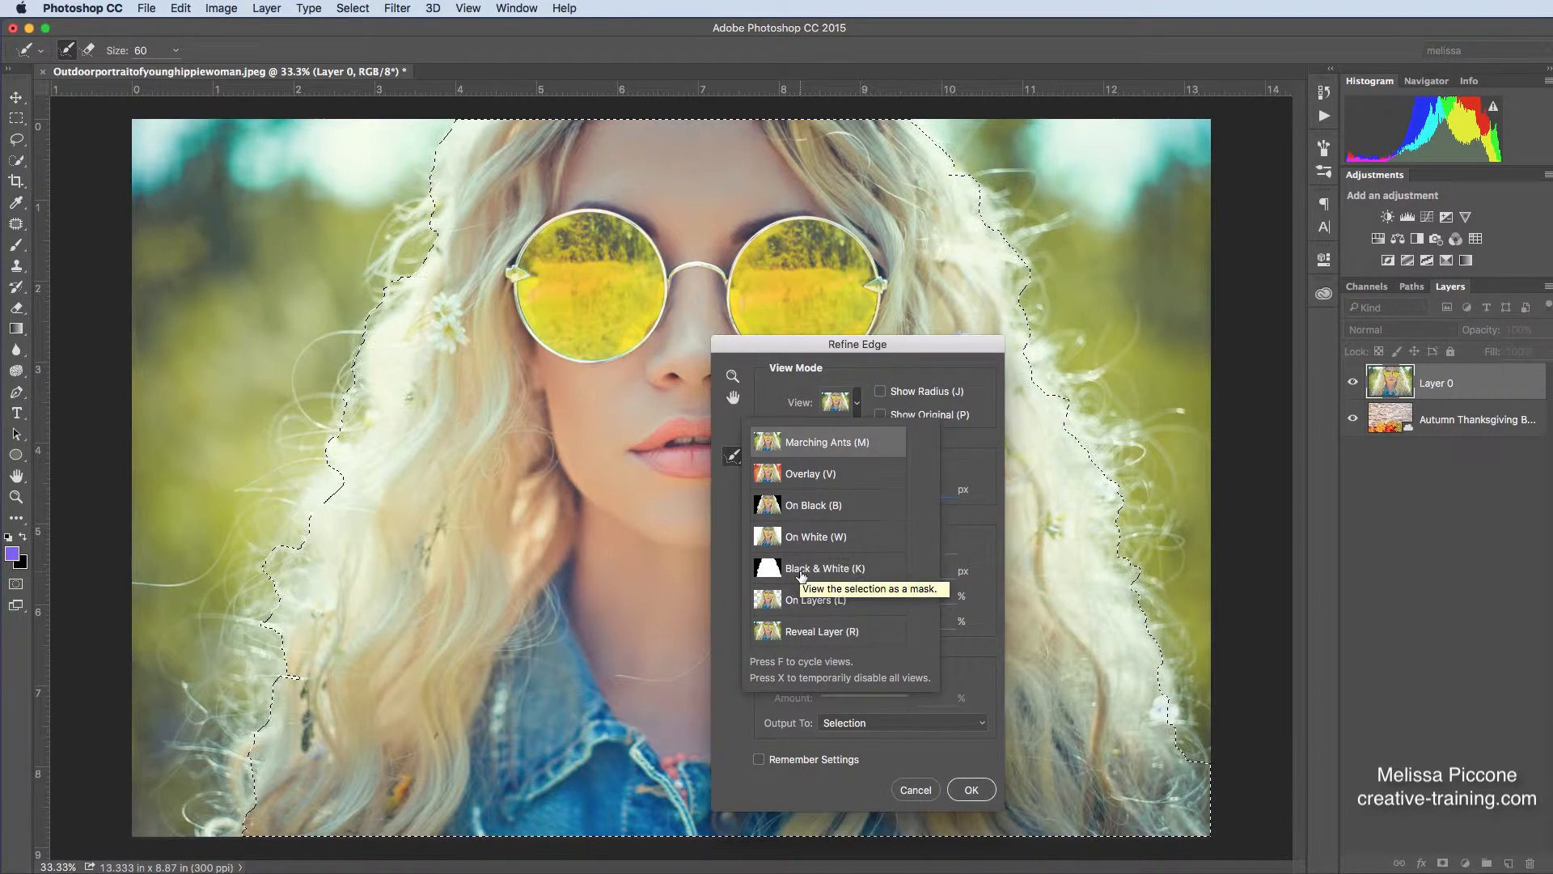
pyautogui.click(825, 568)
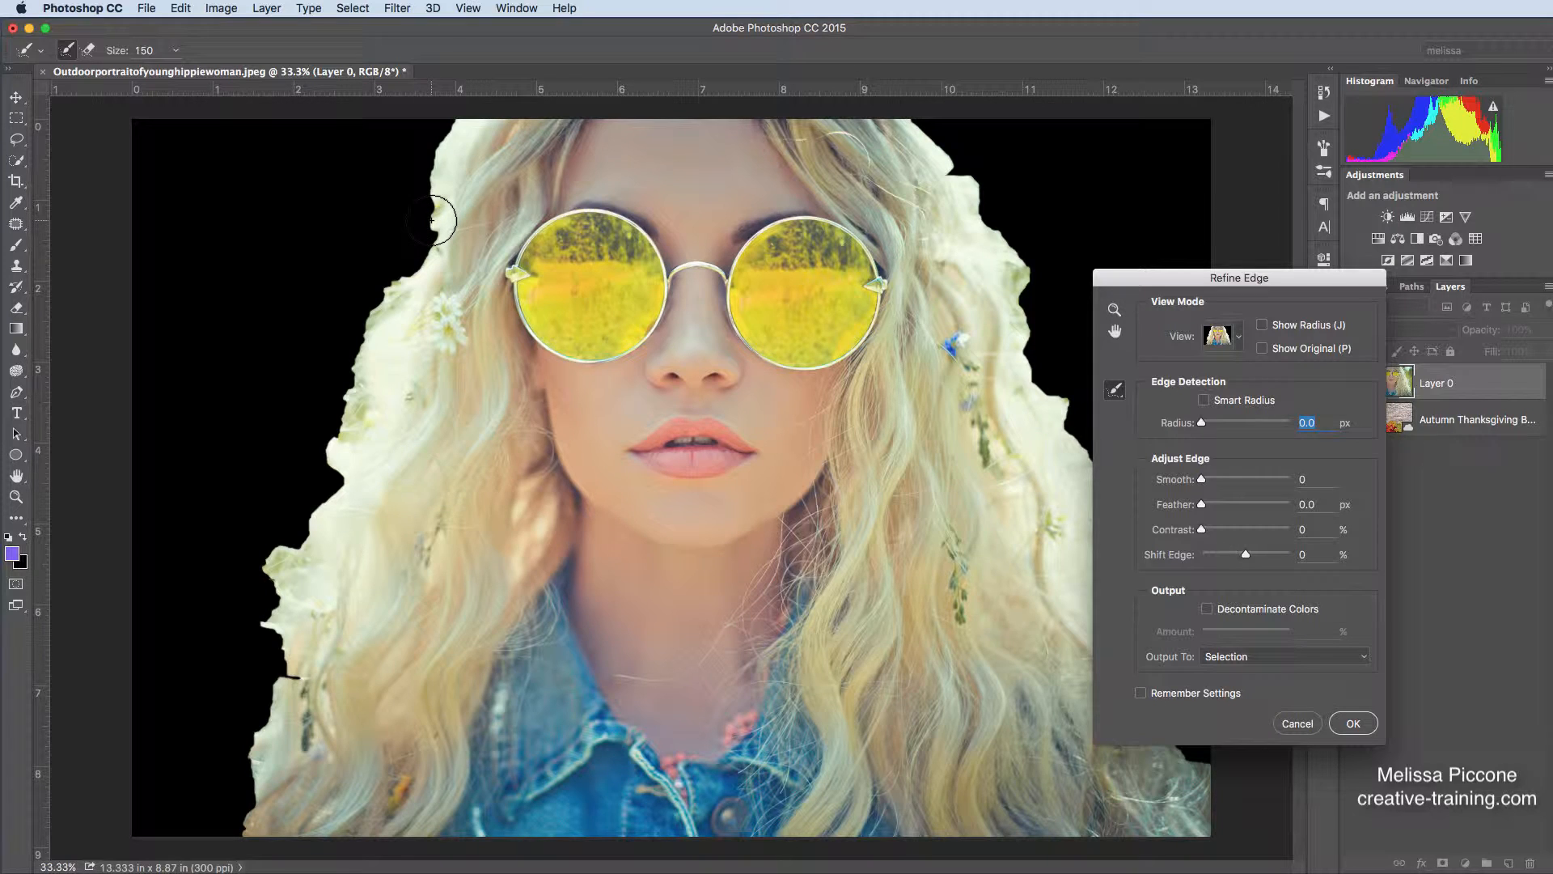
# - Brush the Refine Radius Tool over the top and left hair strands, then move the dialog aside
pyautogui.moveTo(434, 217); pyautogui.dragTo(431, 155)
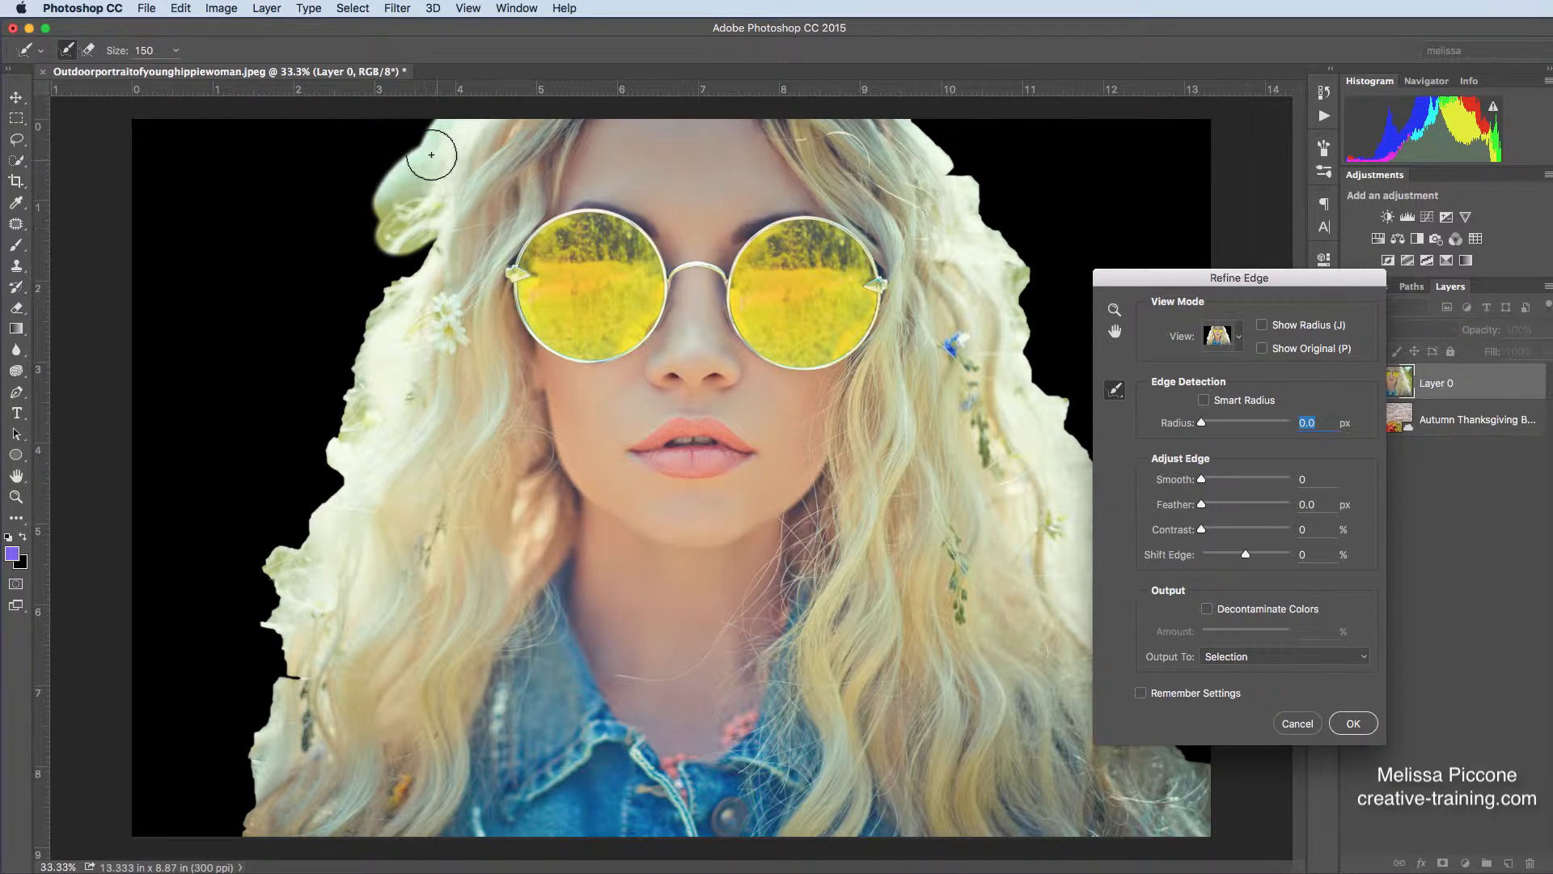
pyautogui.moveTo(431, 155); pyautogui.dragTo(345, 355)
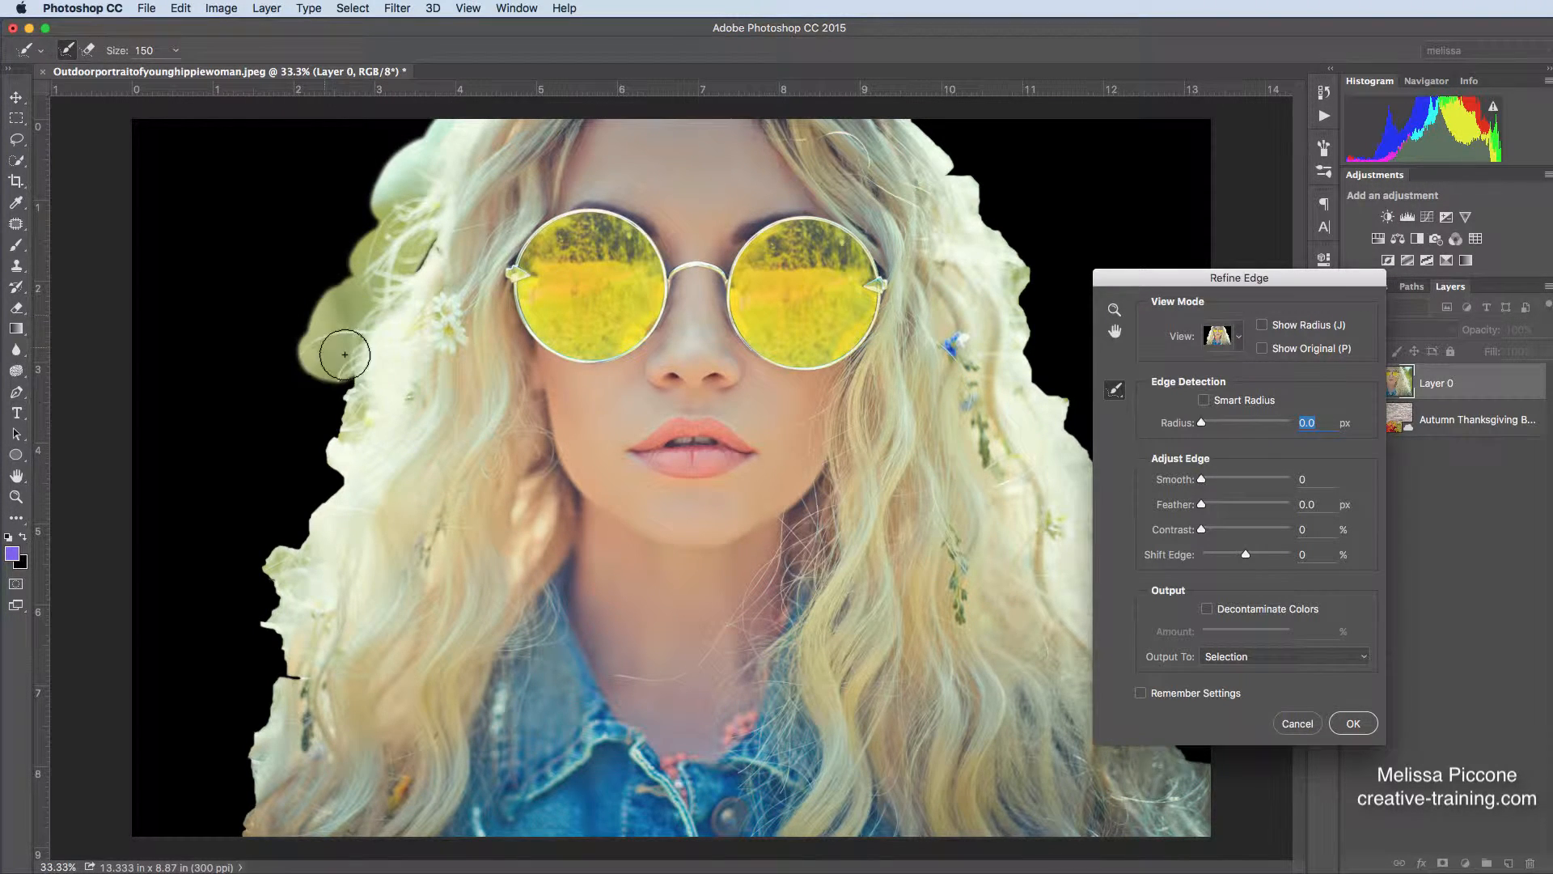
pyautogui.moveTo(343, 354); pyautogui.dragTo(282, 775)
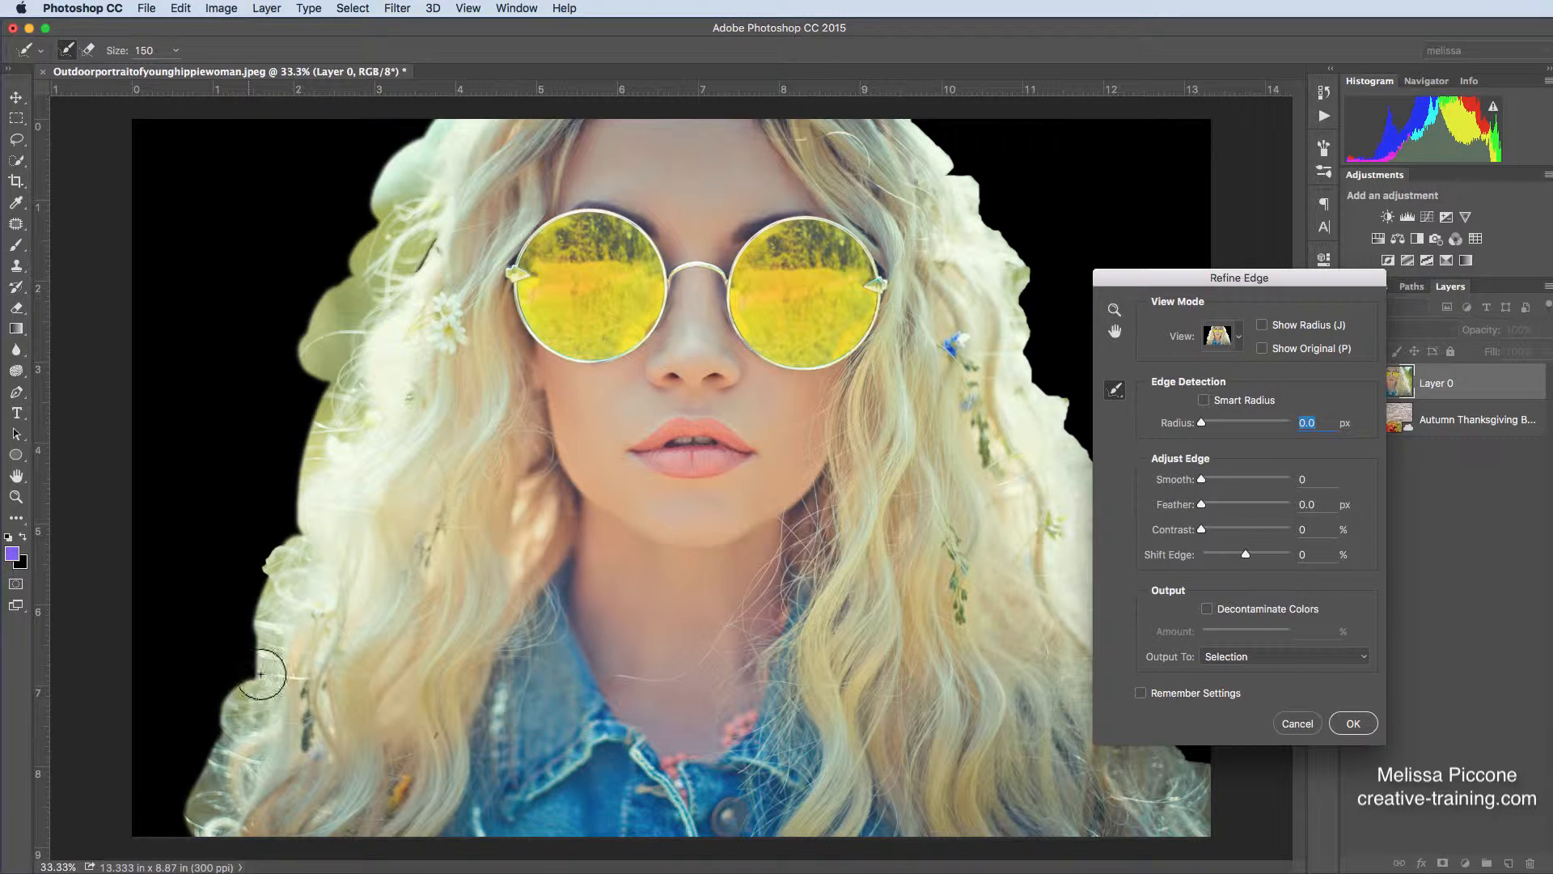
pyautogui.moveTo(257, 674); pyautogui.dragTo(347, 411)
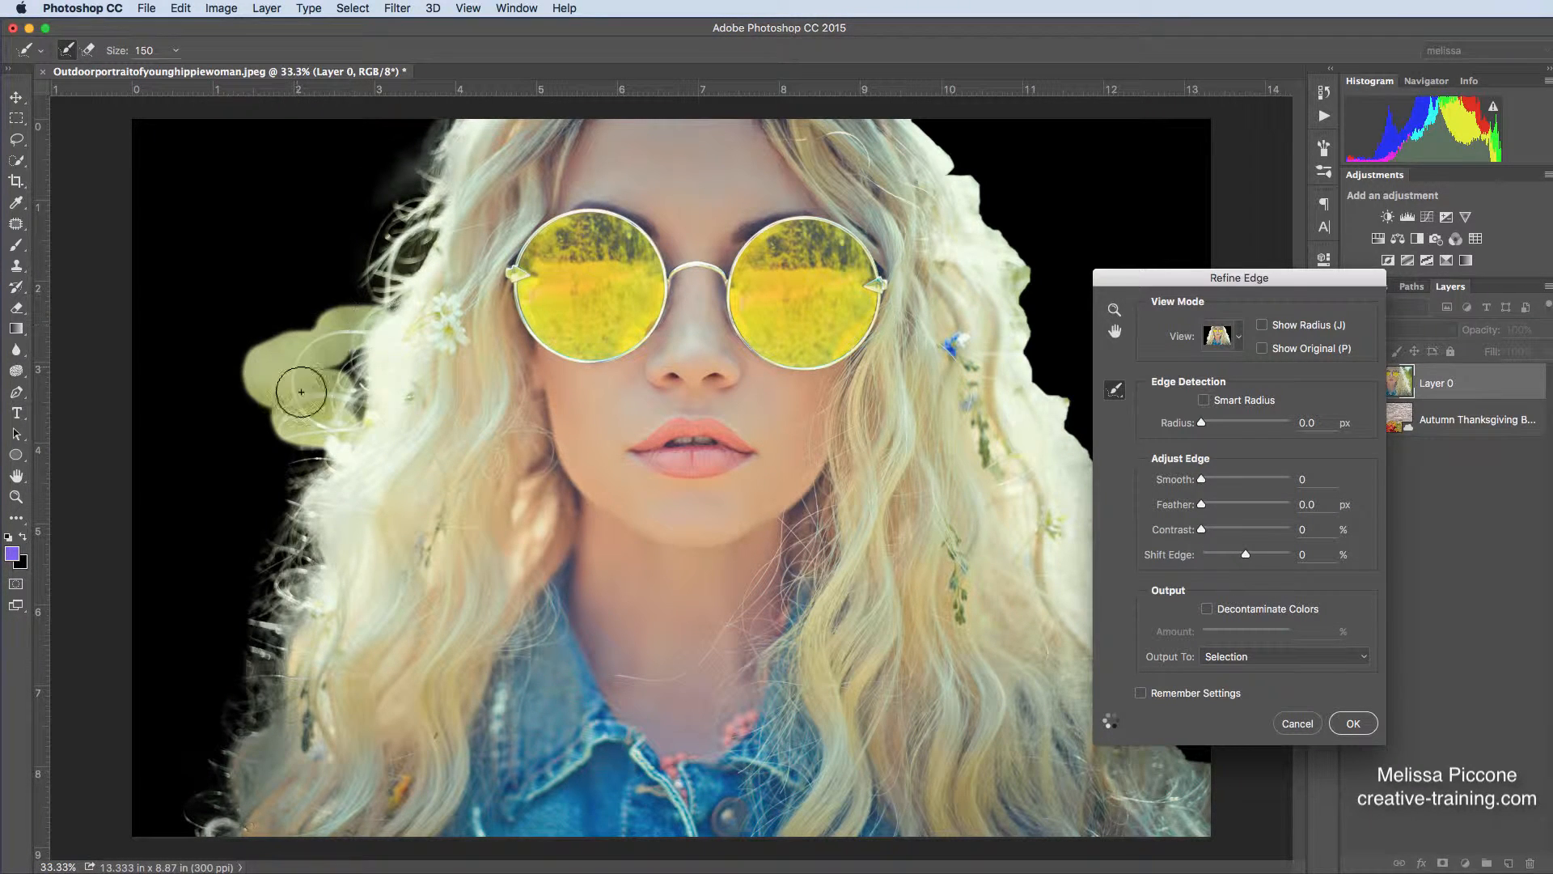
pyautogui.moveTo(302, 392); pyautogui.dragTo(379, 343)
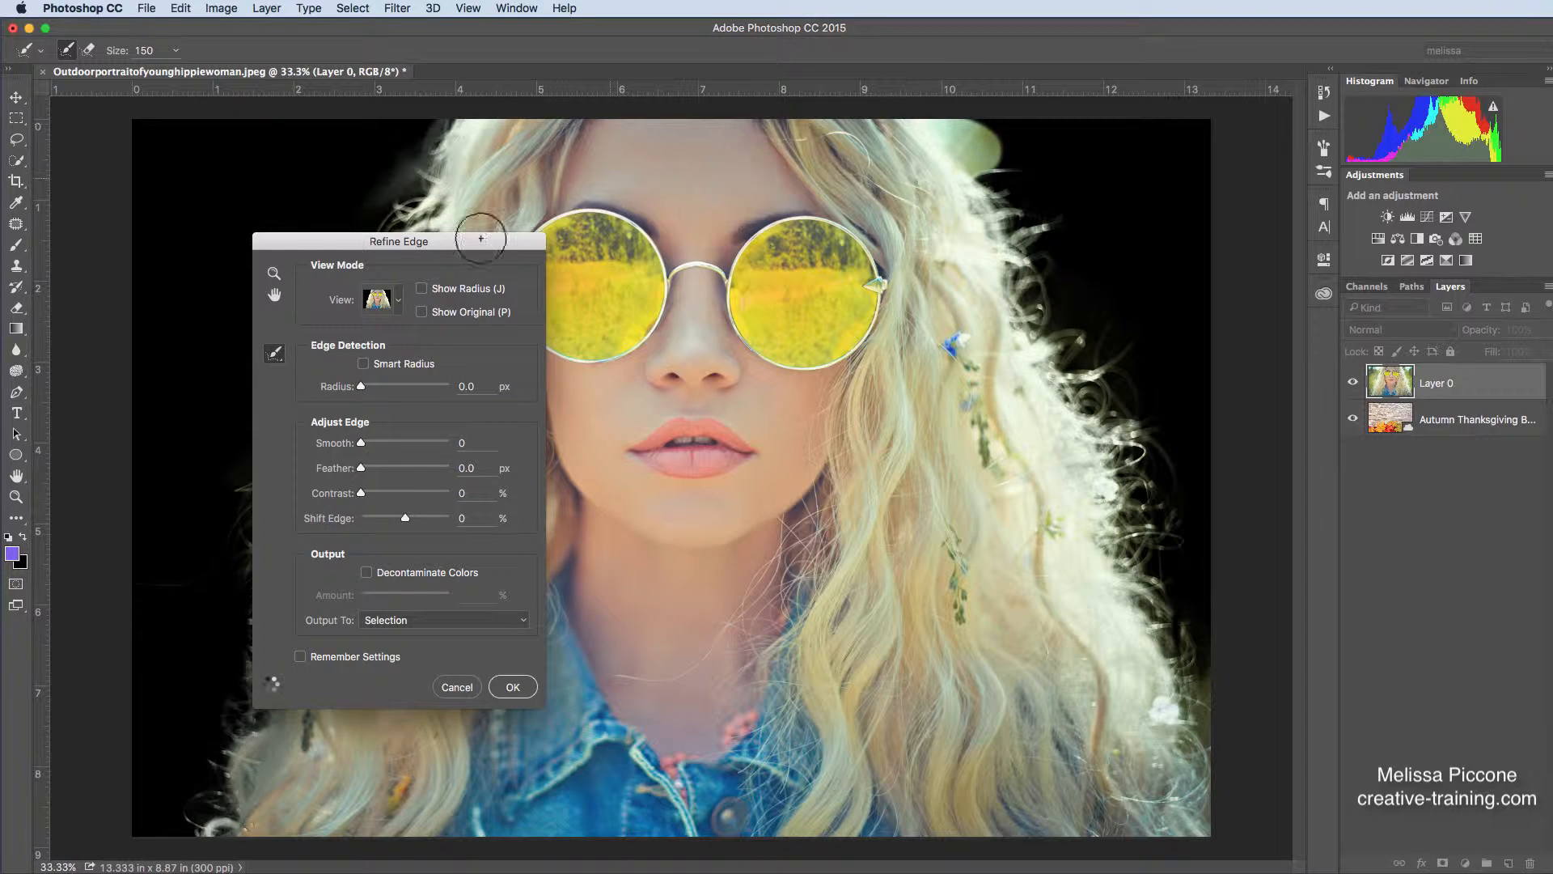
pyautogui.moveTo(399, 241); pyautogui.dragTo(1041, 320)
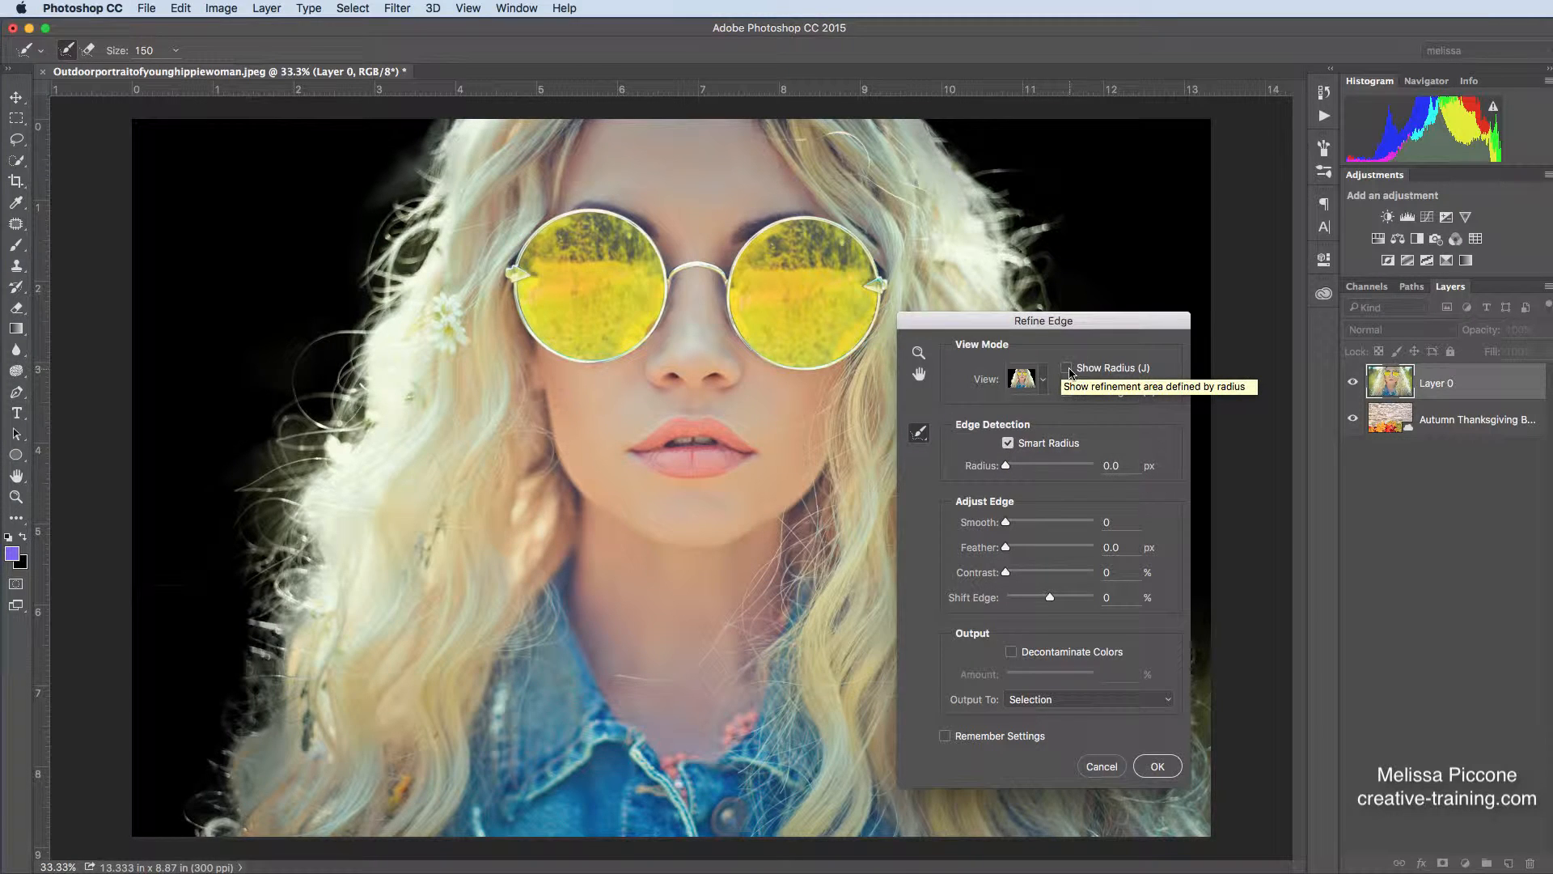
# - Toggle Show Radius, reposition the dialog, and switch Smart Radius off and back on
pyautogui.click(1066, 368)
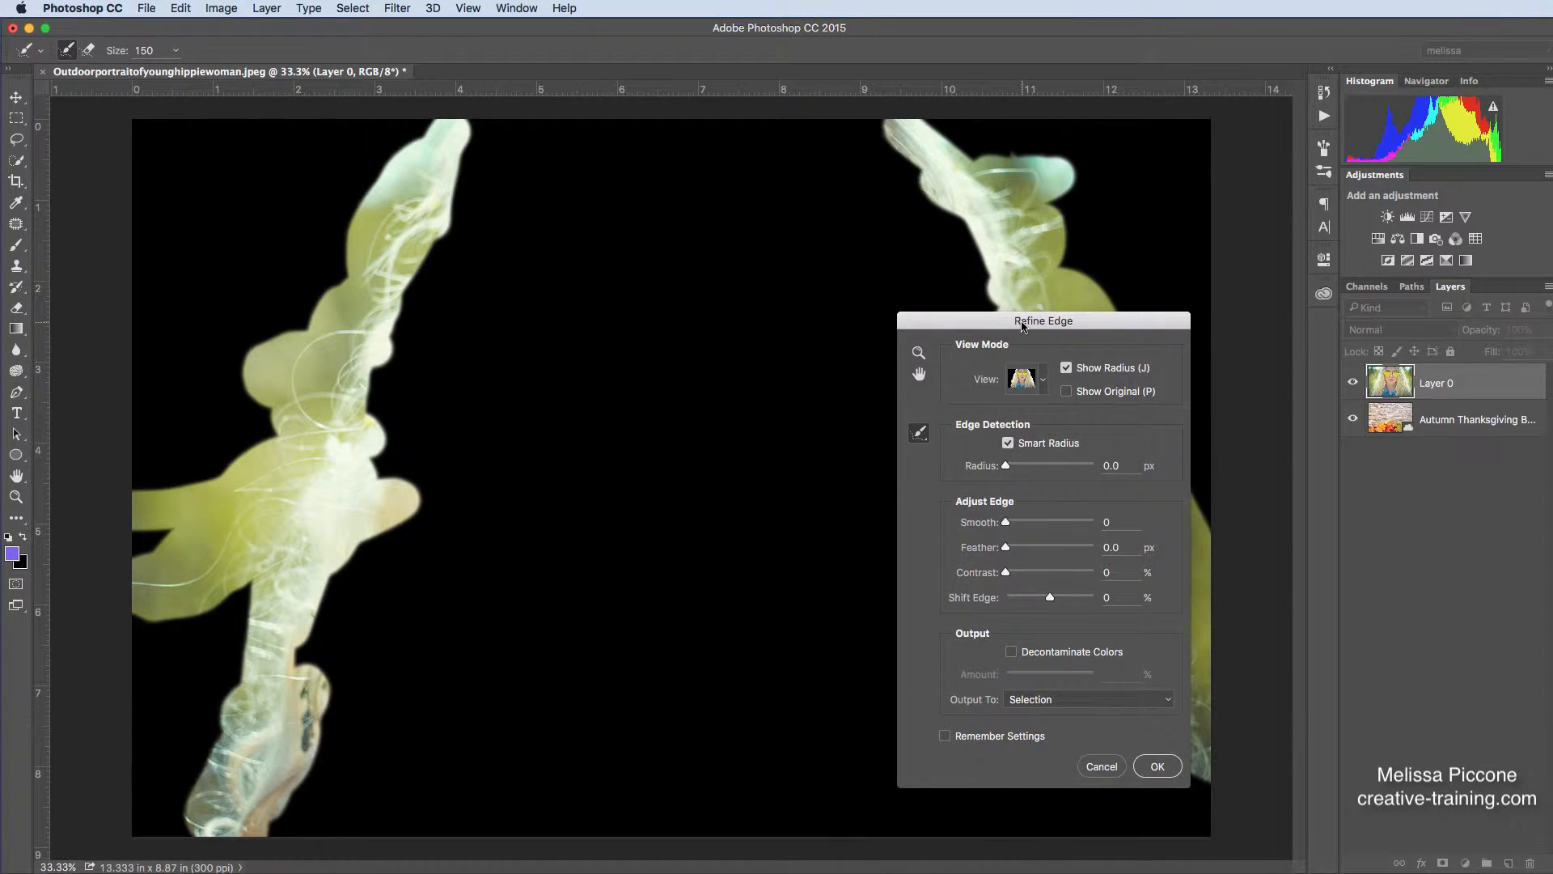
pyautogui.moveTo(1042, 320); pyautogui.dragTo(695, 345)
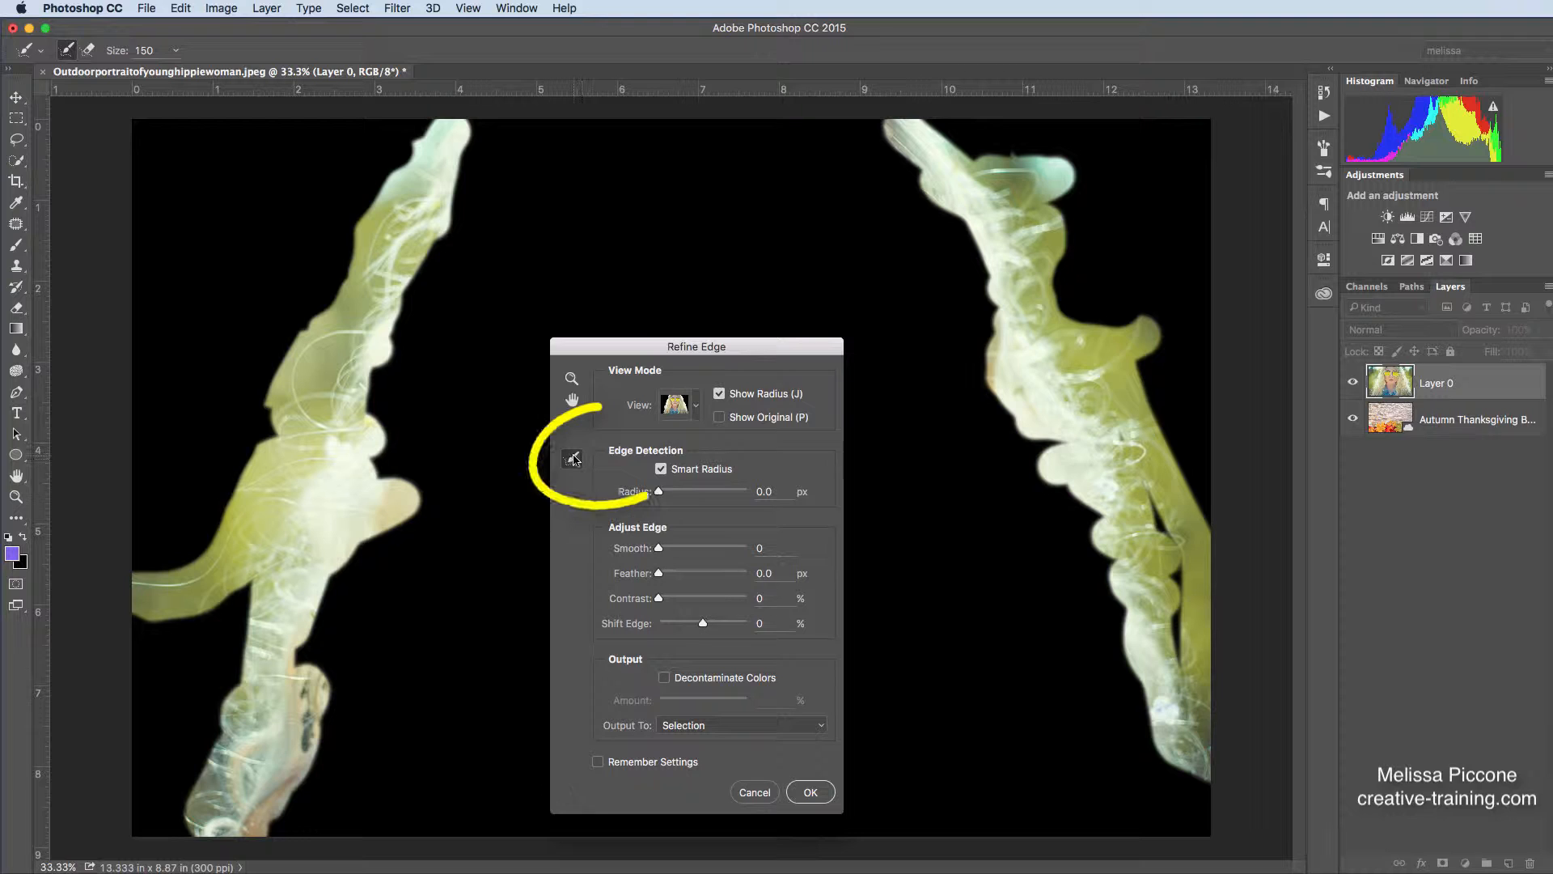
pyautogui.click(572, 459)
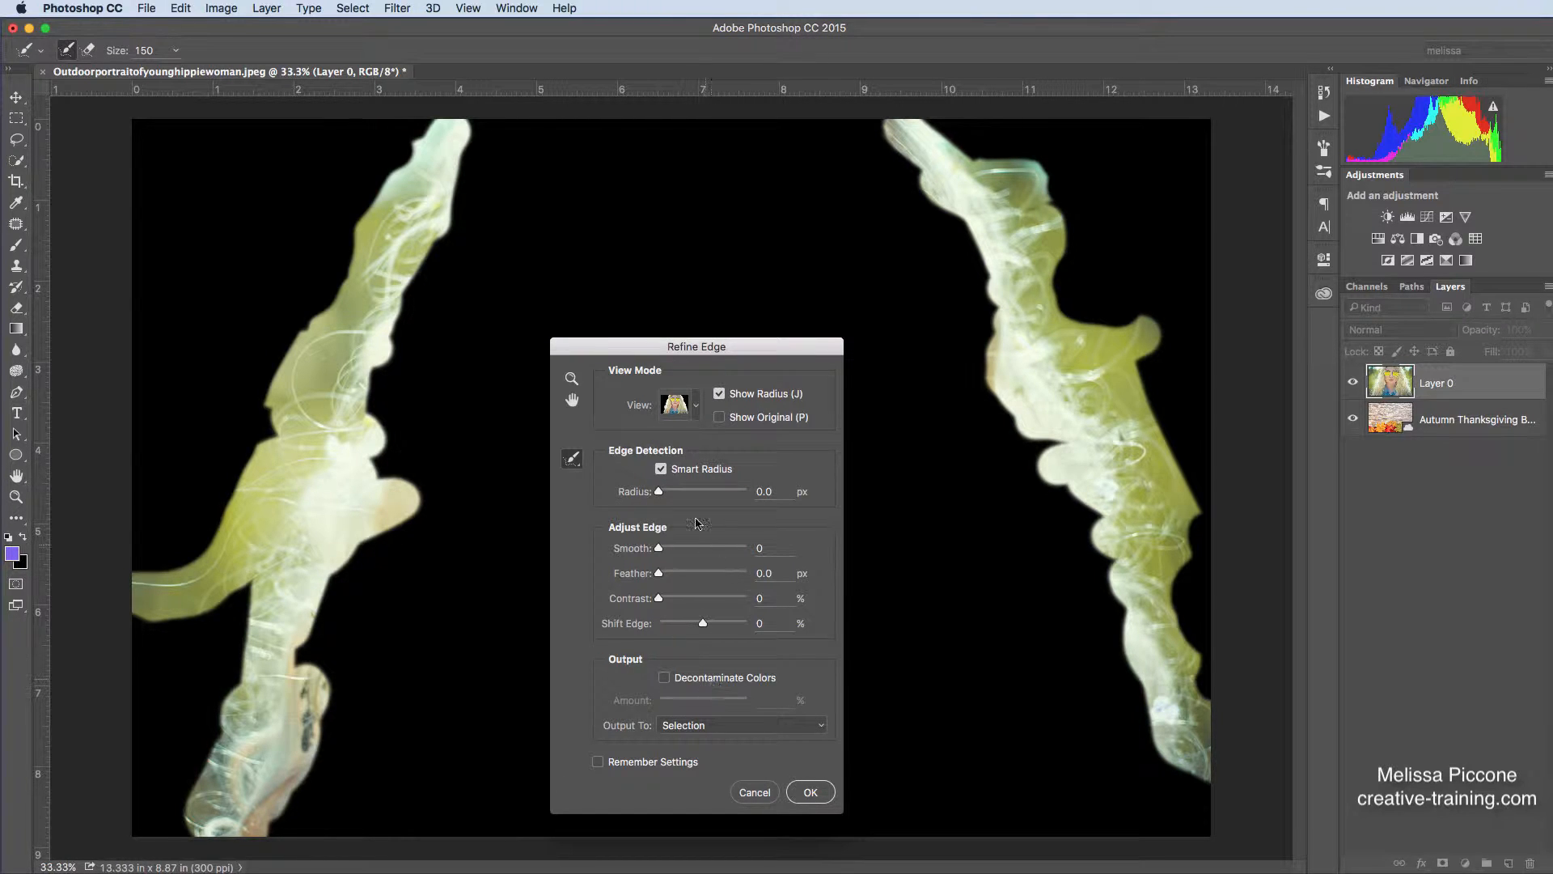
pyautogui.click(661, 469)
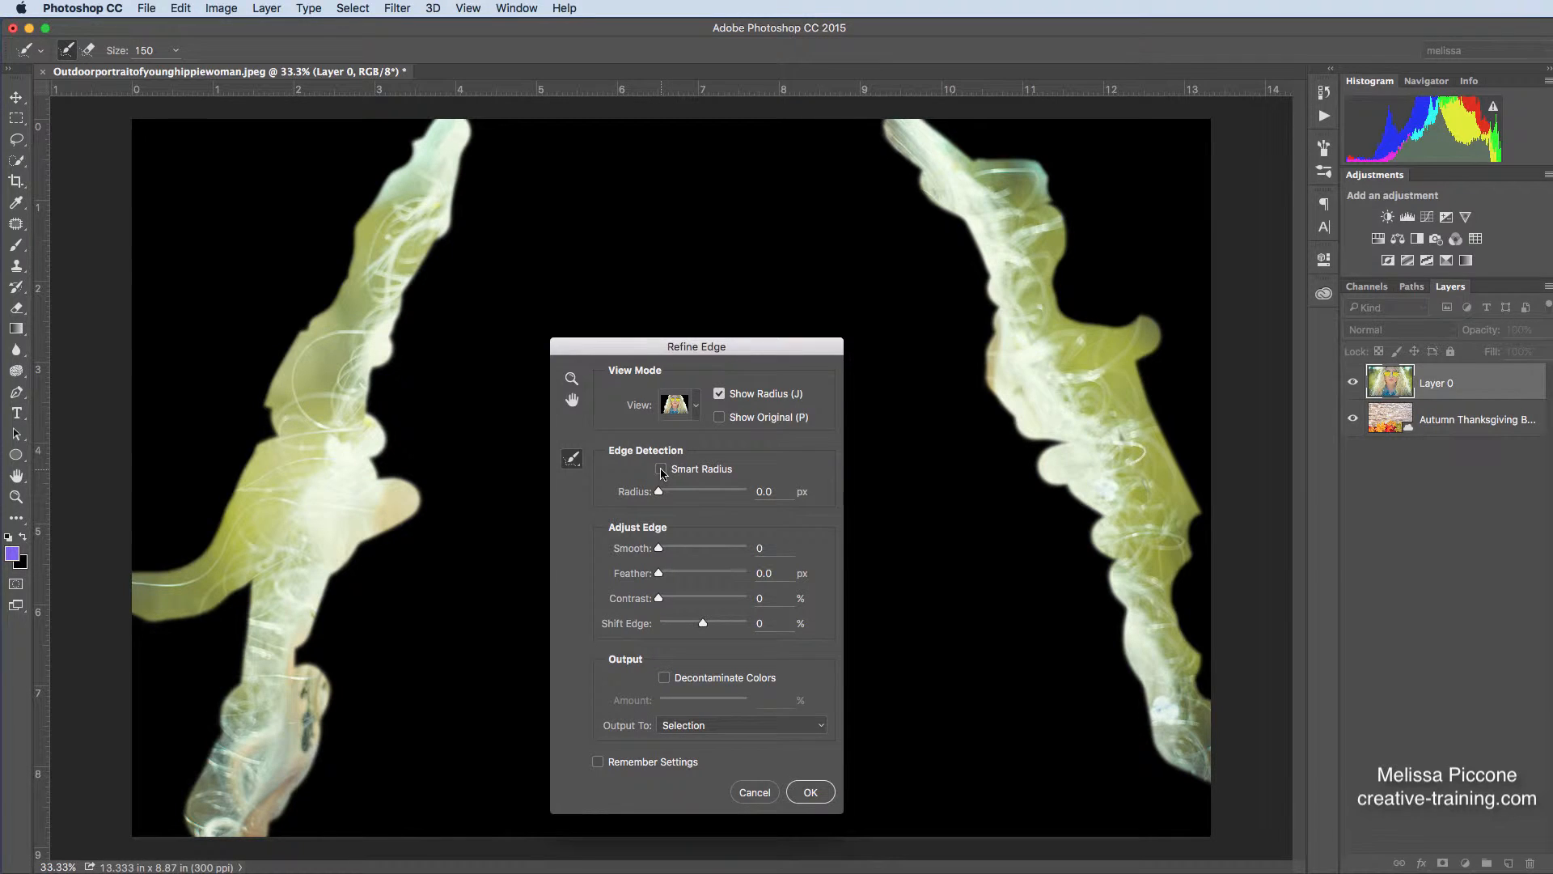
pyautogui.click(662, 470)
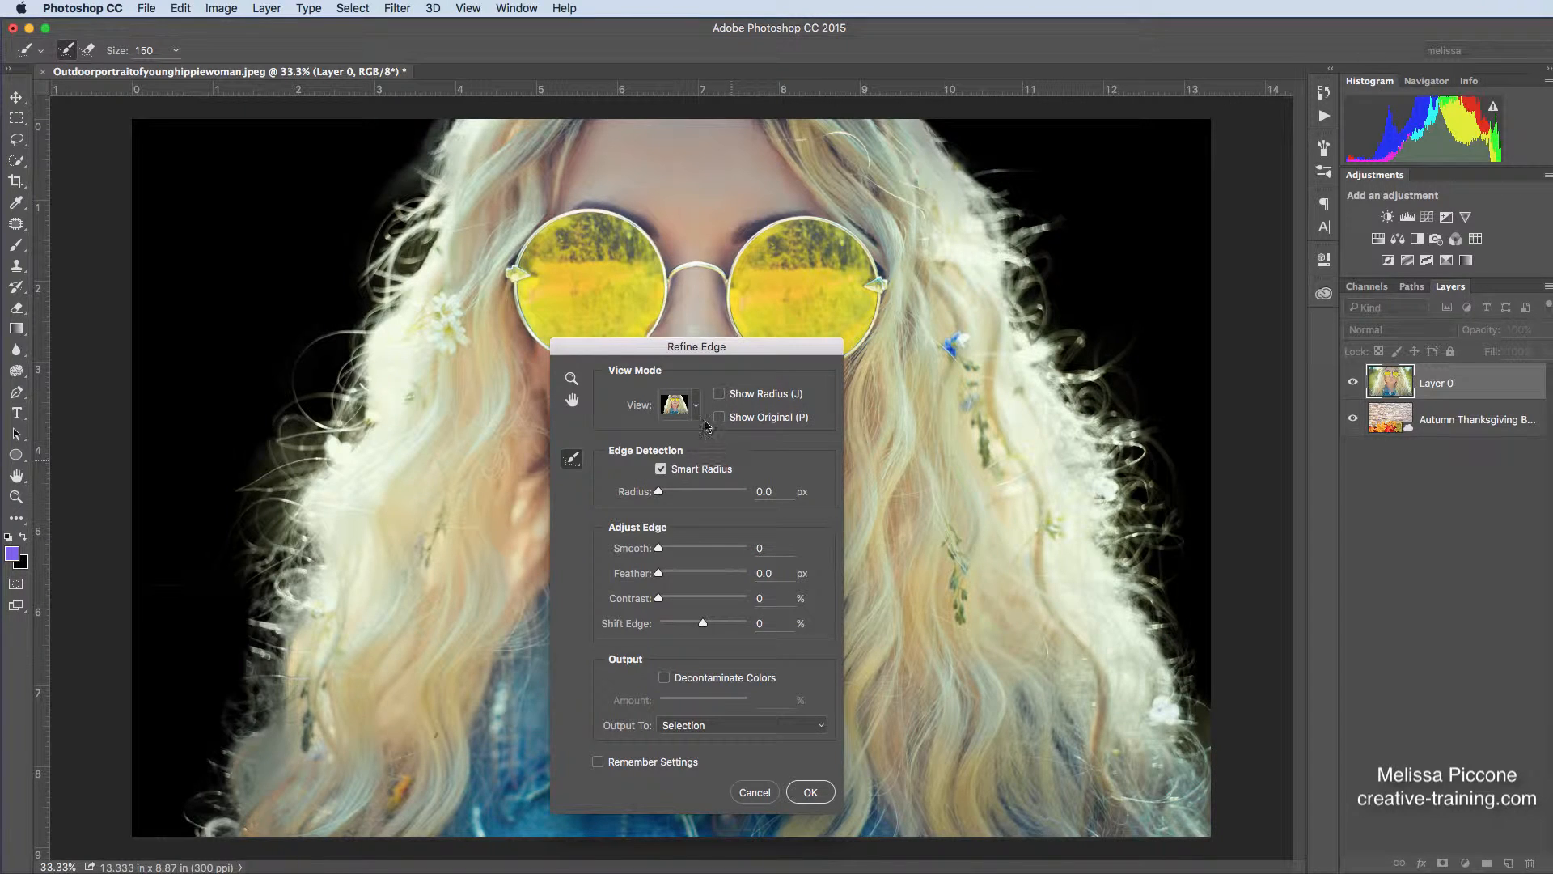
# - Set View to Black & White, output to Selection, and accept the refined edge
pyautogui.click(677, 405)
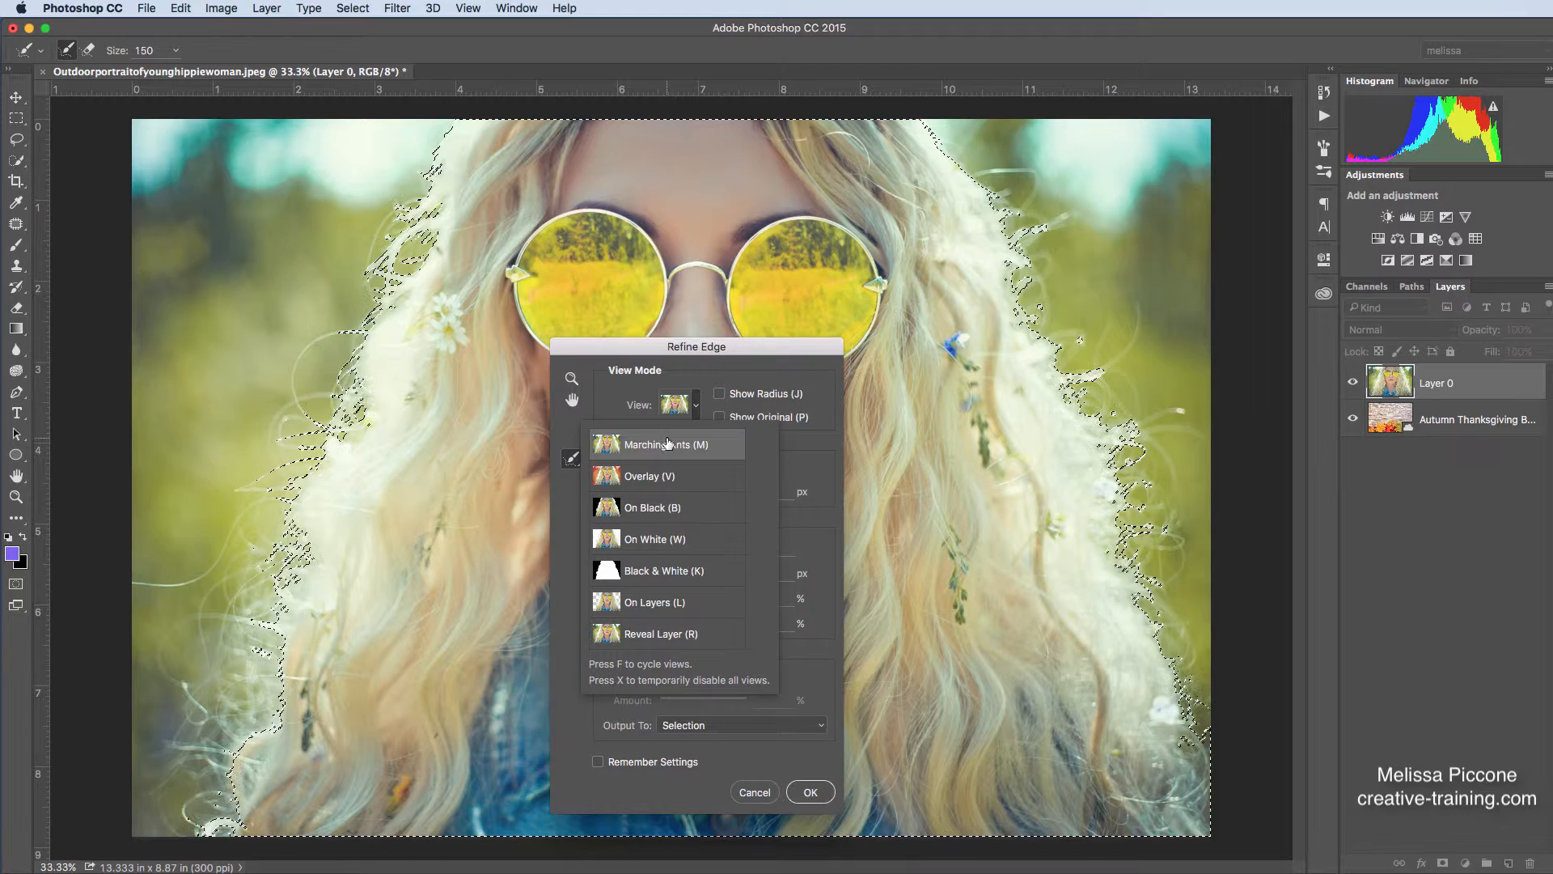
pyautogui.click(664, 570)
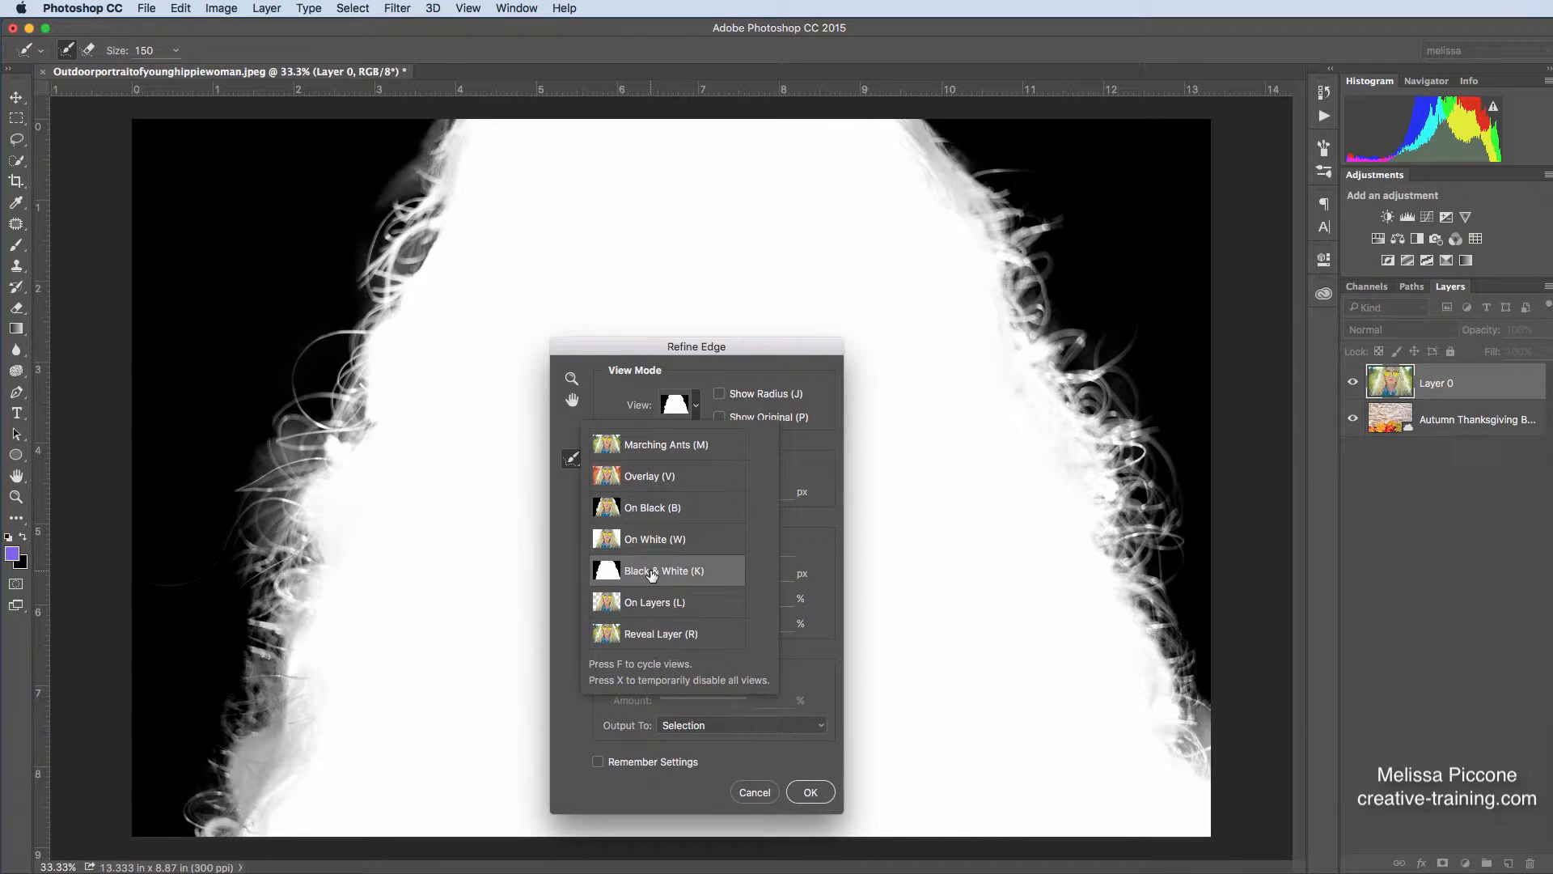
pyautogui.moveTo(652, 573)
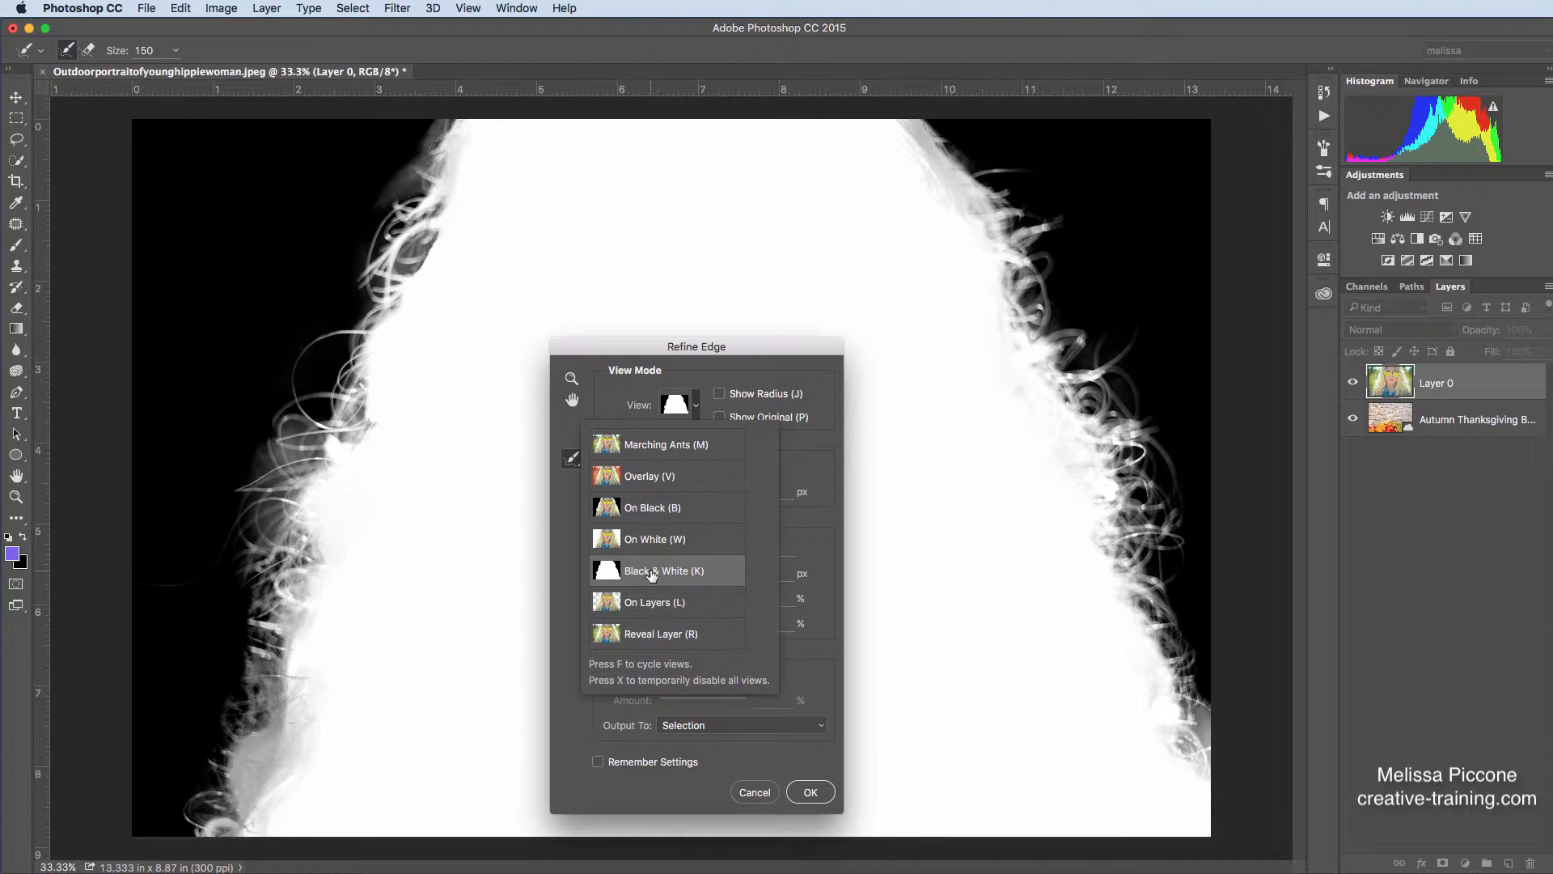
pyautogui.click(650, 571)
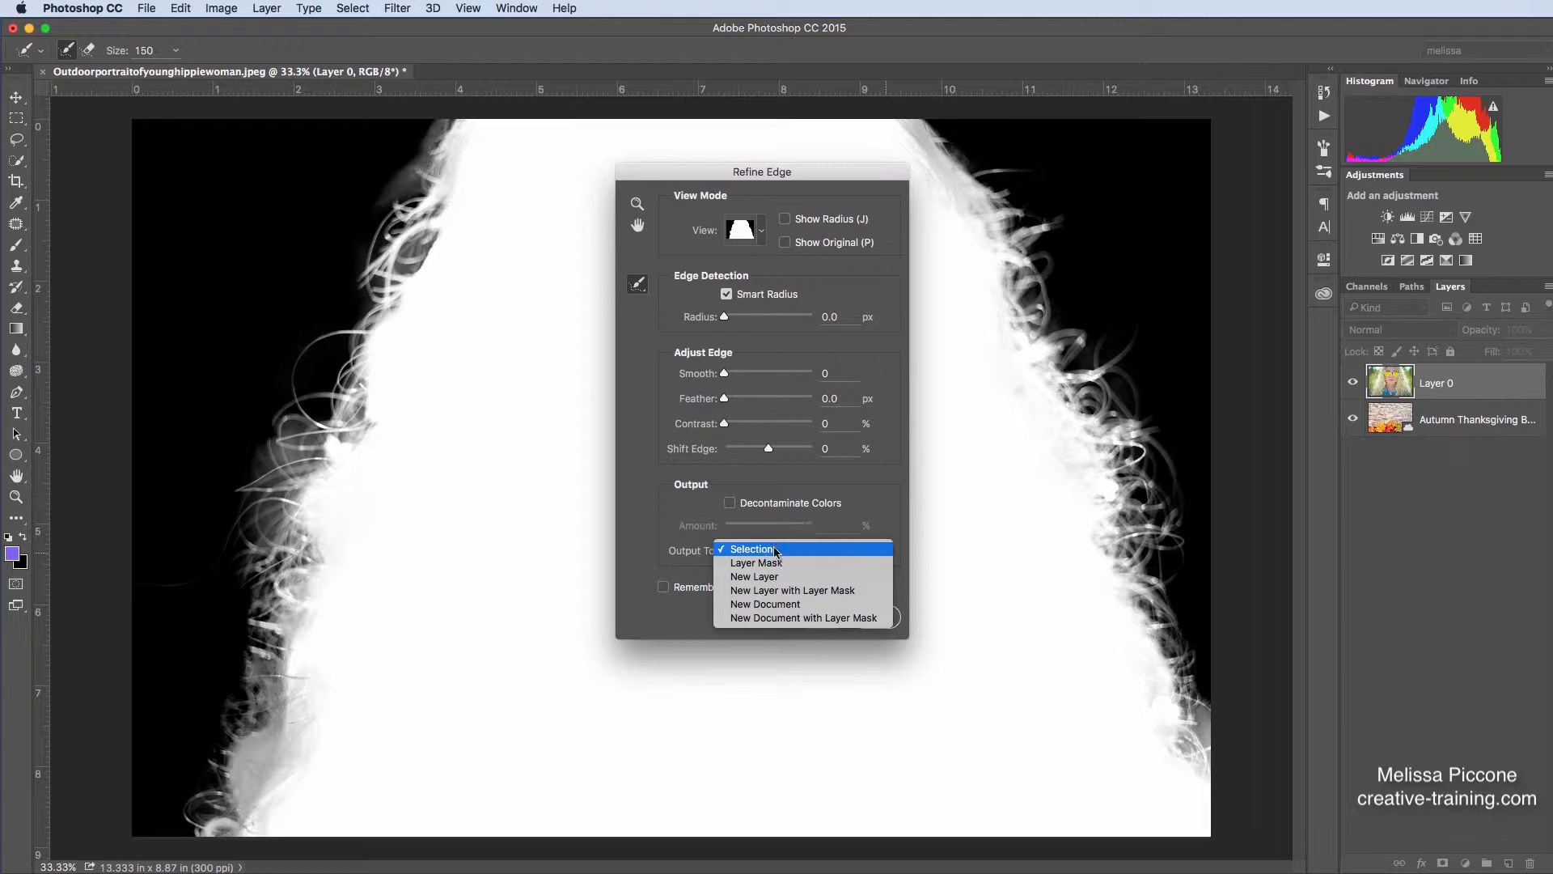
pyautogui.click(752, 548)
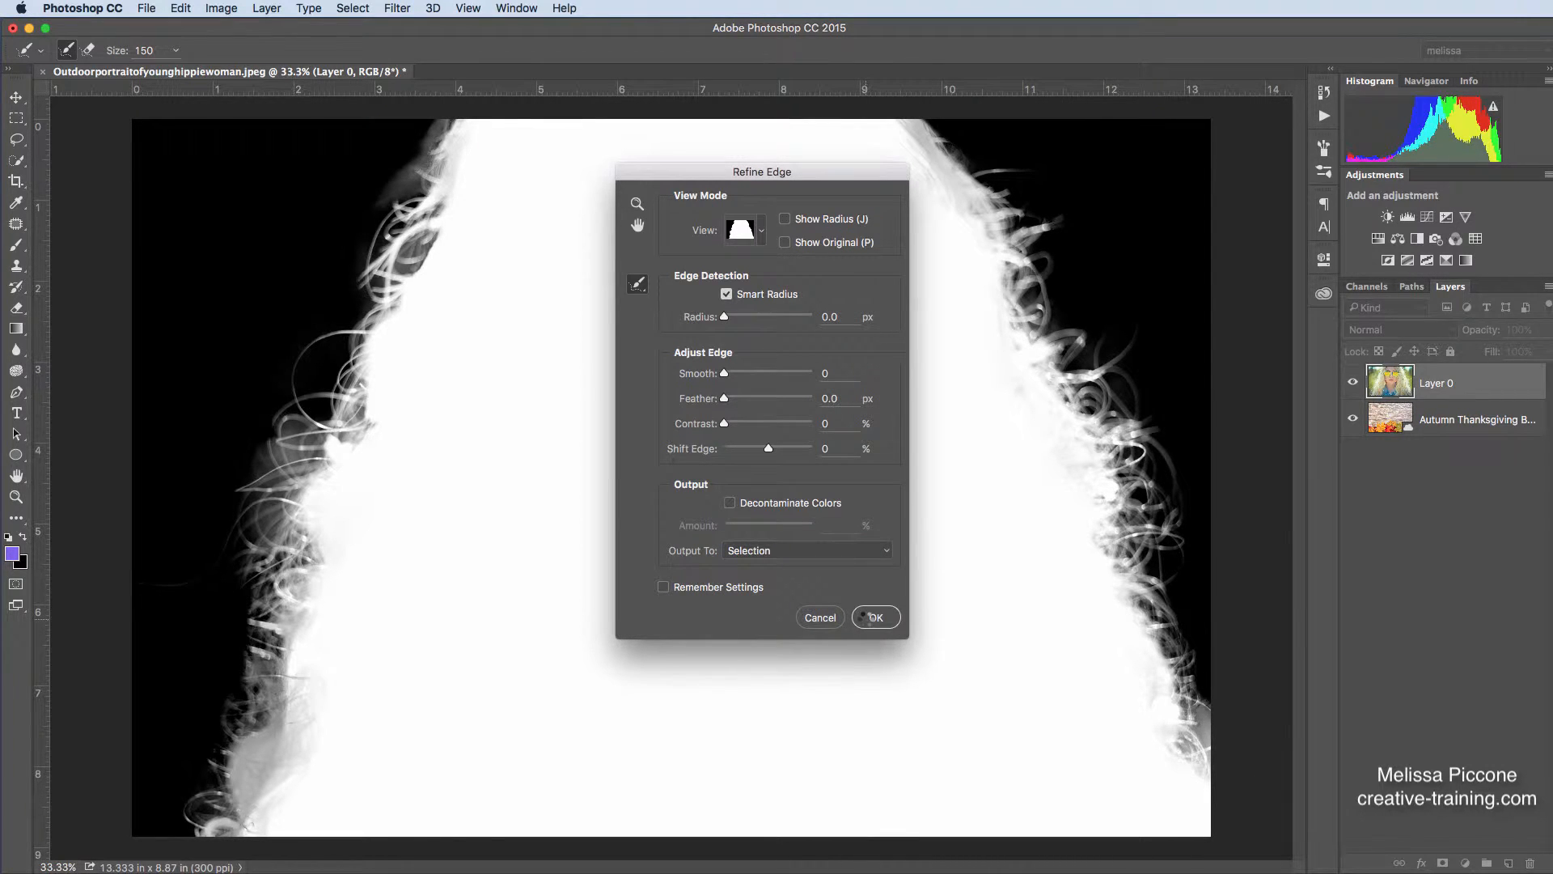
pyautogui.click(876, 617)
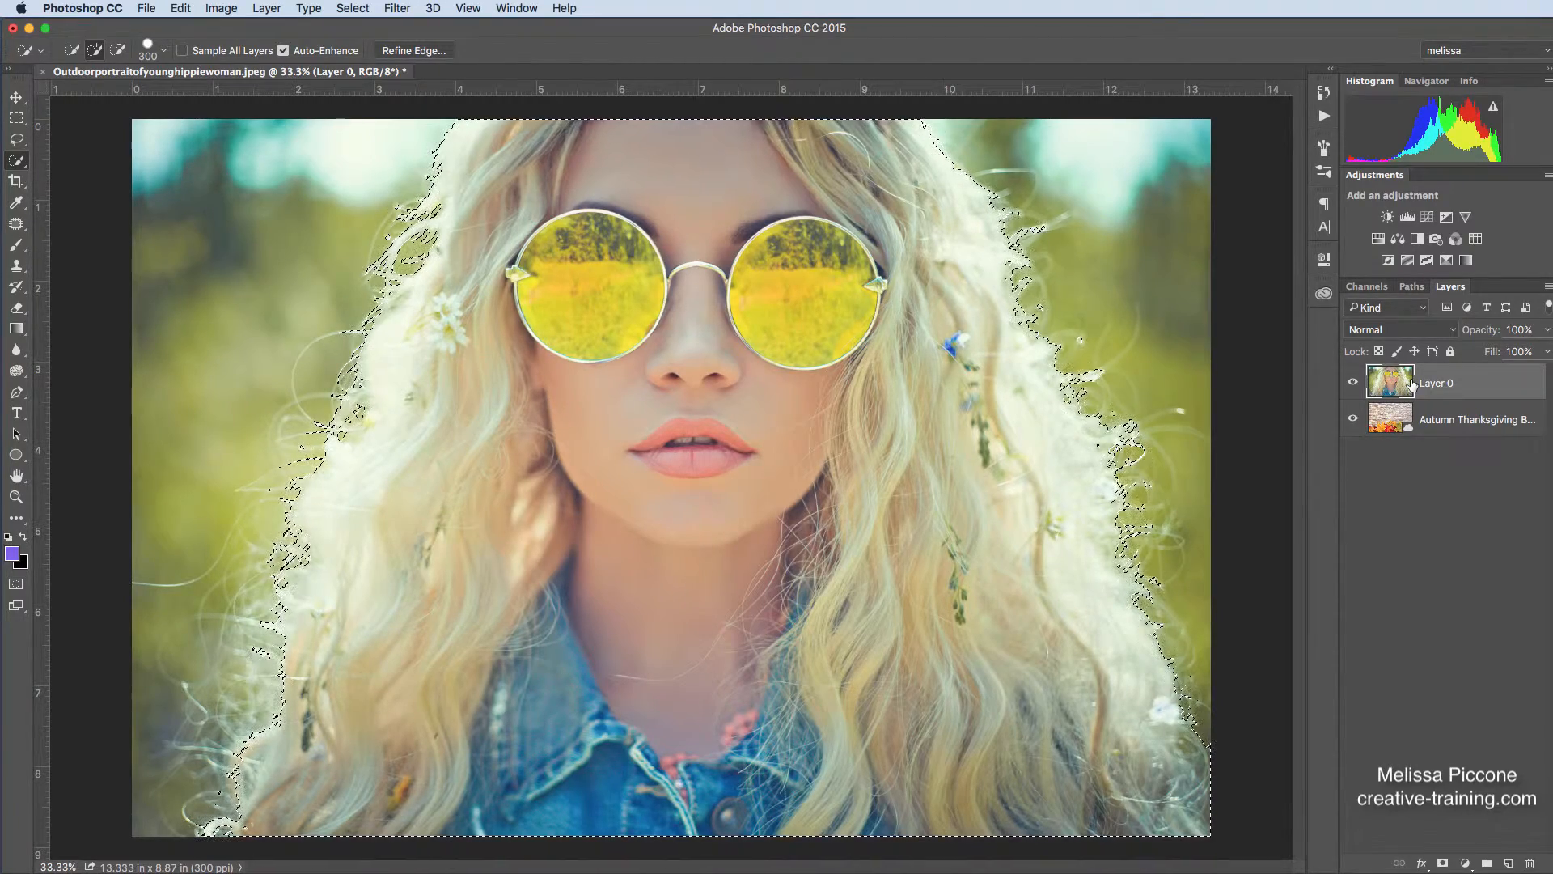
pyautogui.moveTo(1418, 385)
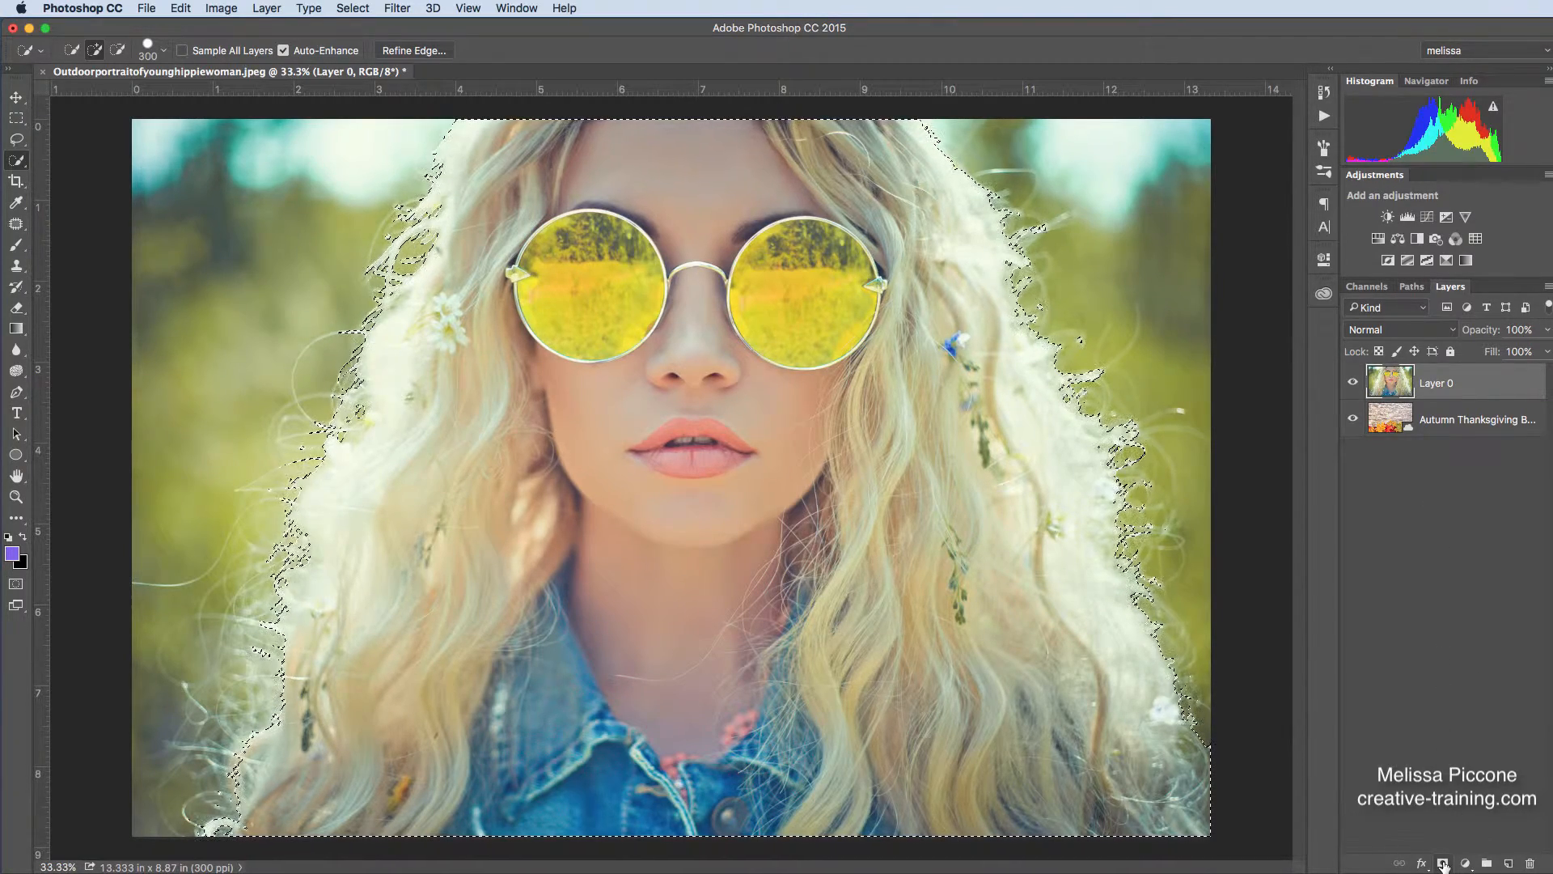
# - Add a layer mask to Layer 0 from the hair selection and toggle the mask off and on
pyautogui.click(1442, 862)
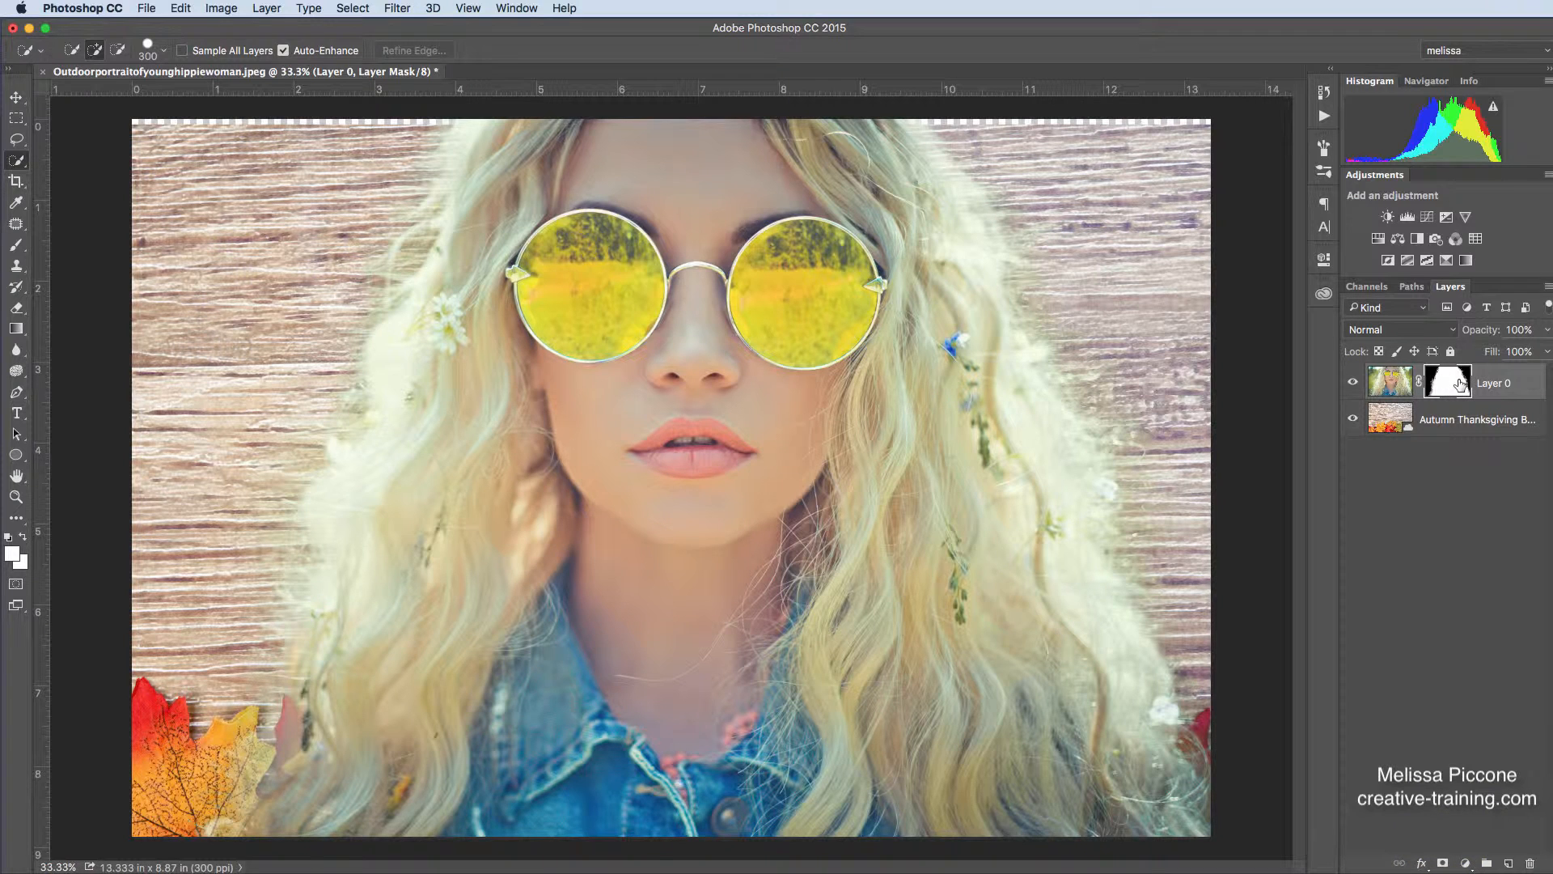
pyautogui.click(1448, 382)
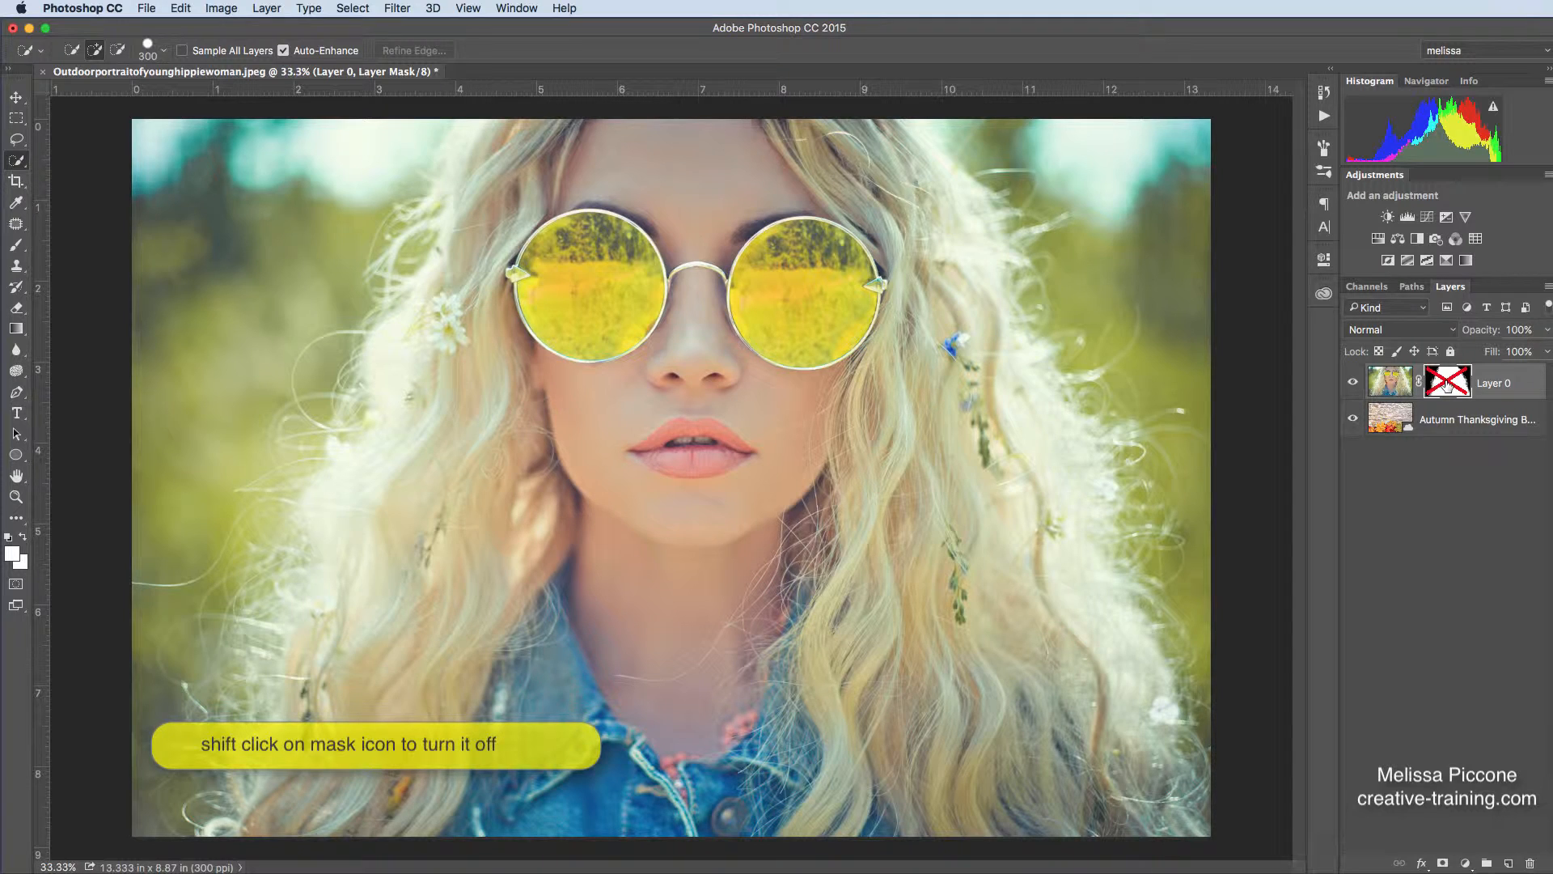
pyautogui.click(1448, 381)
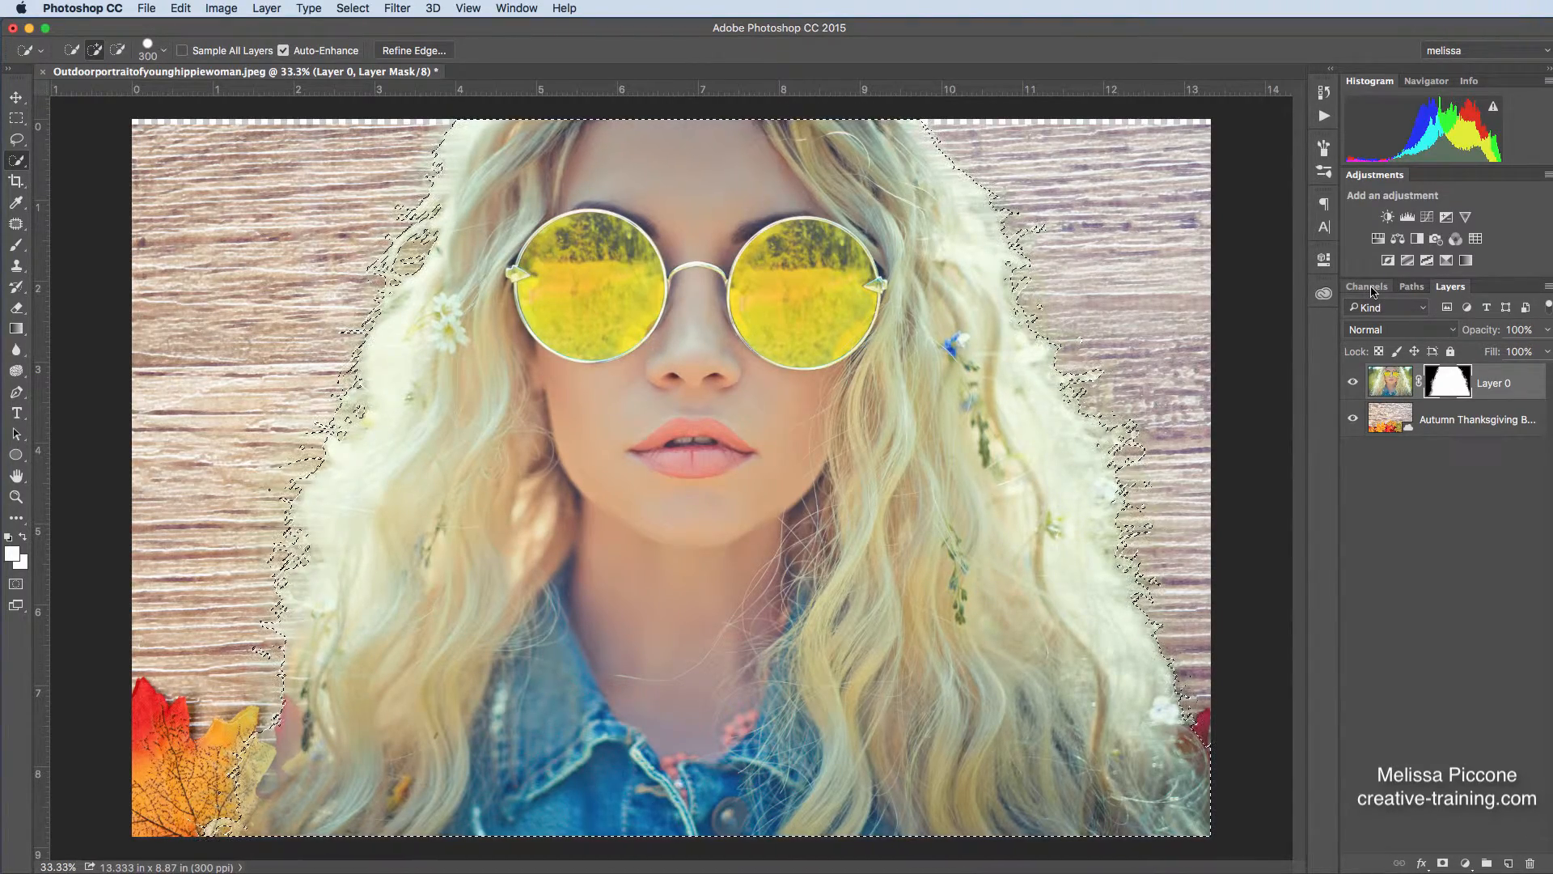
pyautogui.click(1366, 285)
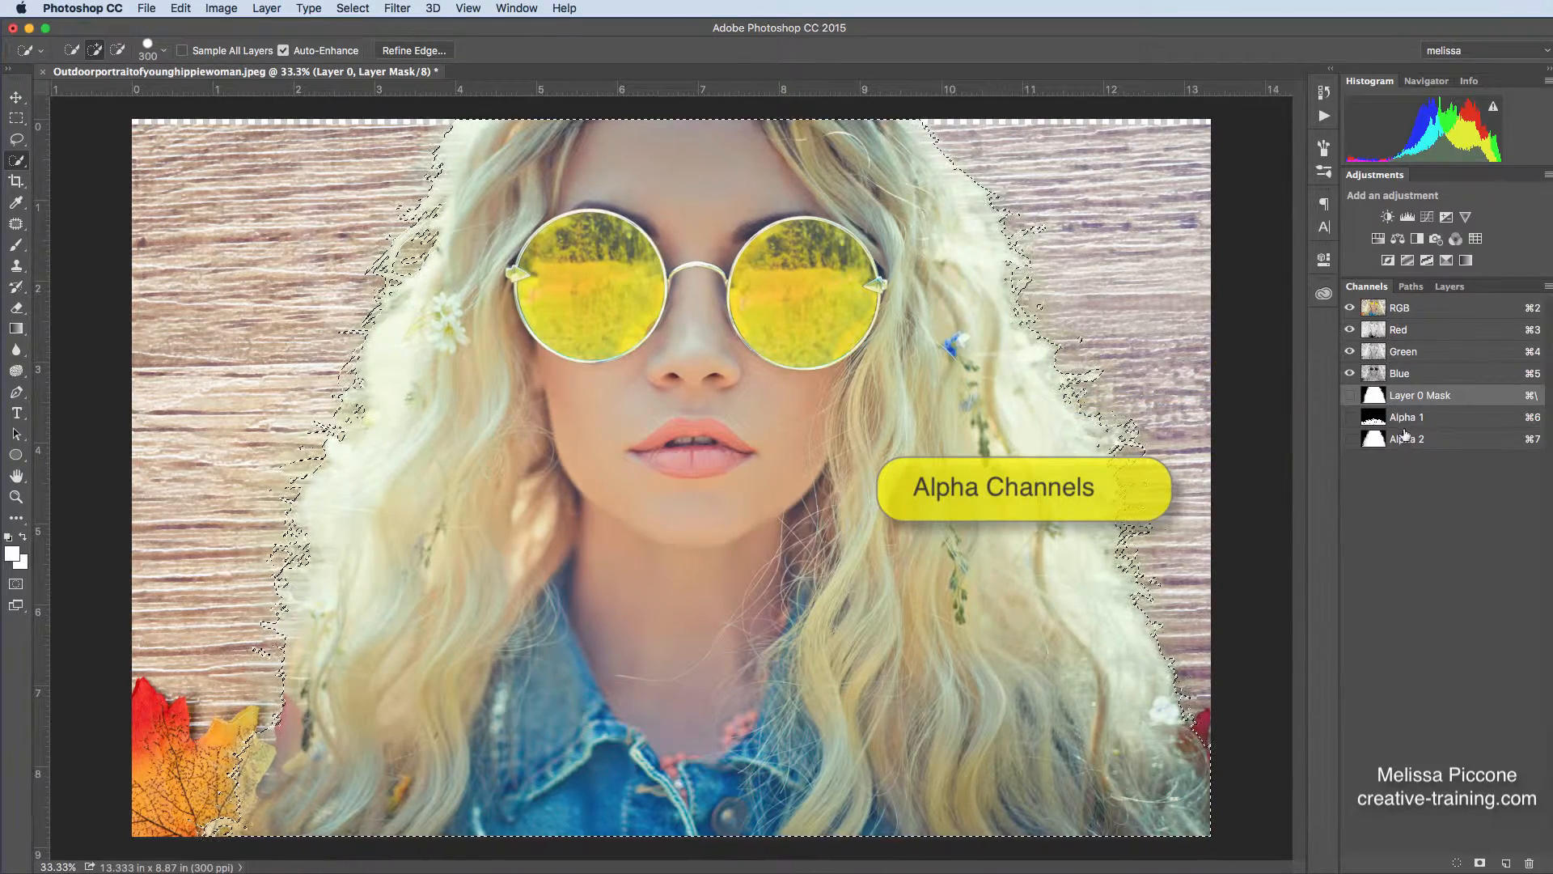
pyautogui.moveTo(1404, 469)
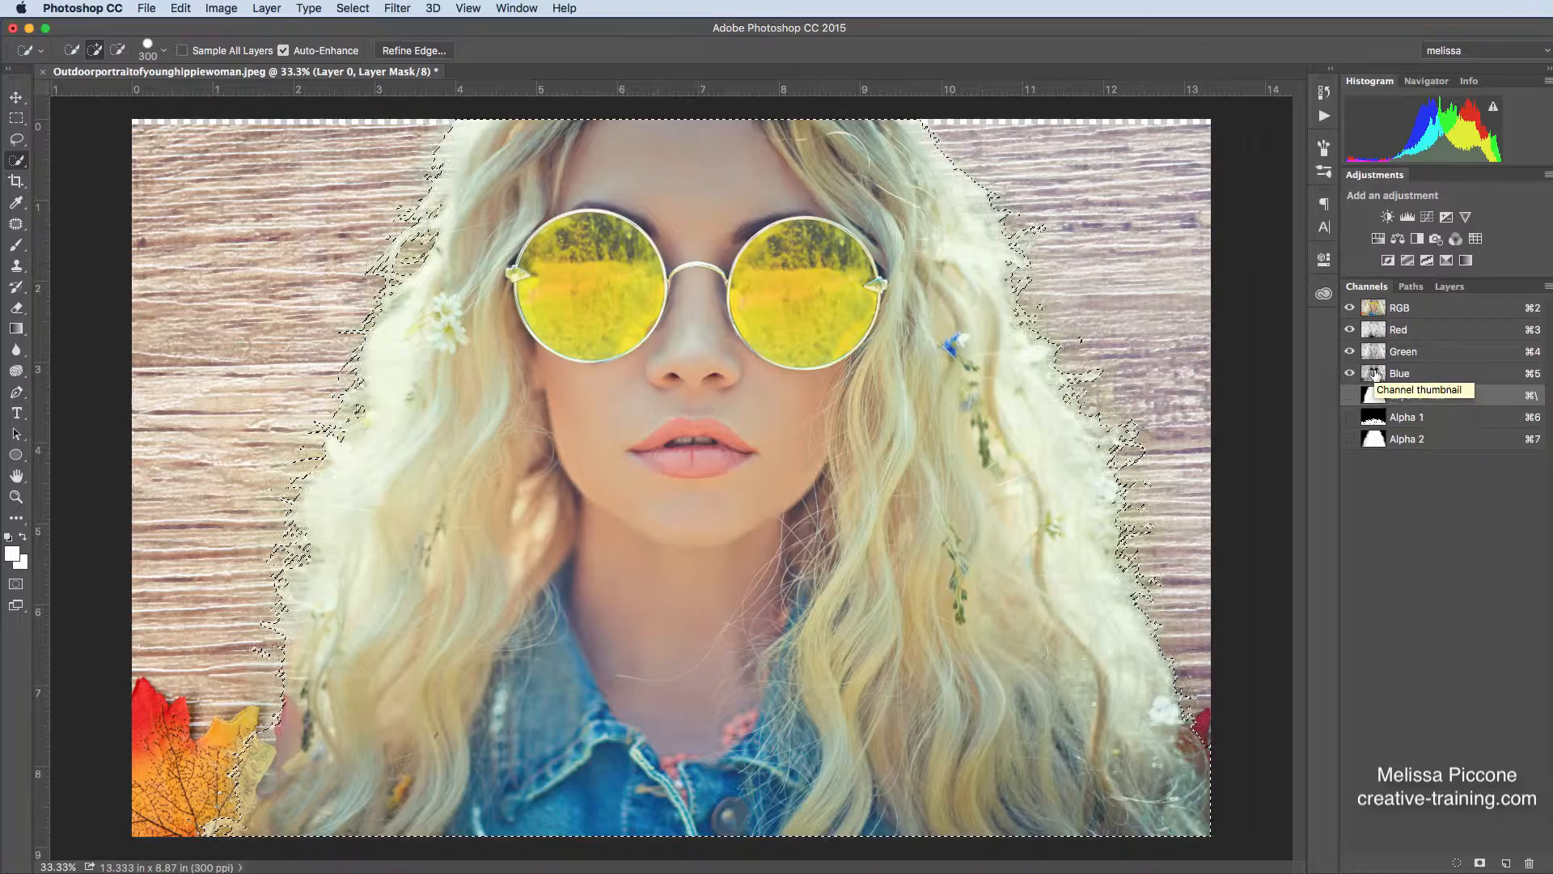
pyautogui.click(1450, 286)
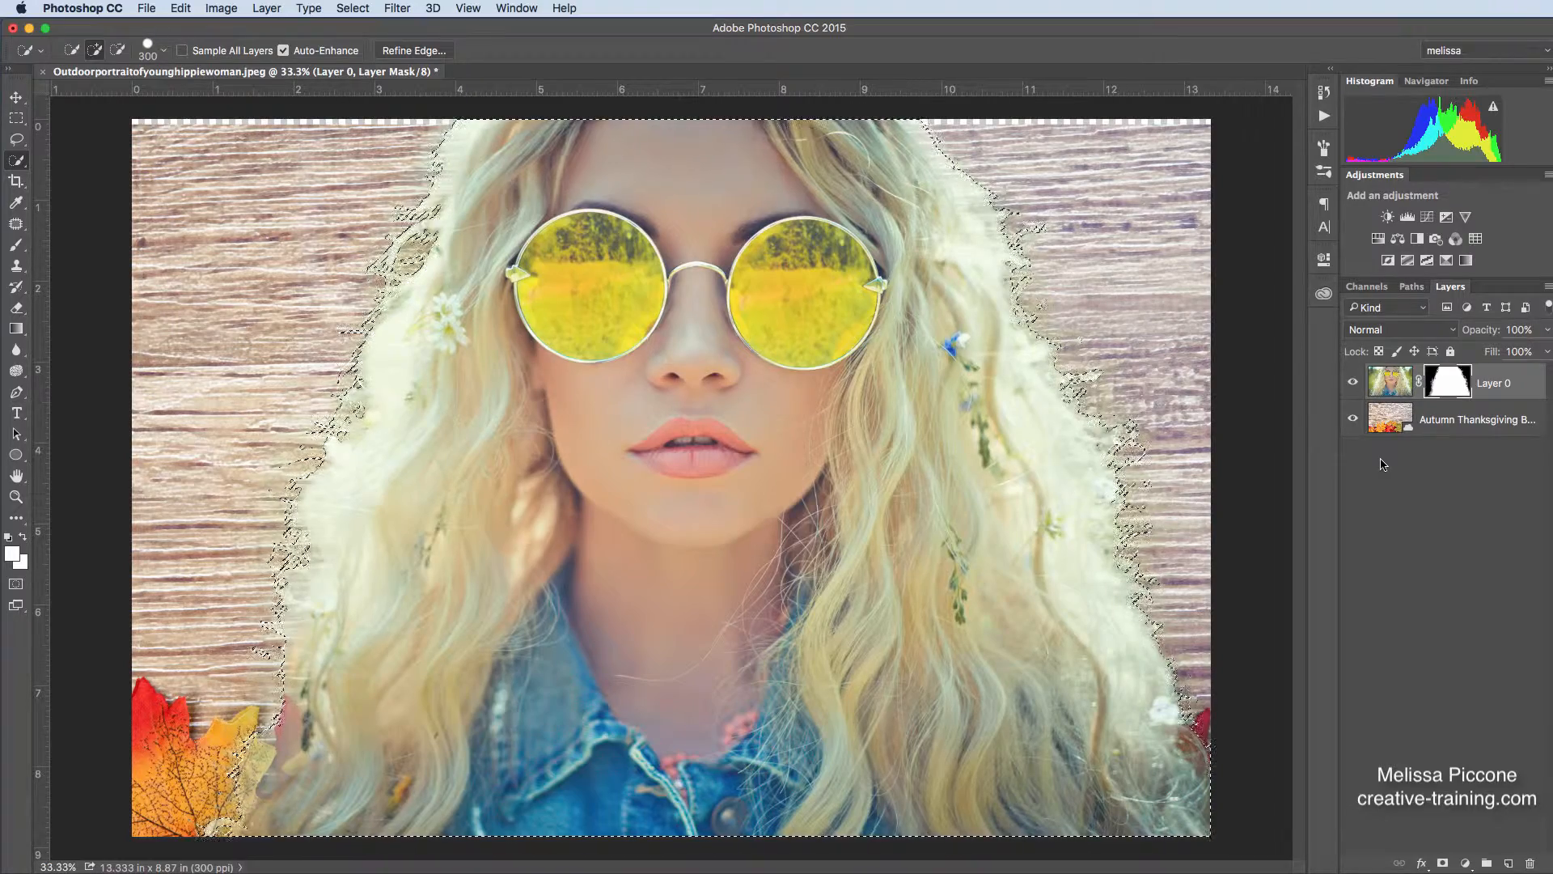
# - Deselect, choose the Move tool, toggle Layer 0's visibility to compare, then select Layer 0
pyautogui.press('cmd+d')
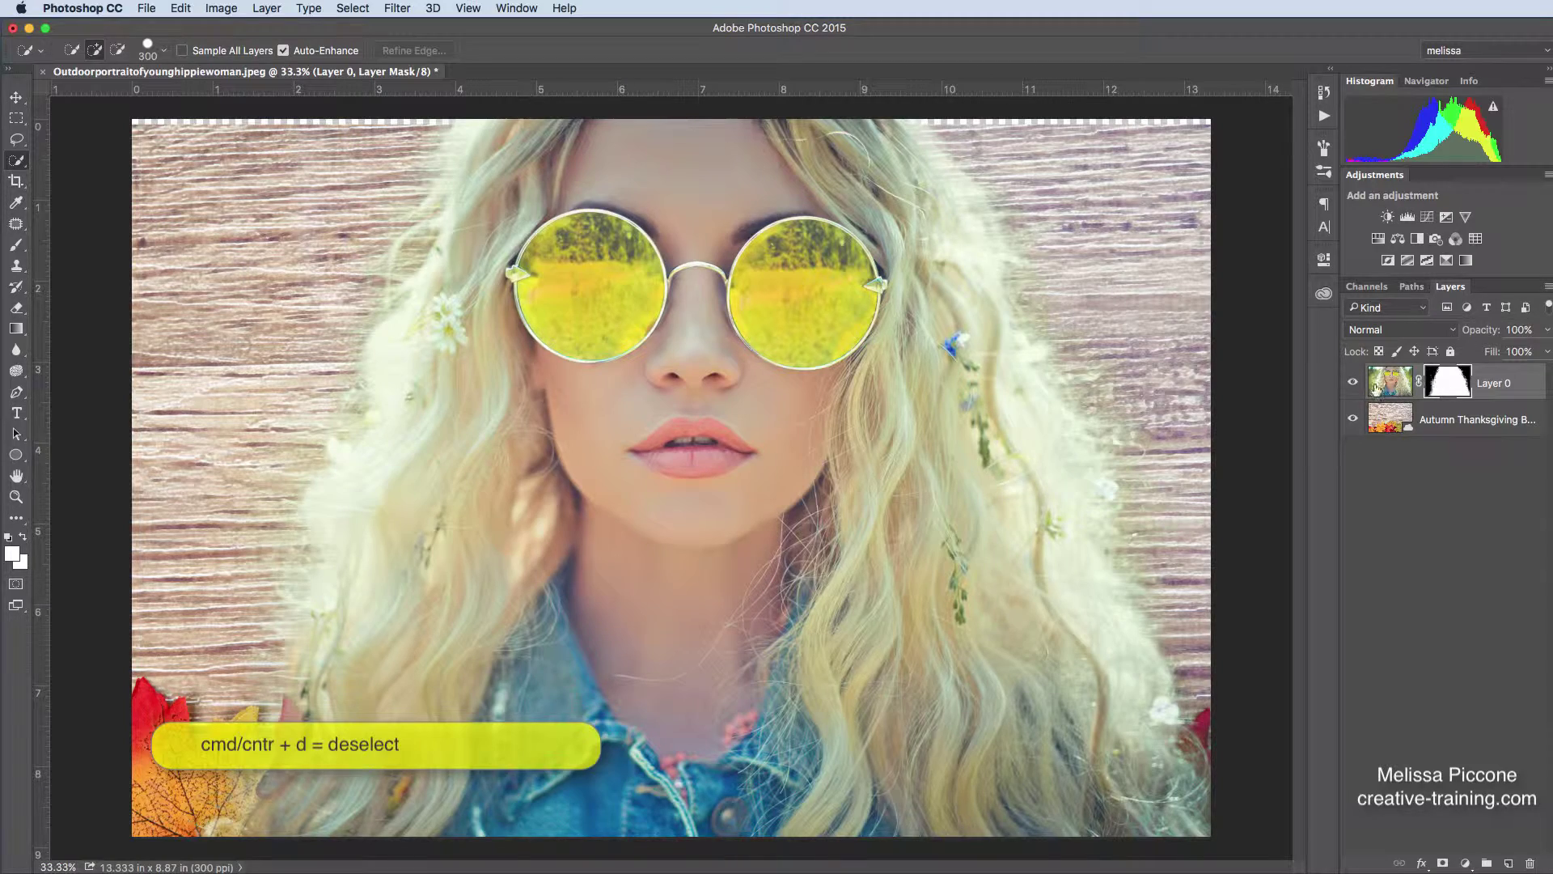
pyautogui.click(1353, 382)
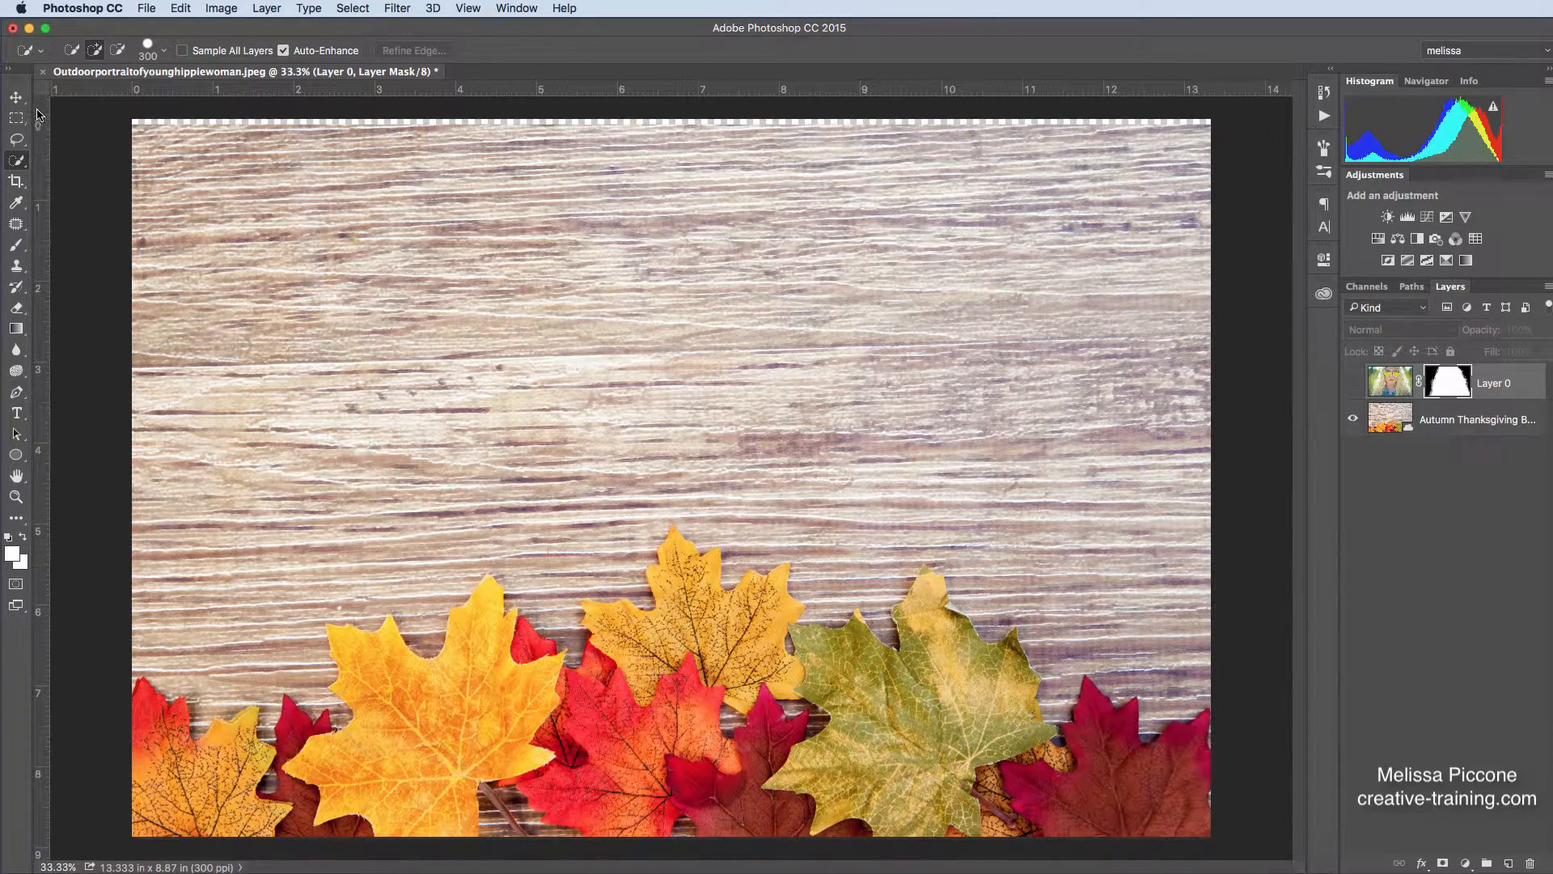
pyautogui.click(16, 97)
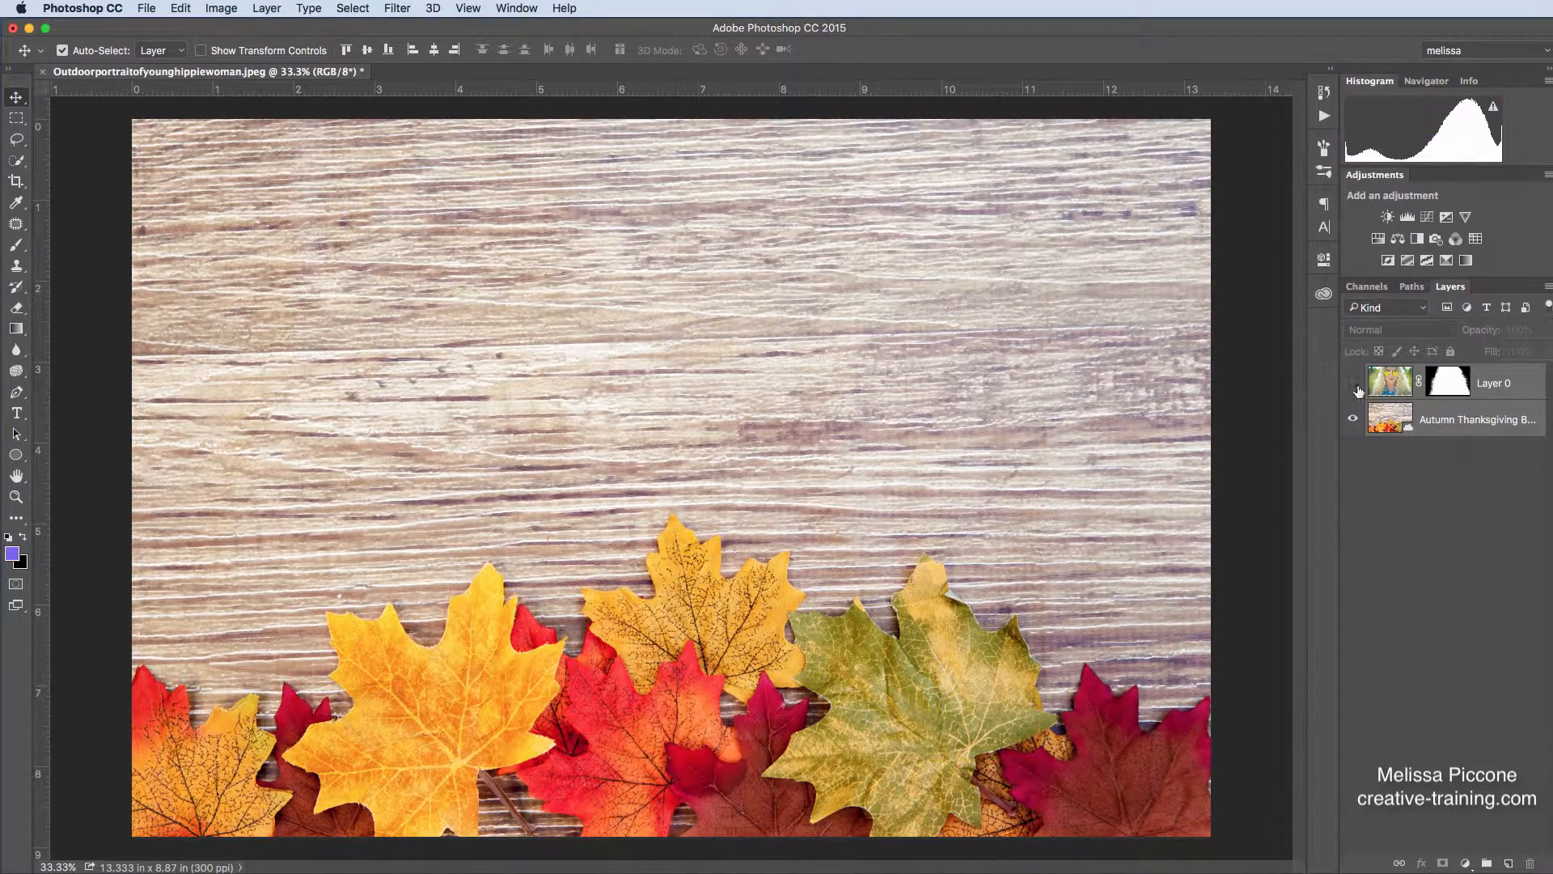
pyautogui.click(1353, 384)
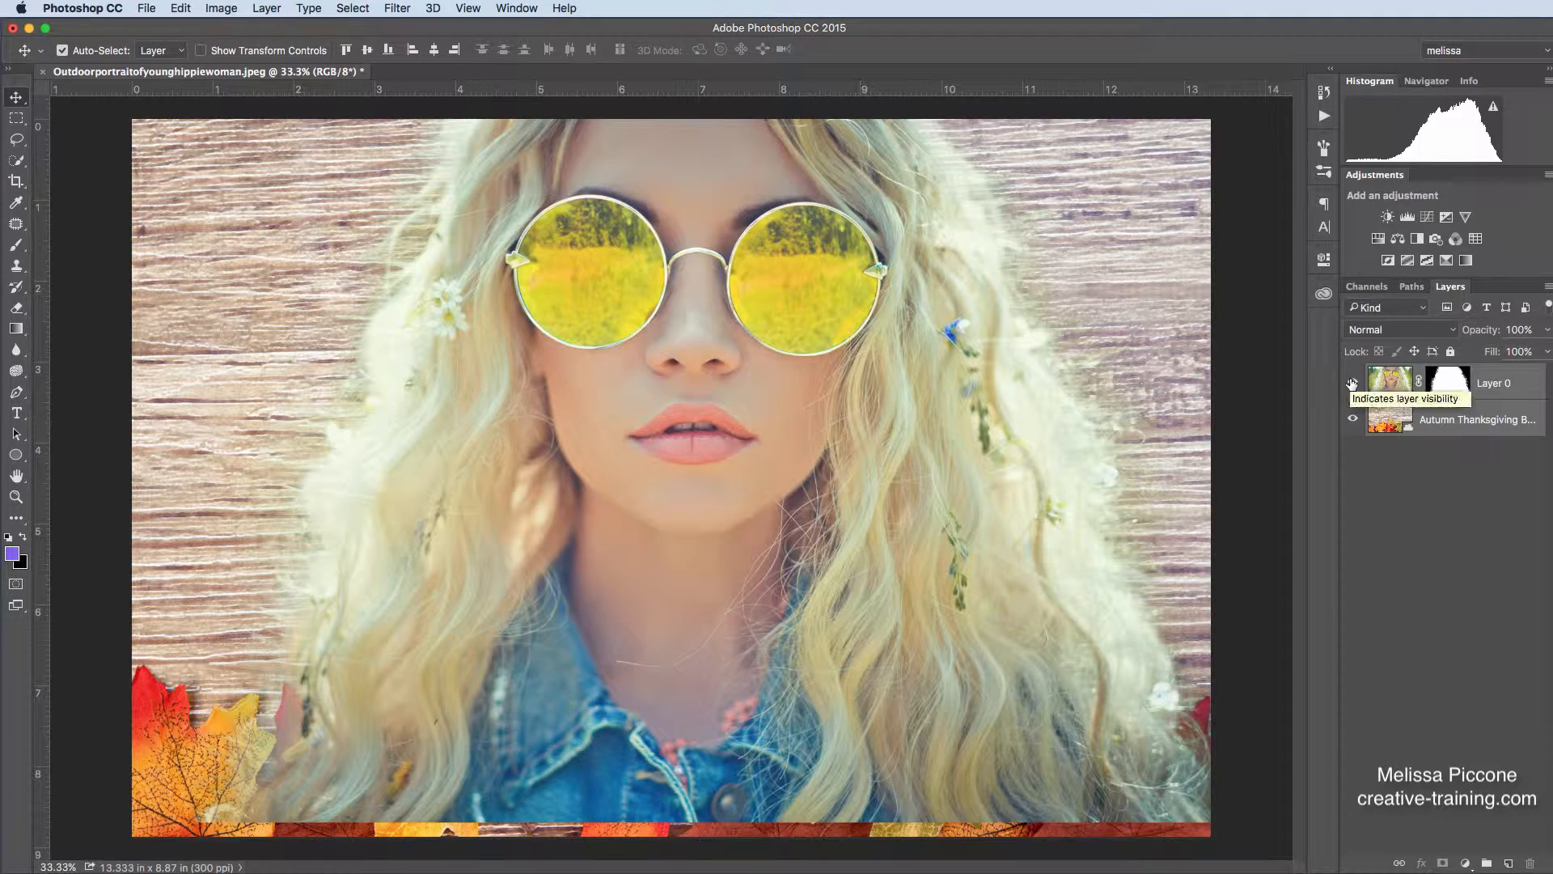
pyautogui.click(1353, 384)
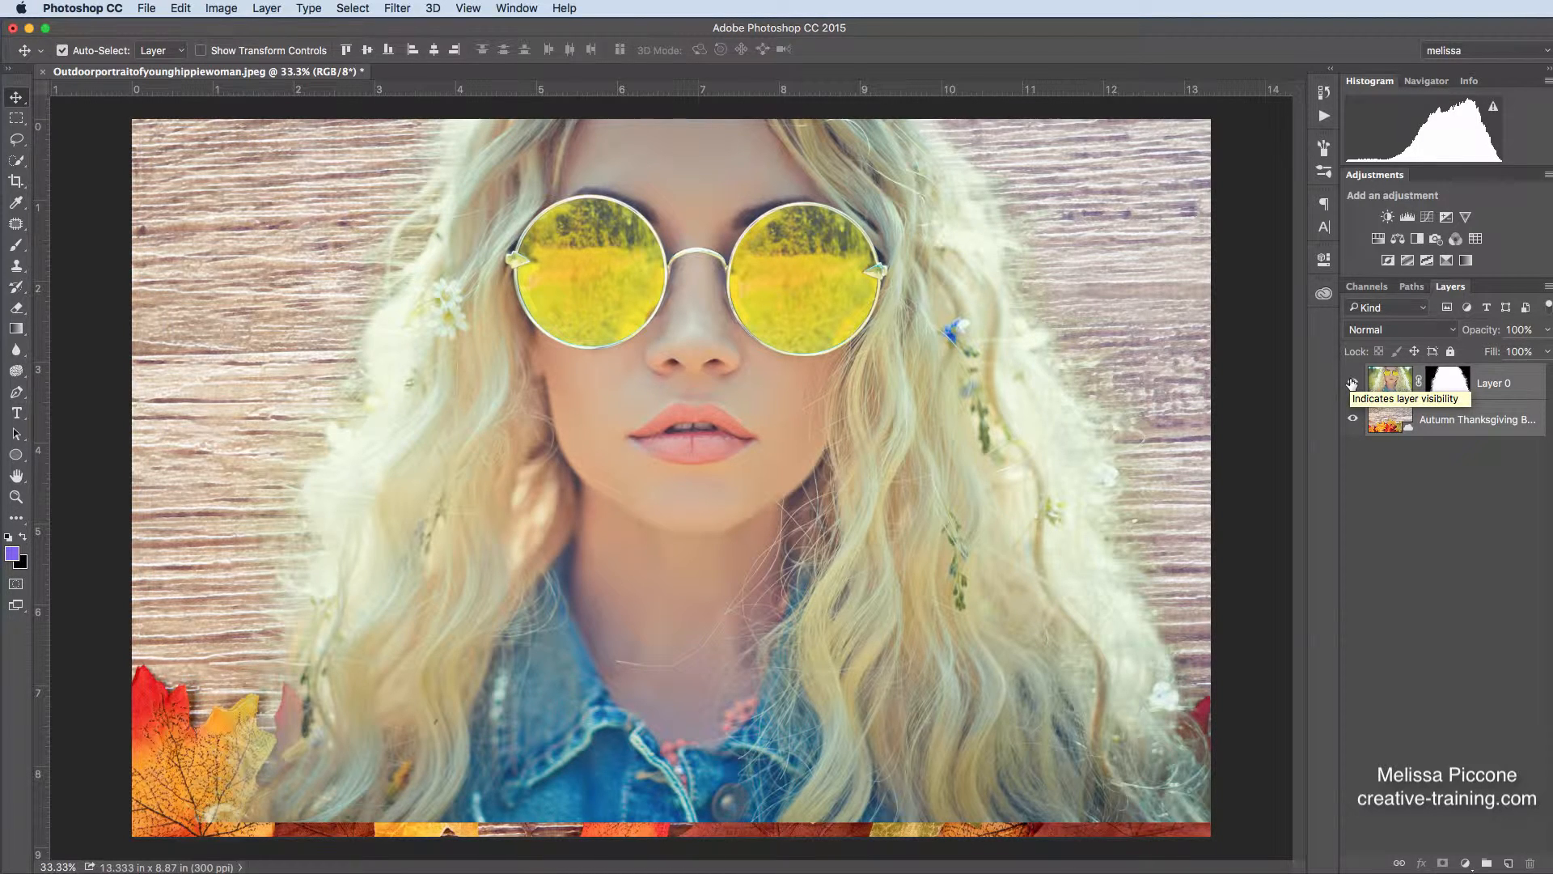
pyautogui.click(1353, 383)
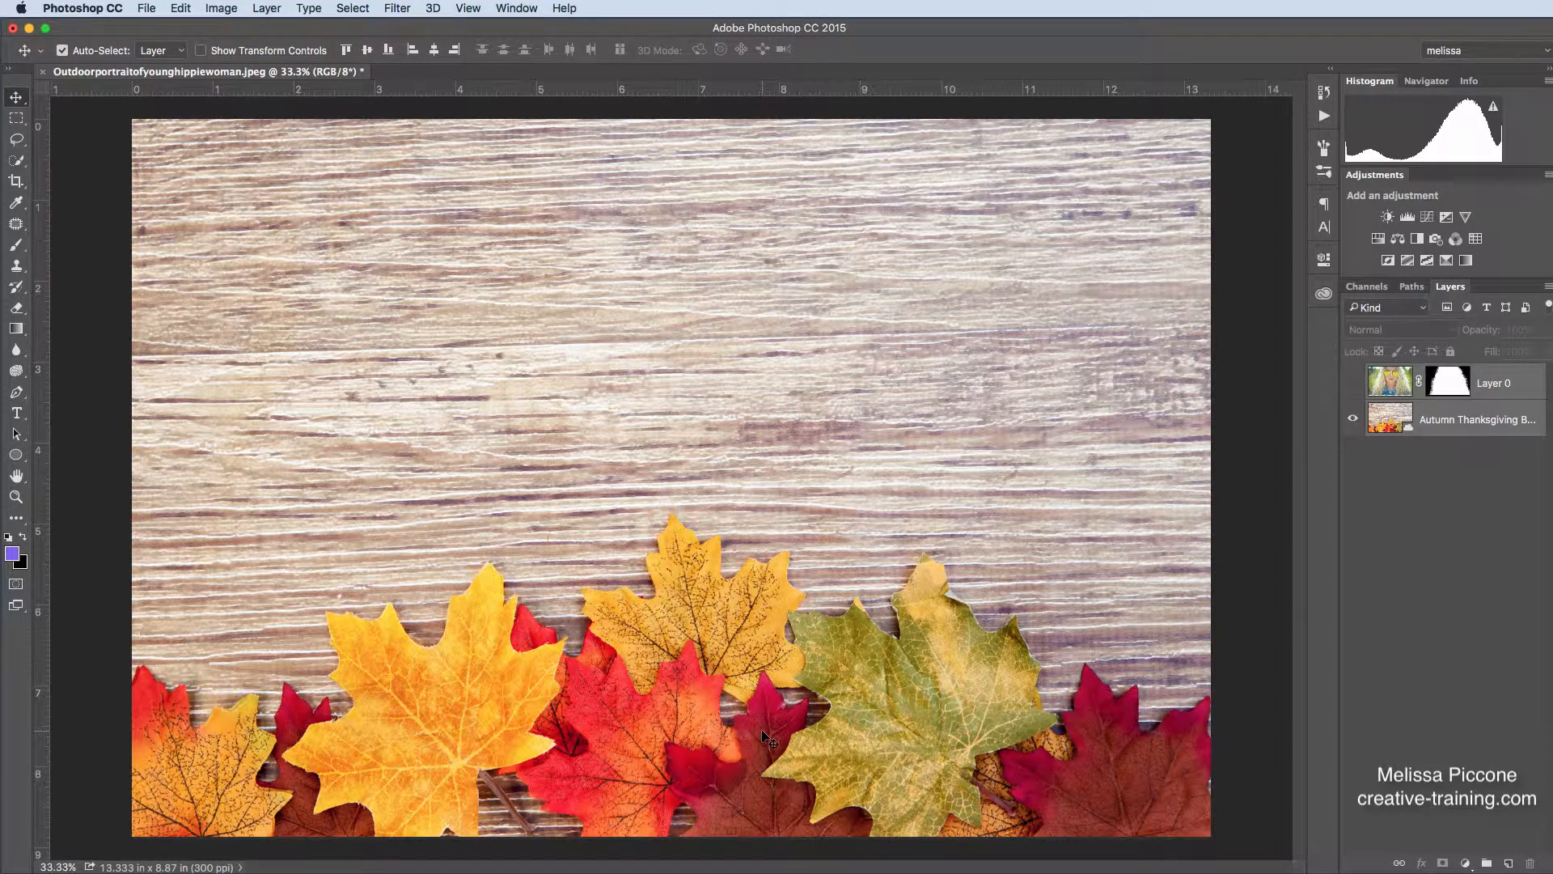
pyautogui.click(1353, 382)
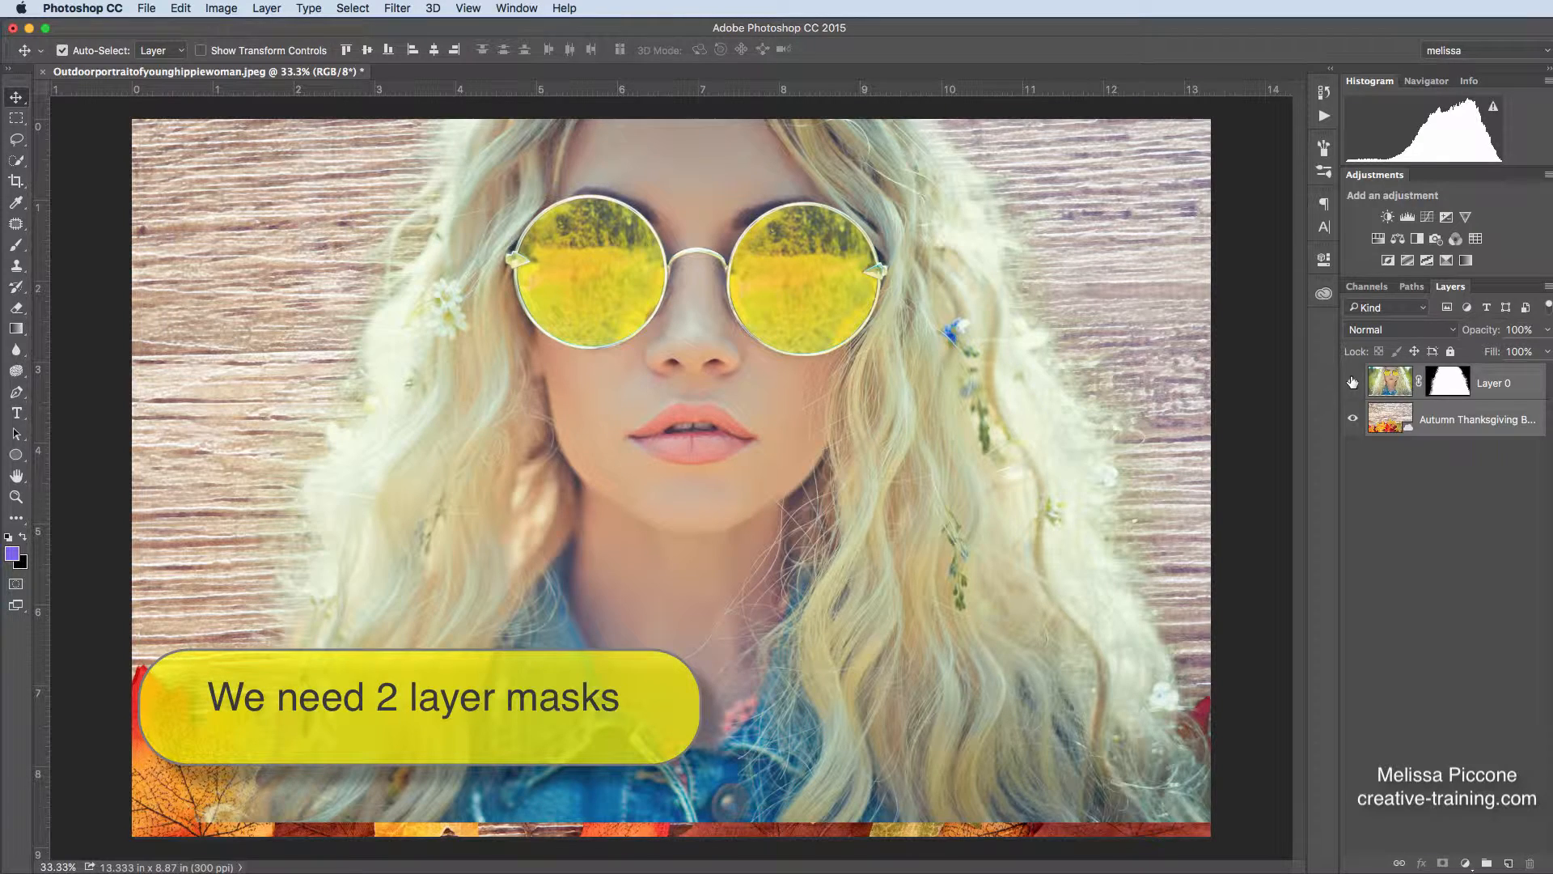
pyautogui.click(1495, 383)
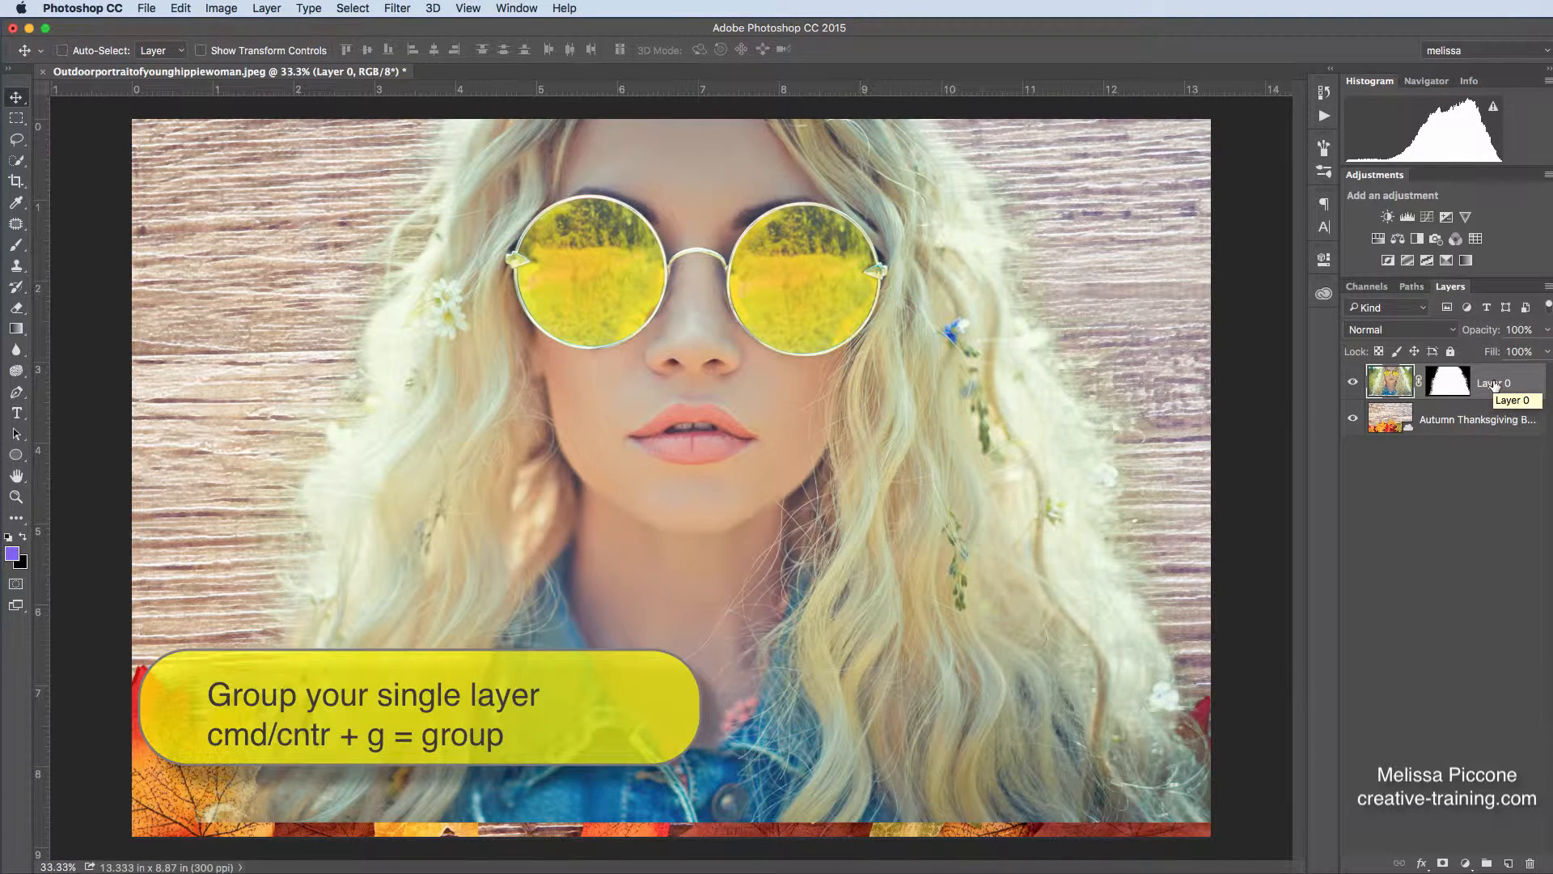
# - Group Layer 0 into Group 1 with Cmd+G, collapse it, and hide the group
pyautogui.press('cmd+g')
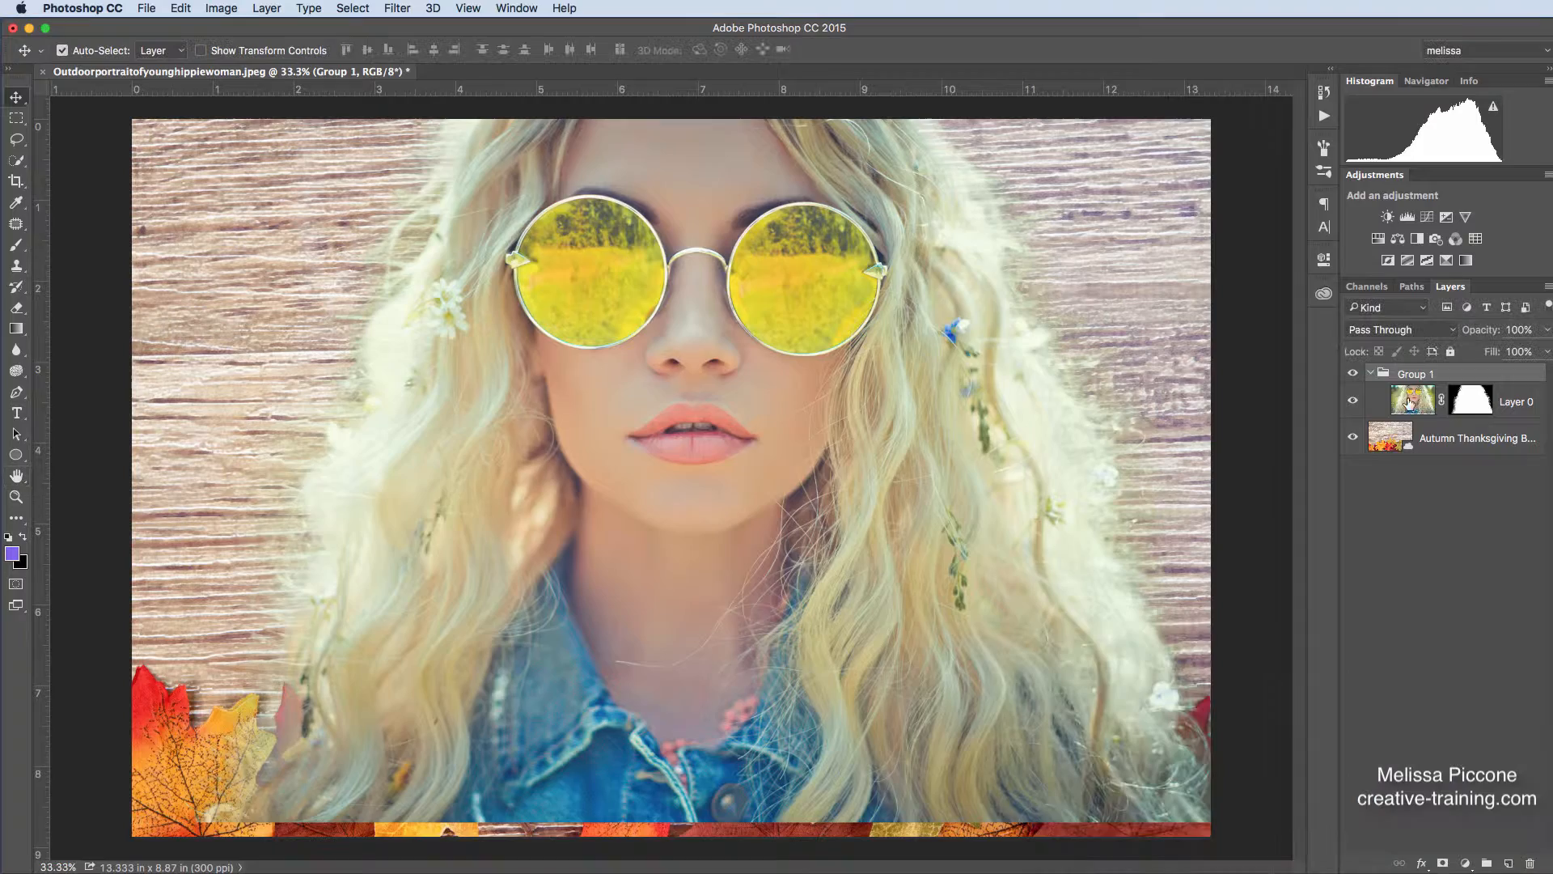
pyautogui.click(1372, 373)
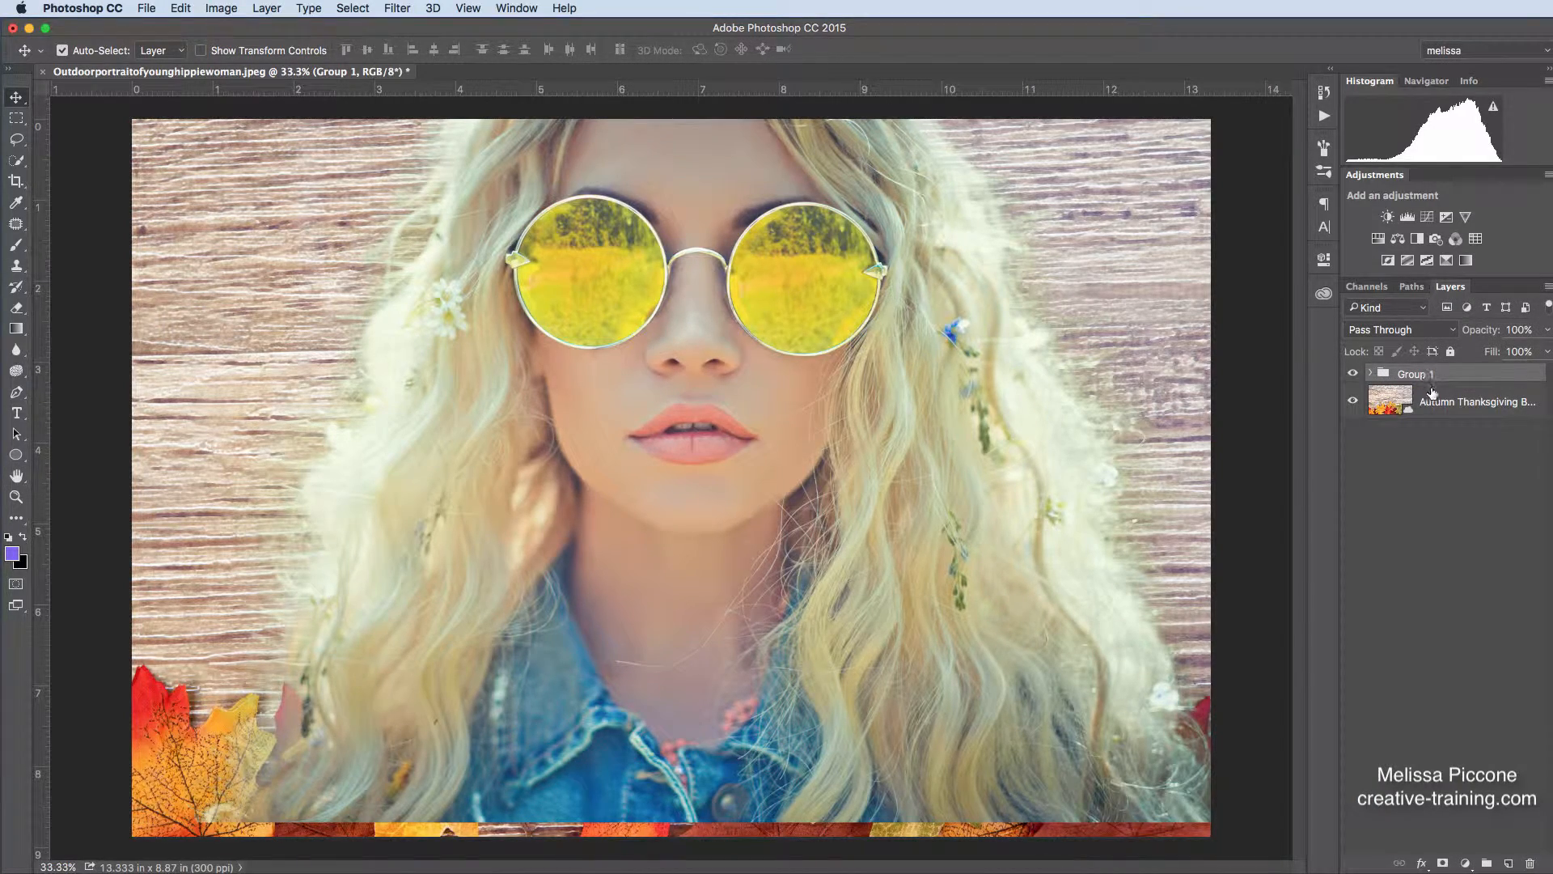
pyautogui.click(1352, 374)
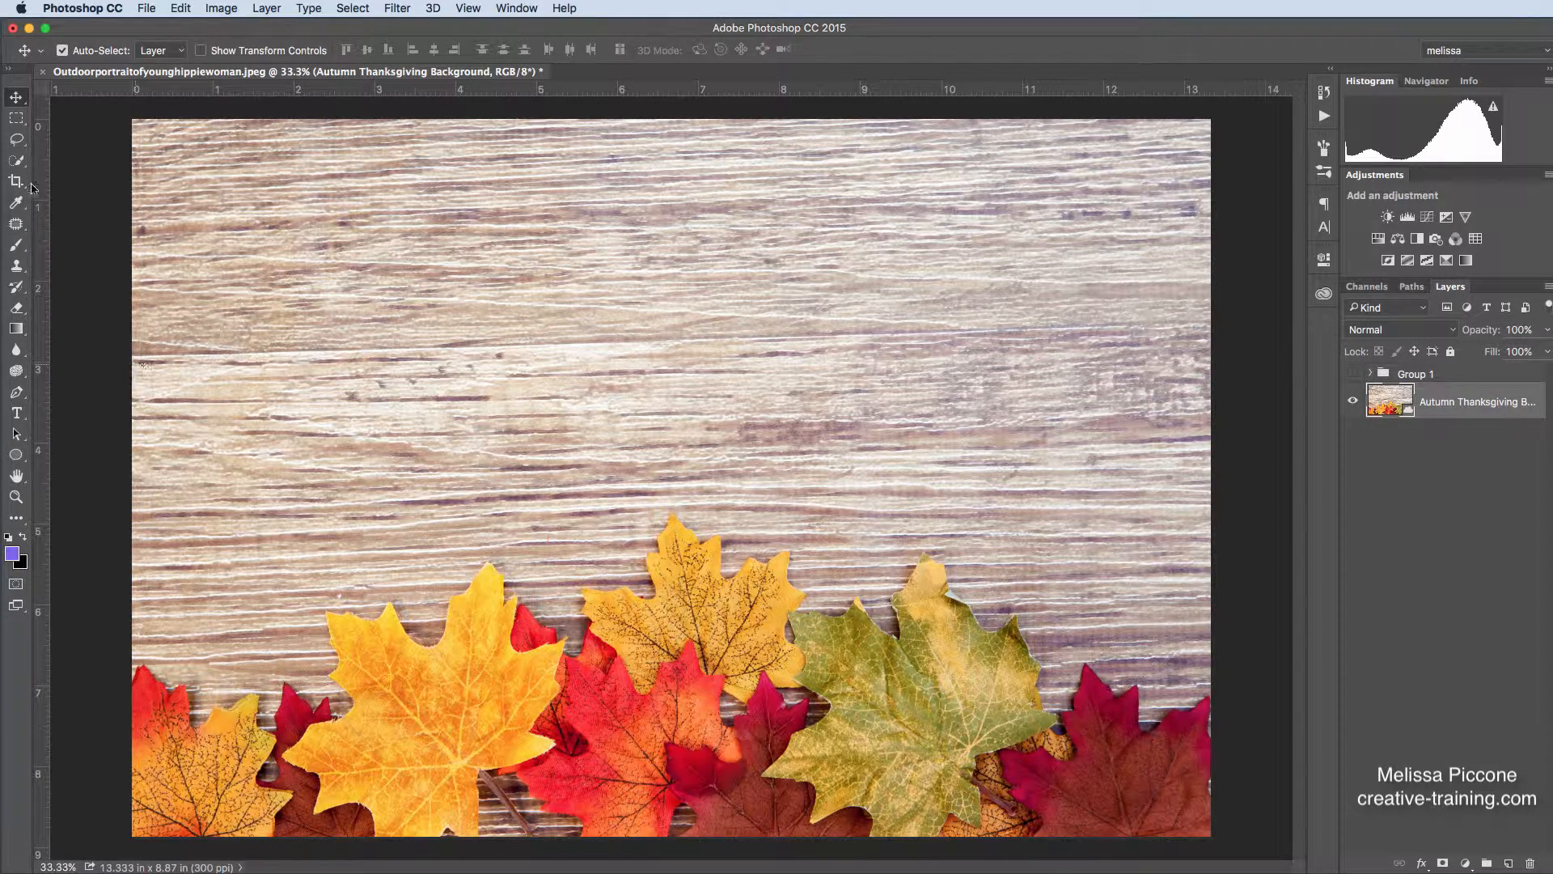
# - With Quick Selection, select the bottom autumn leaves and subtract the wood gaps between them
pyautogui.click(15, 159)
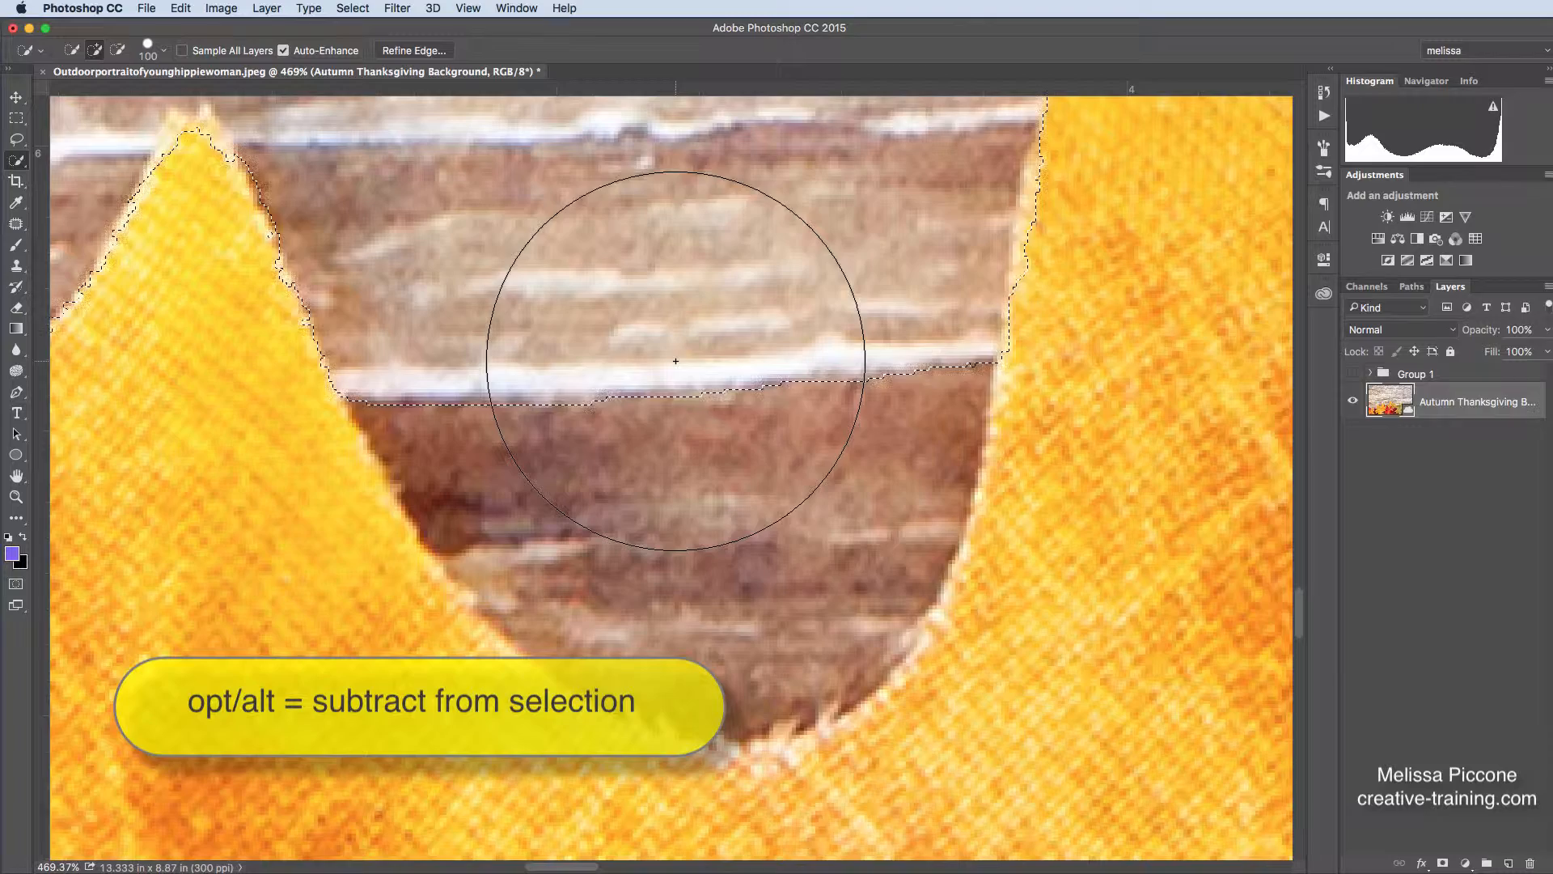
pyautogui.moveTo(677, 361); pyautogui.dragTo(694, 416)
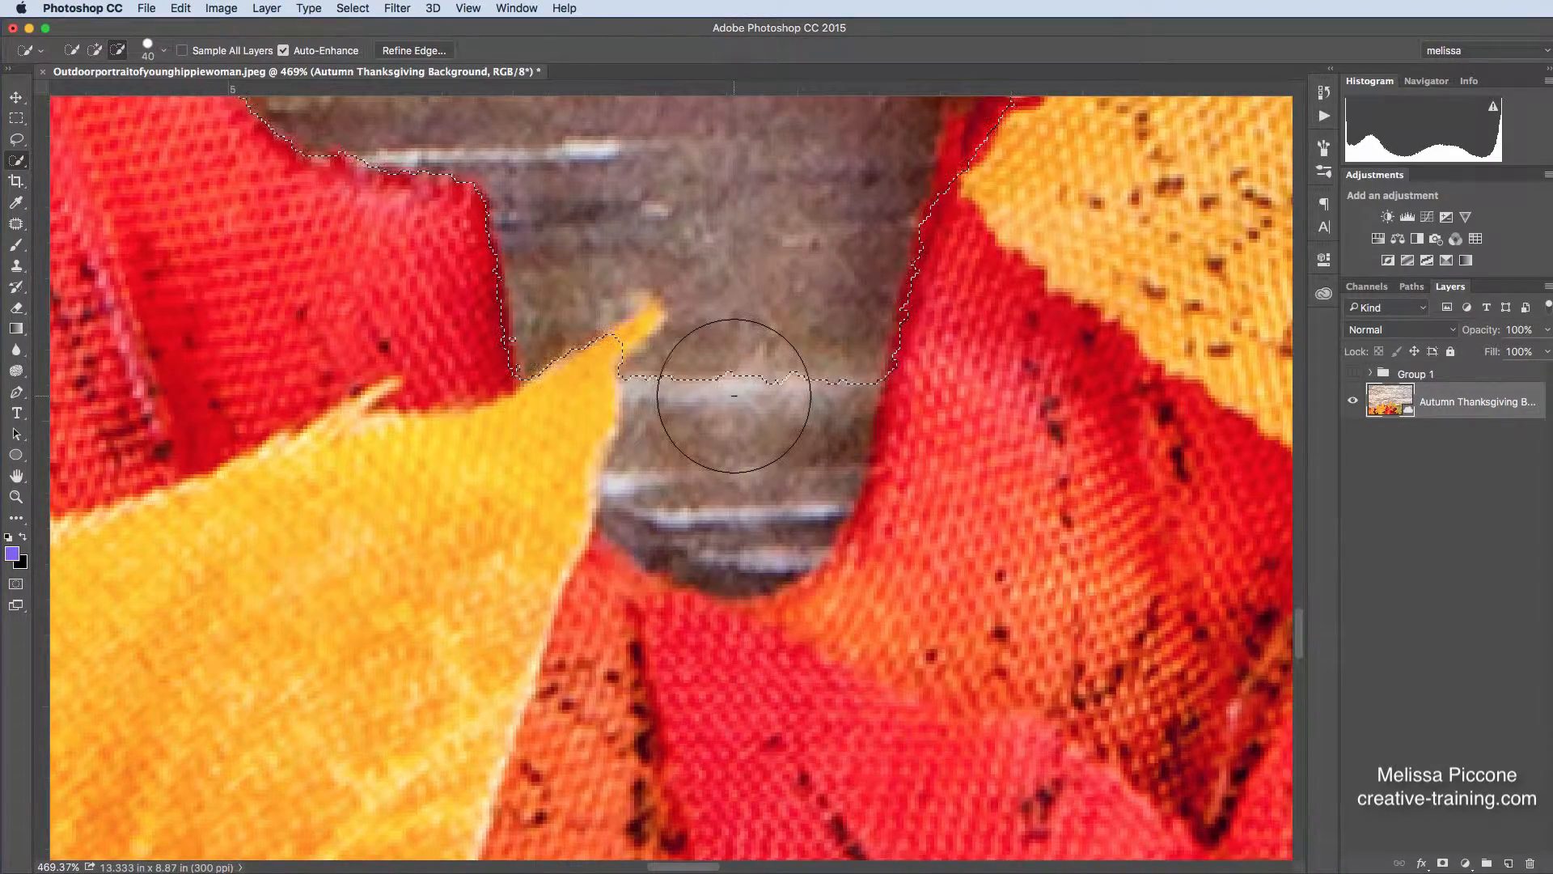
pyautogui.moveTo(733, 396); pyautogui.dragTo(728, 441)
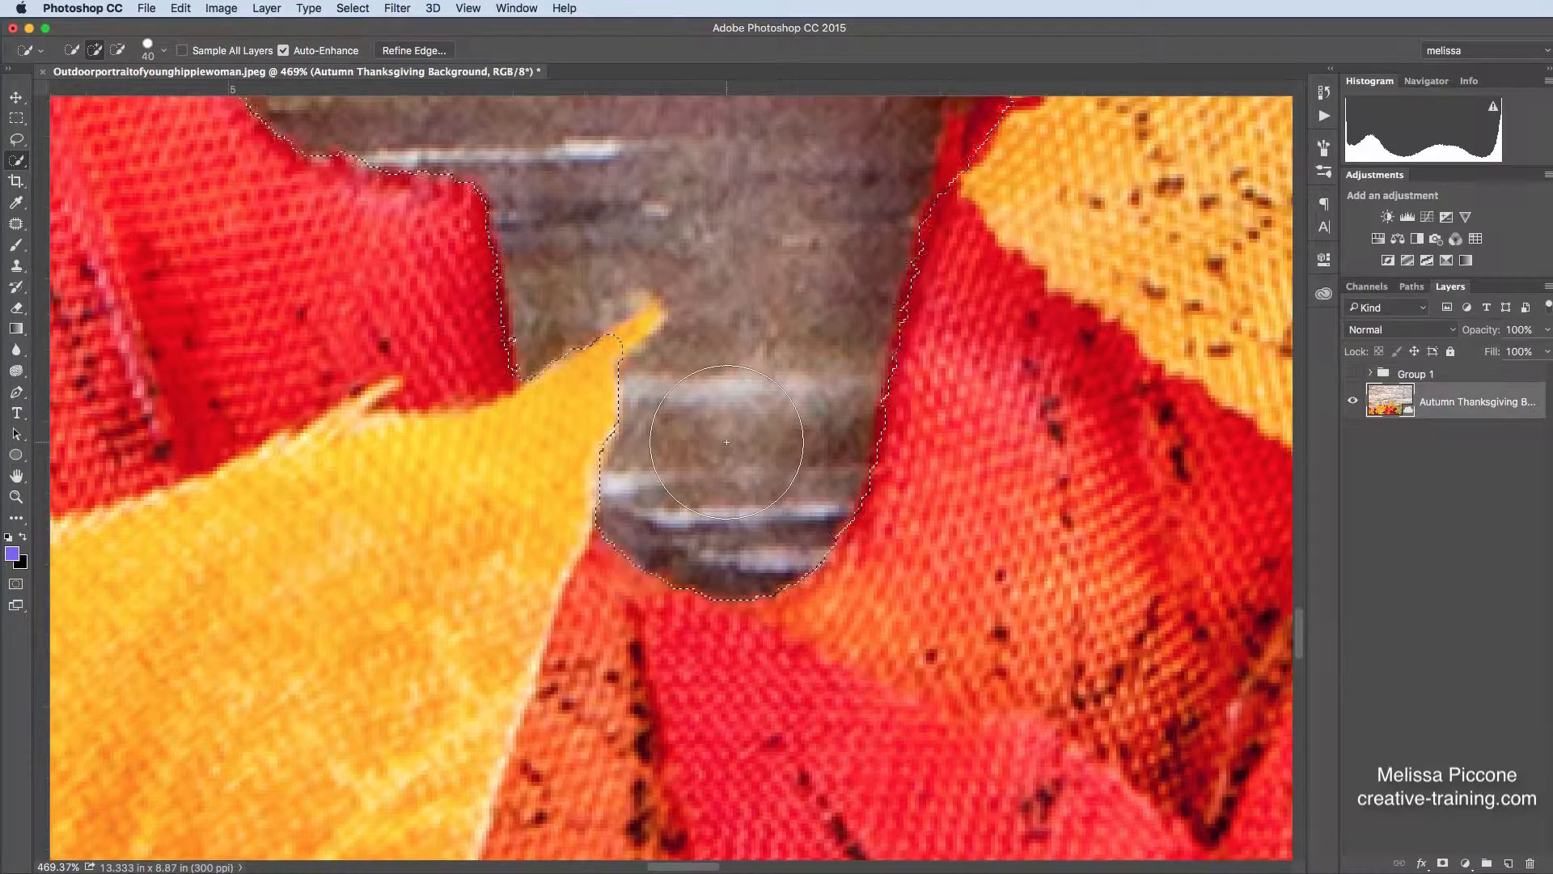
pyautogui.moveTo(723, 441); pyautogui.dragTo(490, 677)
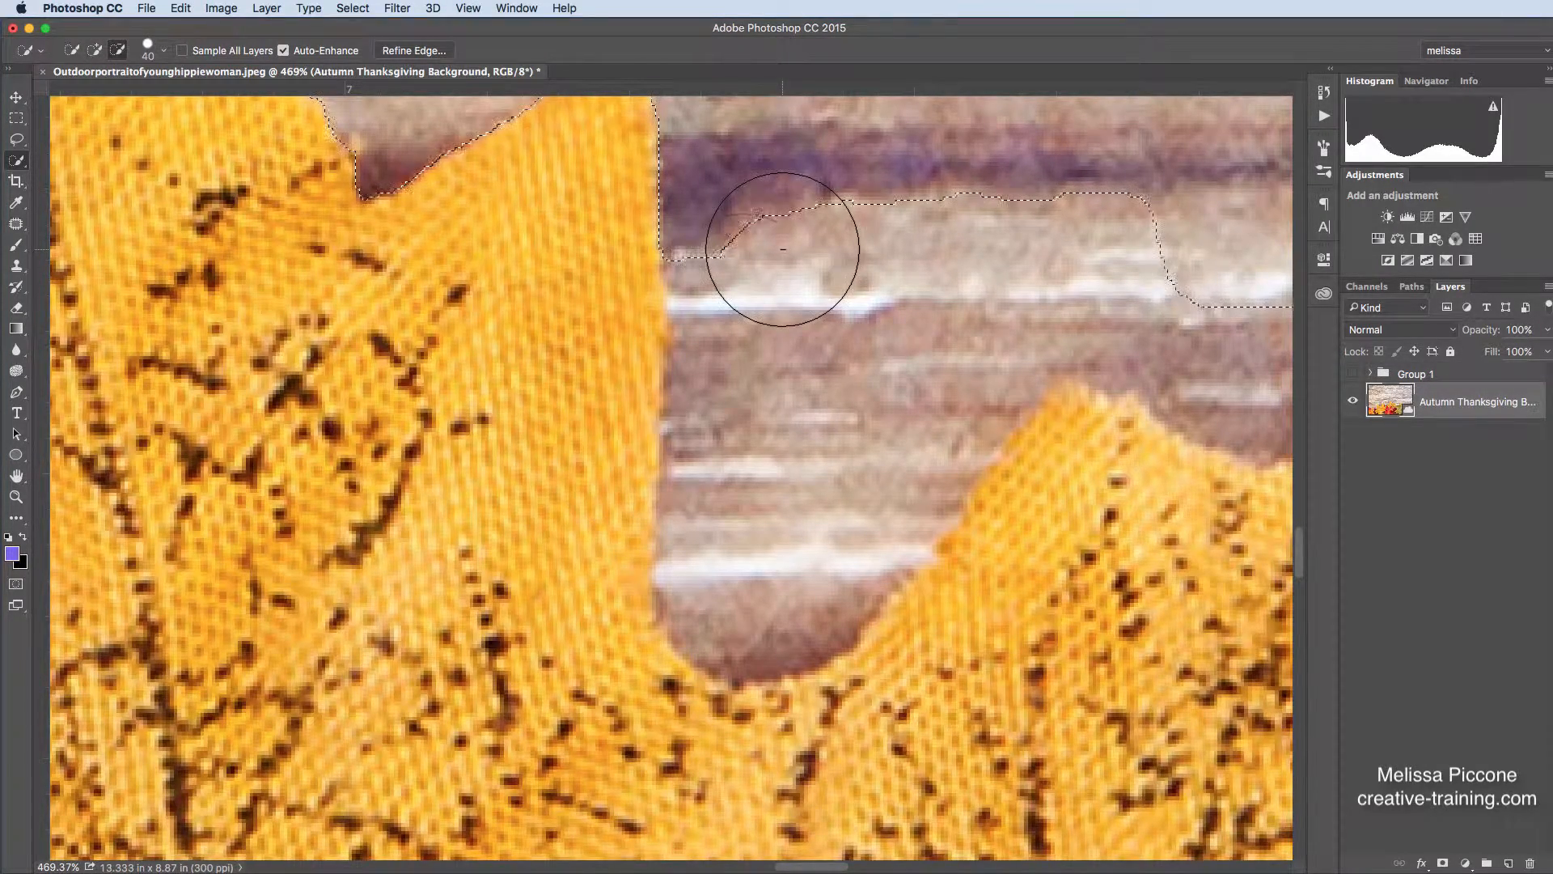
pyautogui.moveTo(782, 248); pyautogui.dragTo(548, 317)
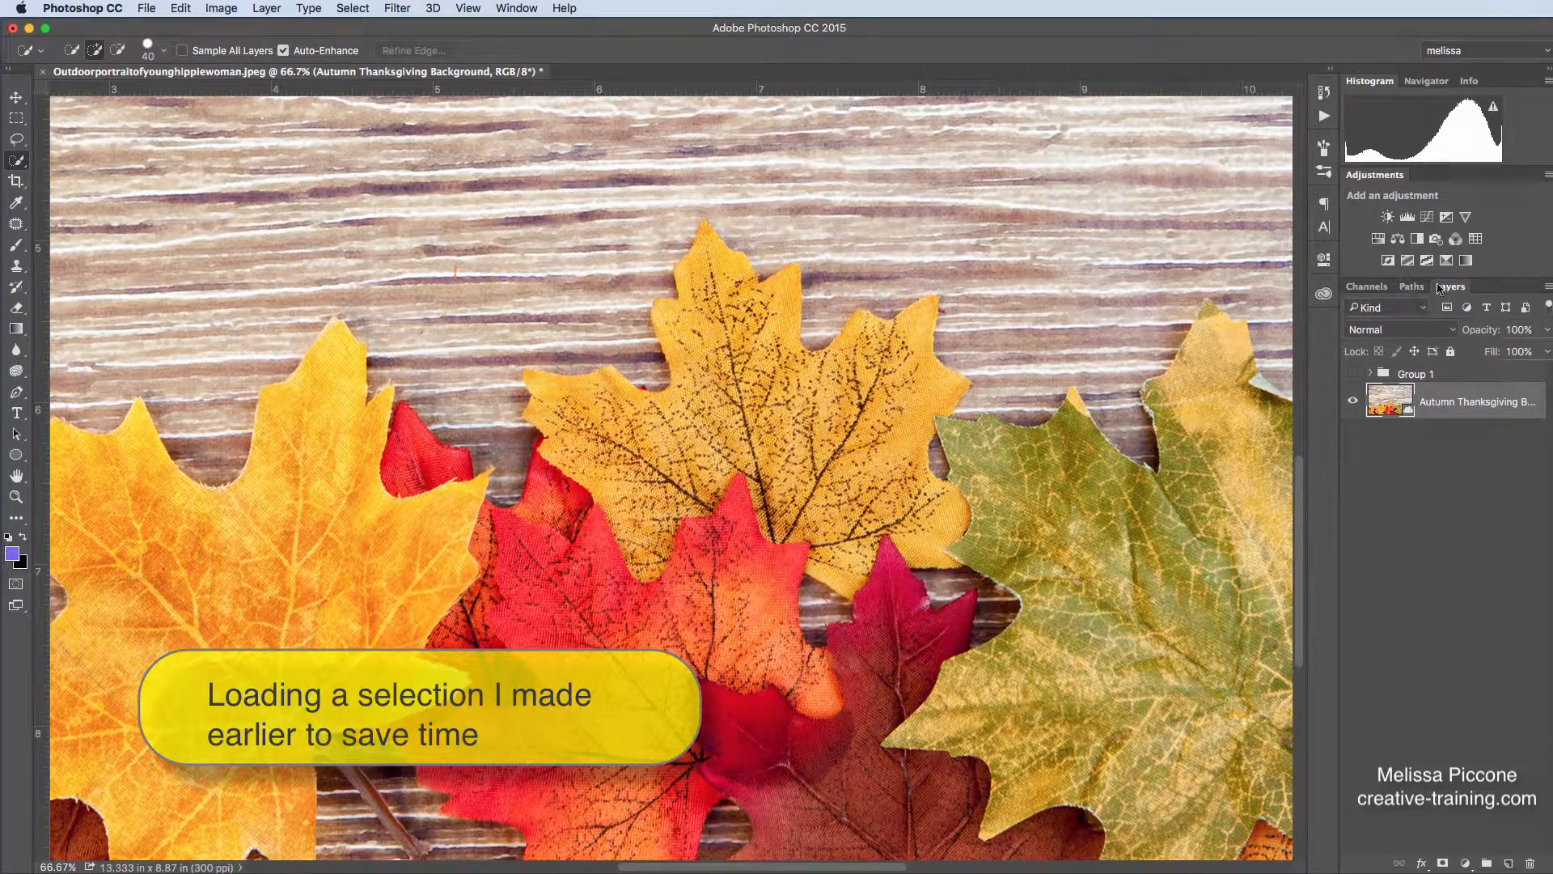
# - In Channels, view Alpha 1, load it as a selection, then return to the Layers panel
pyautogui.click(1367, 285)
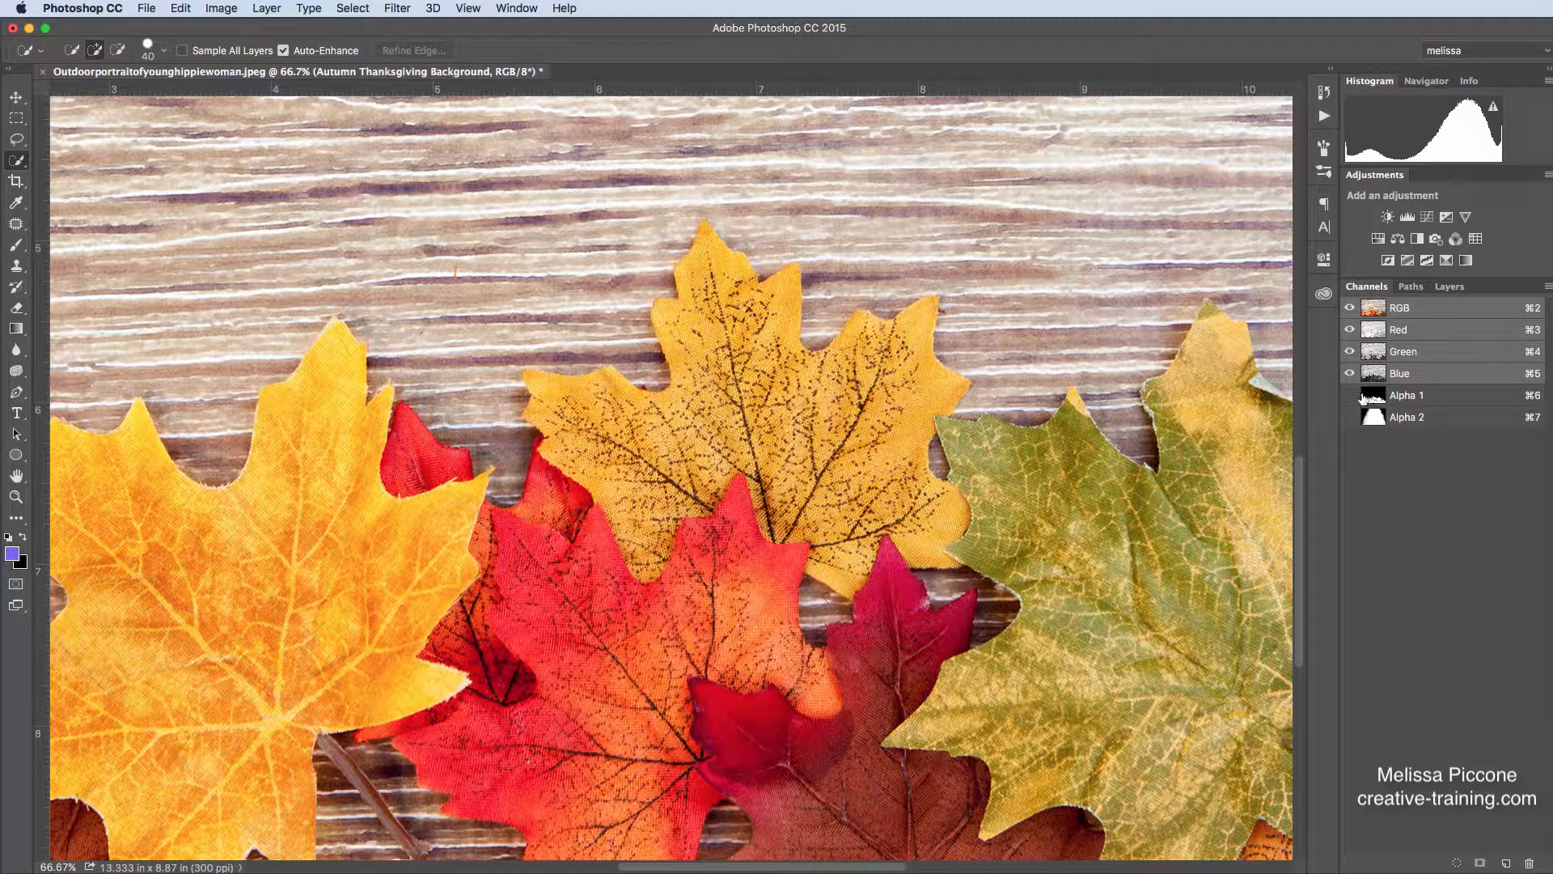
pyautogui.click(1406, 395)
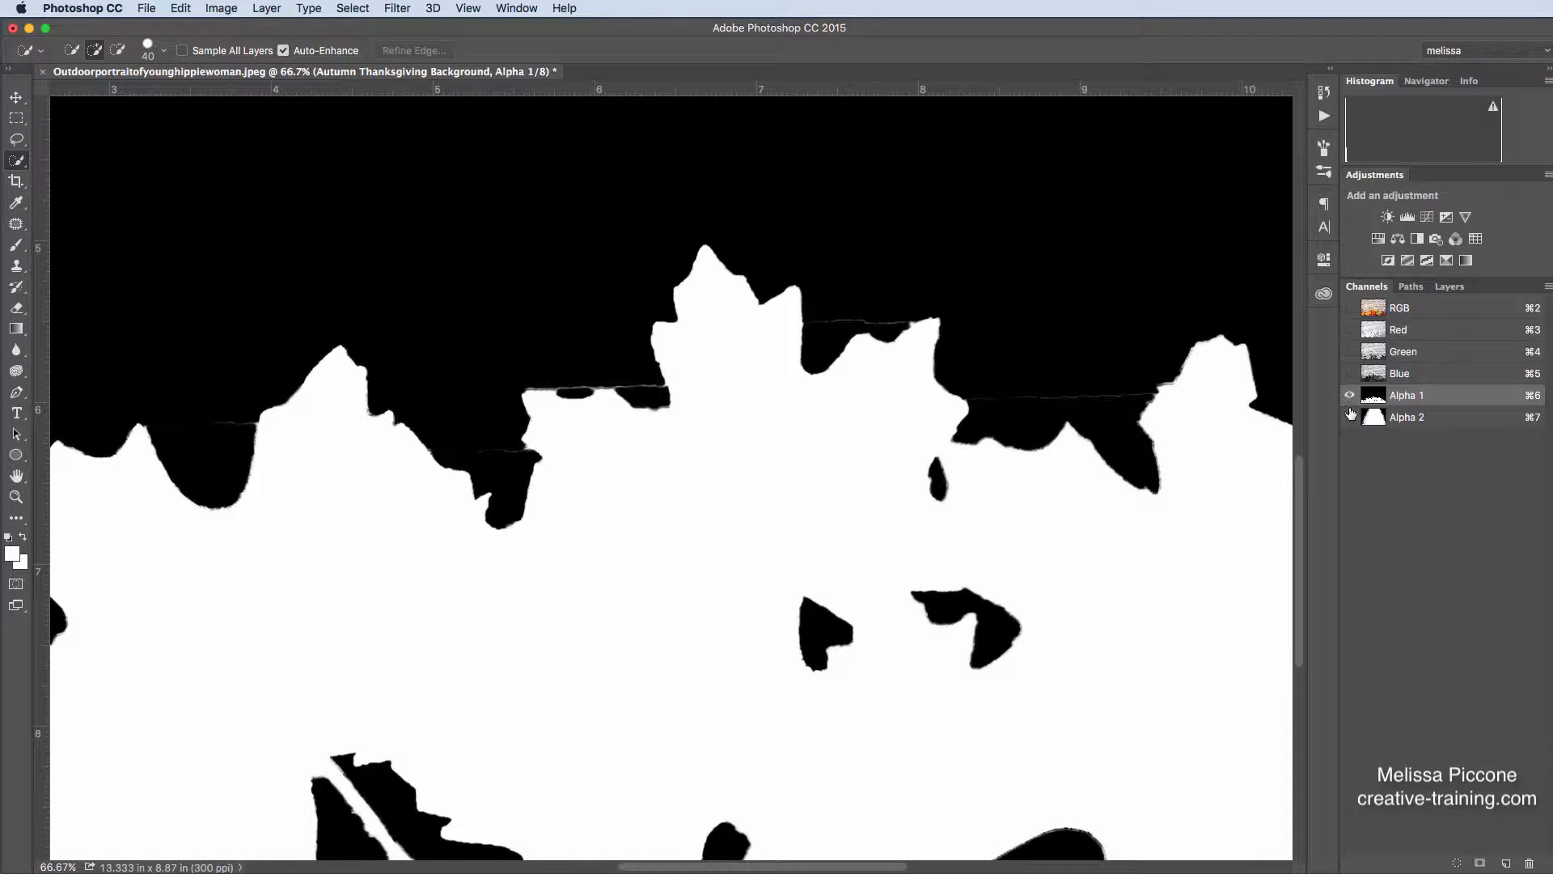
pyautogui.moveTo(1350, 413)
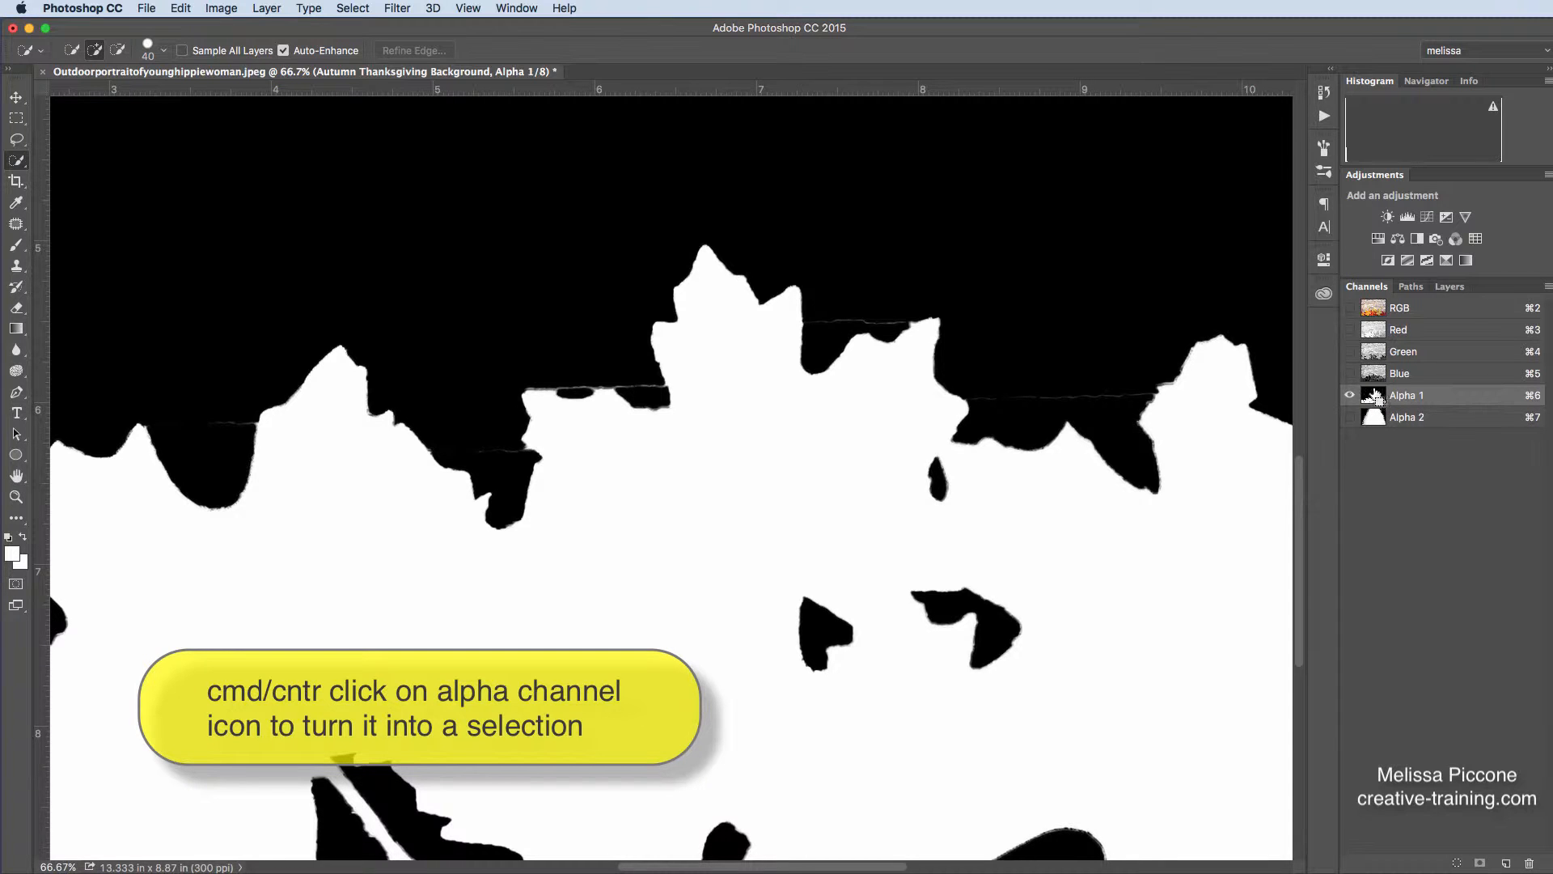
pyautogui.click(1373, 395)
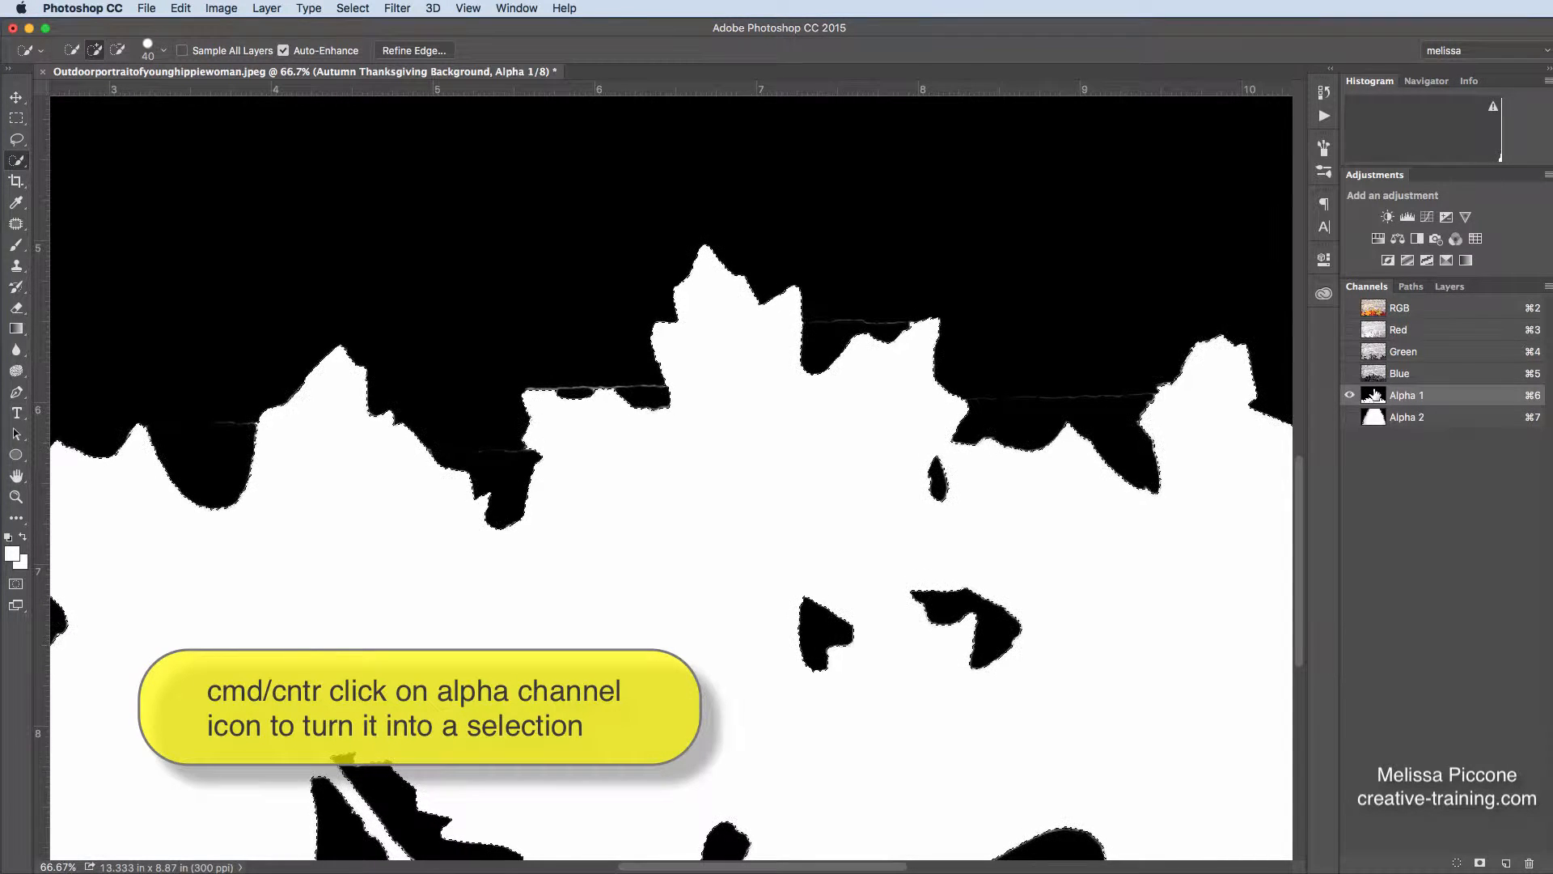
pyautogui.moveTo(1372, 395)
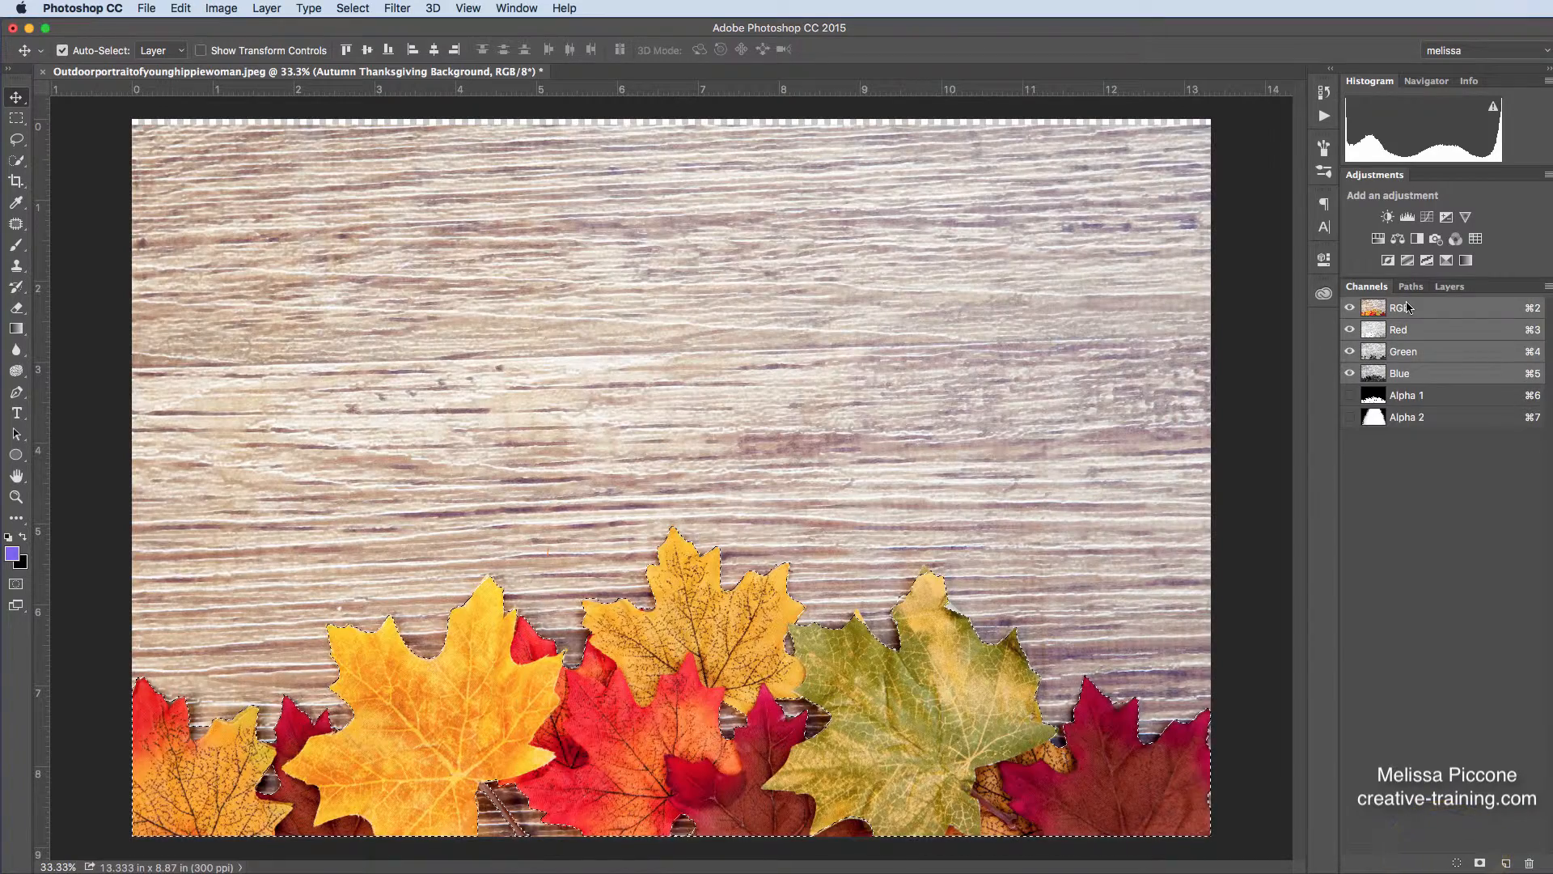
pyautogui.click(1449, 286)
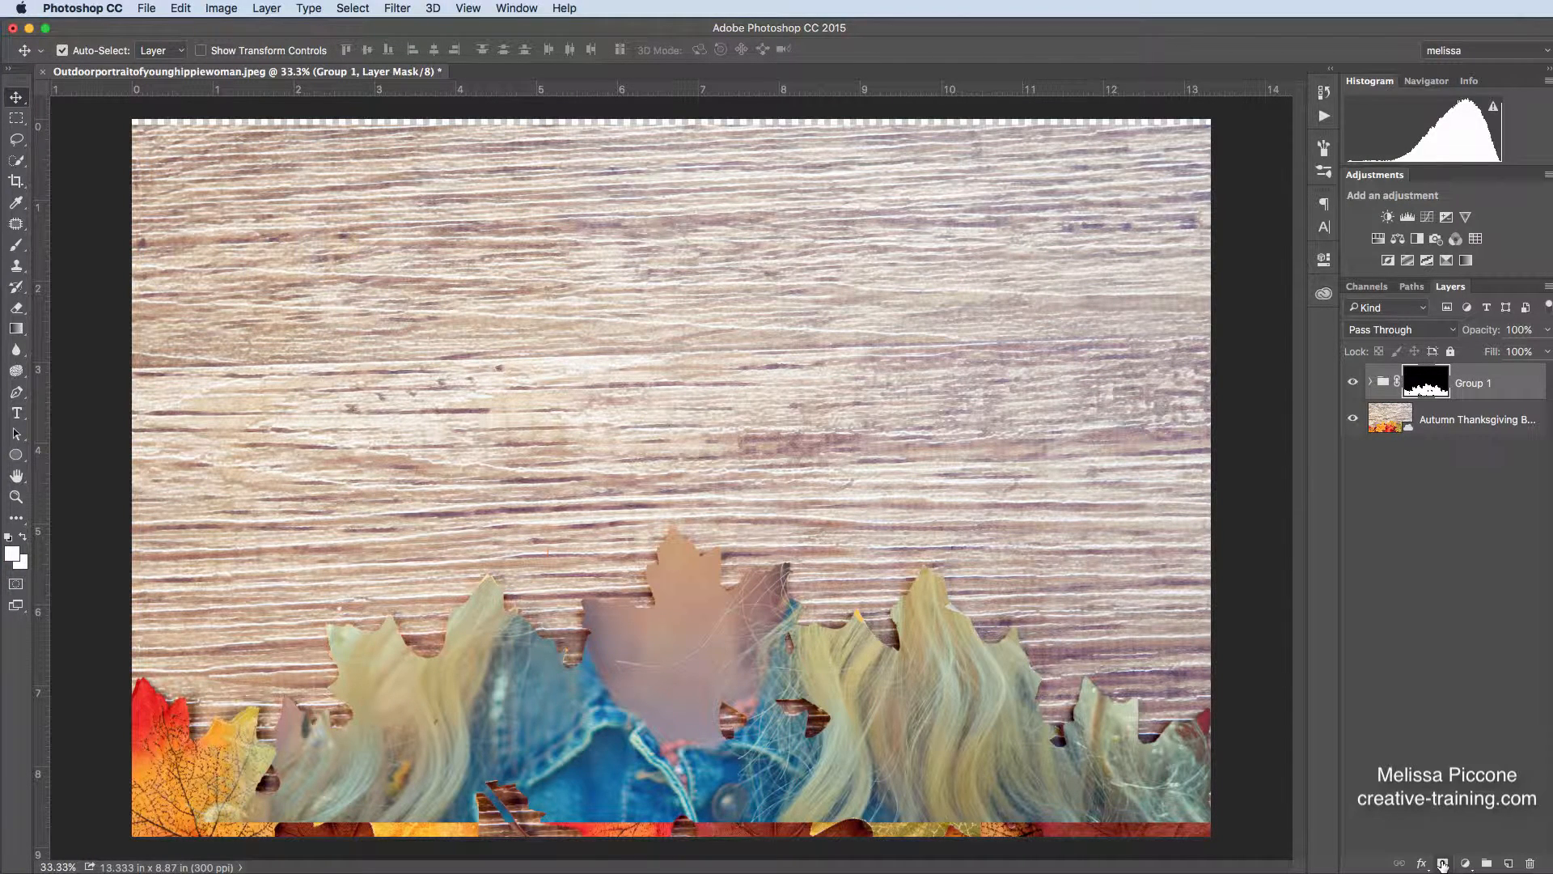
pyautogui.moveTo(1511, 261)
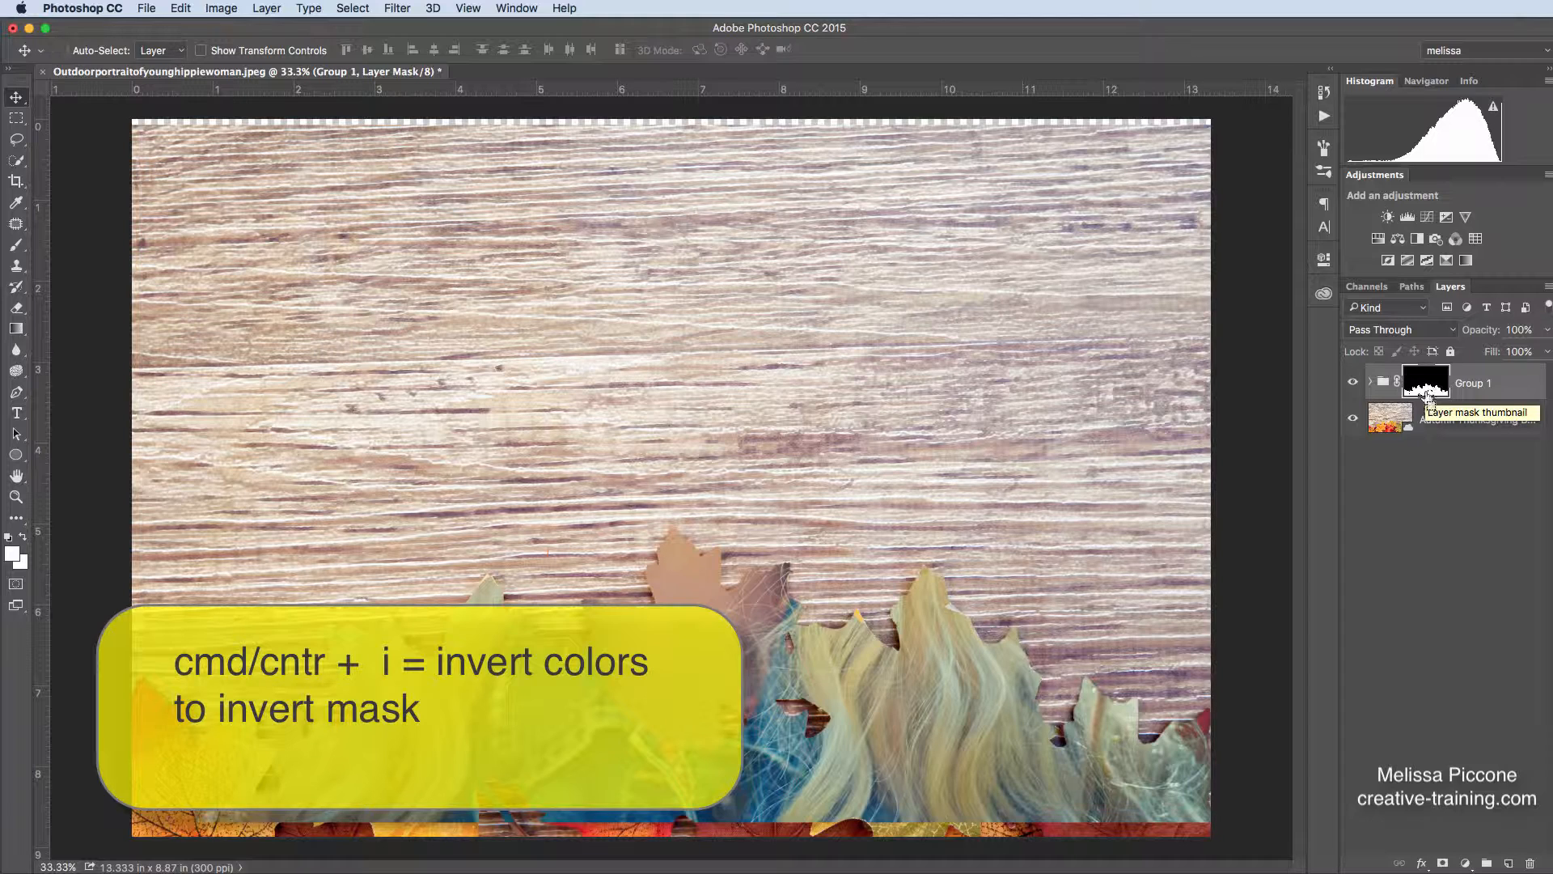
# - Invert Group 1's leaf-selection mask so the autumn leaves stay in front of the woman
pyautogui.press('cmd+i')
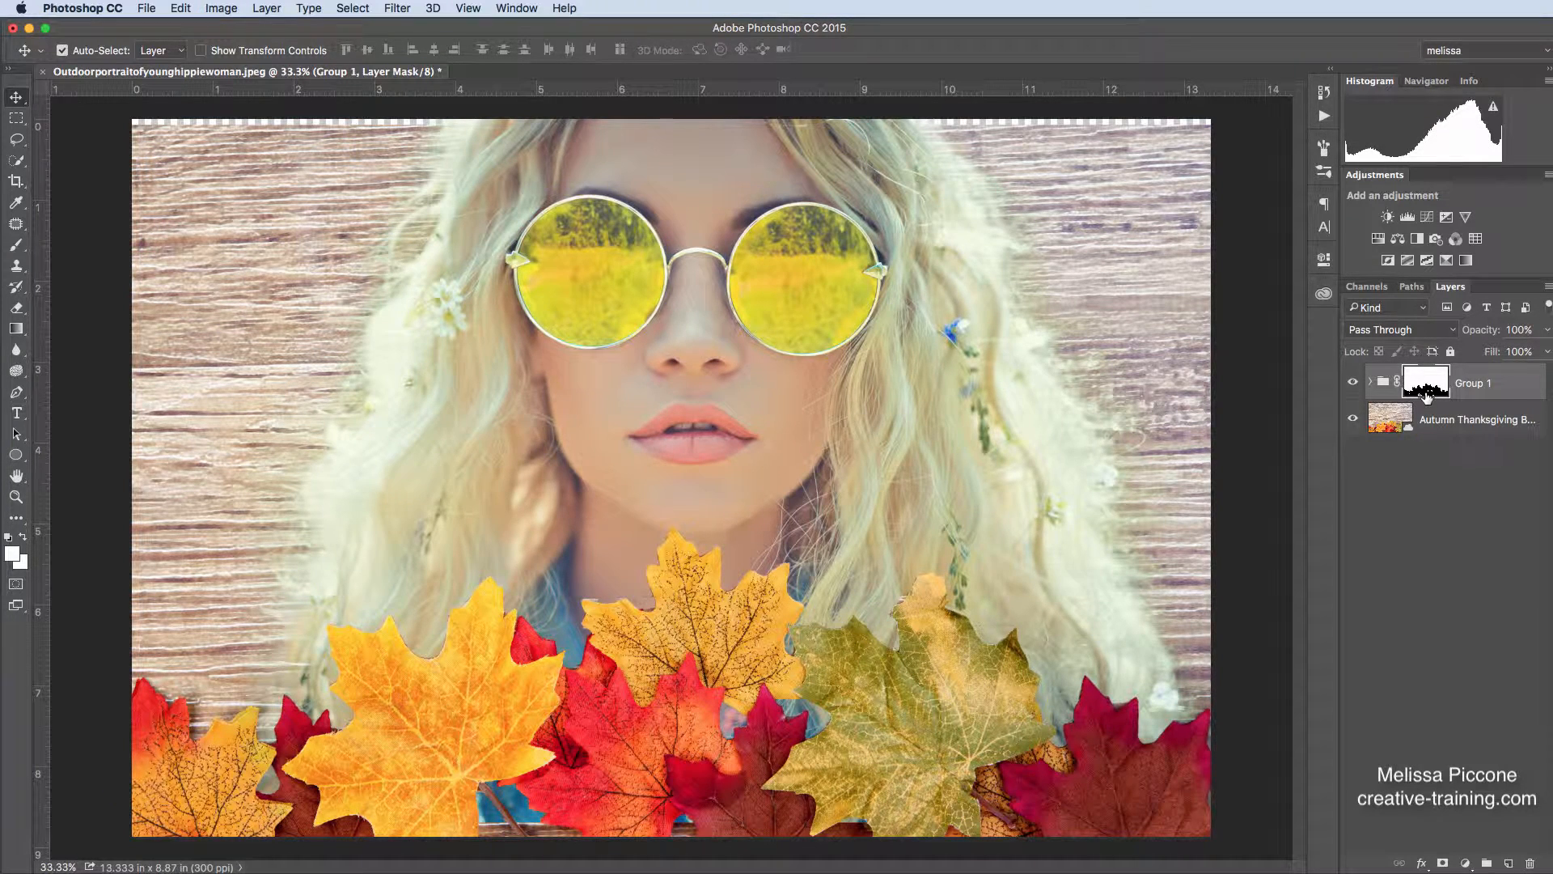